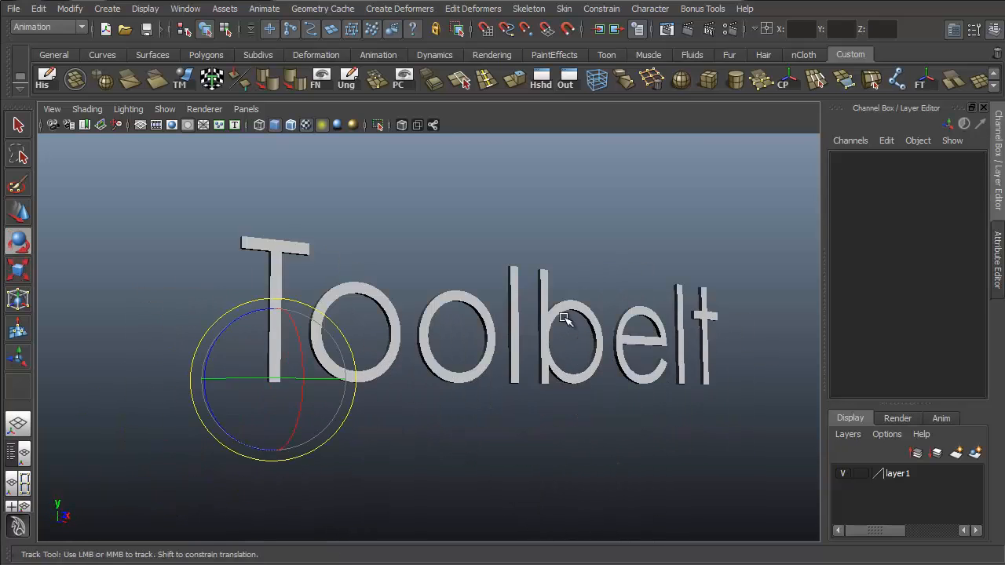
Look through the UV Editor and its Tool menu, then close the editor
drag(566, 317, 517, 281)
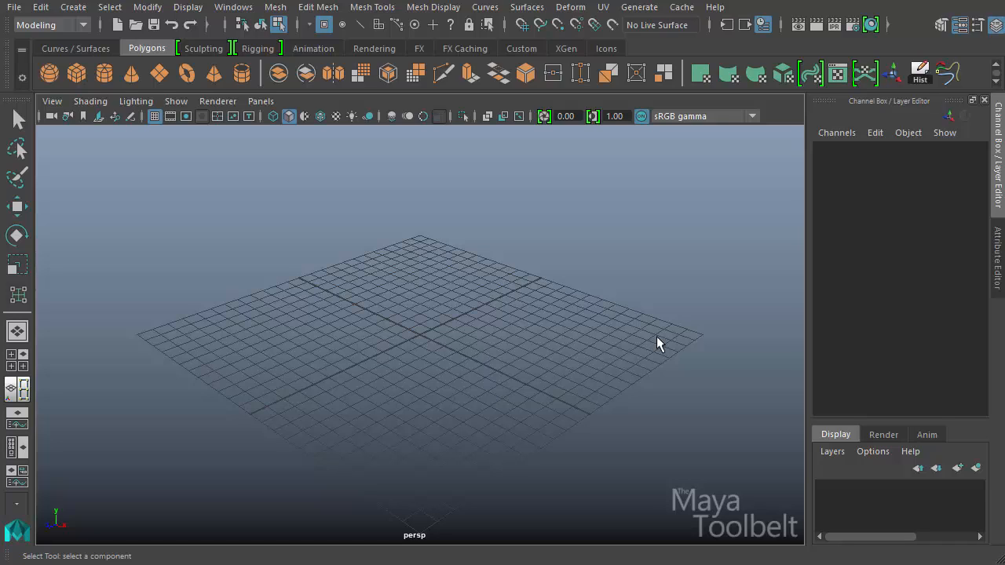
mouse_move(628, 338)
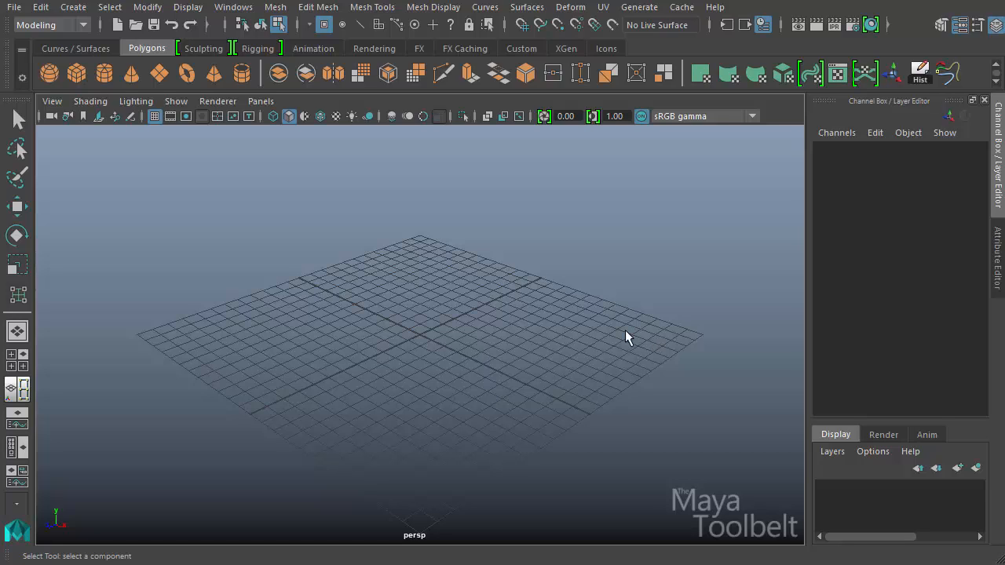
mouse_move(657, 317)
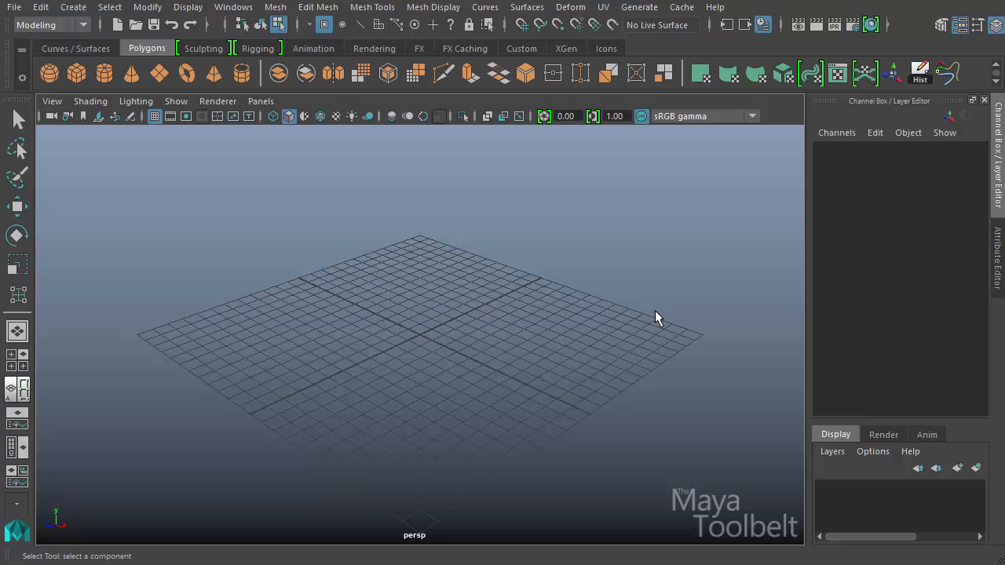
mouse_move(622, 300)
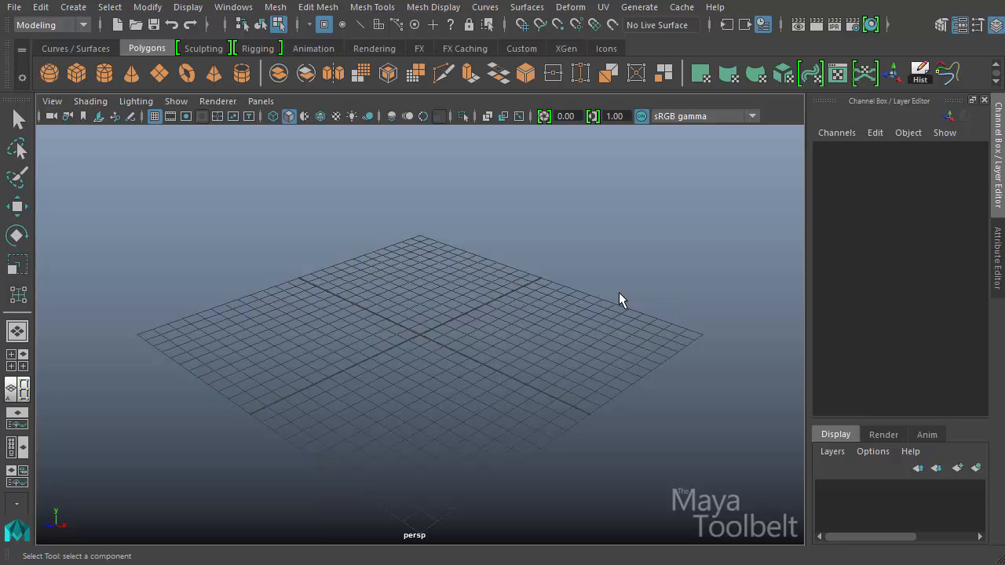
mouse_move(606, 102)
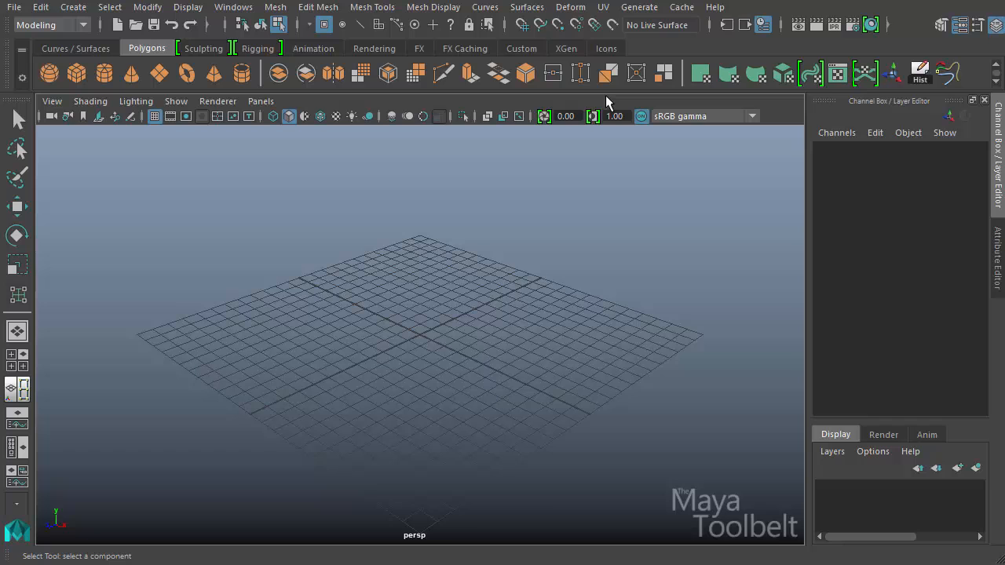
click(603, 6)
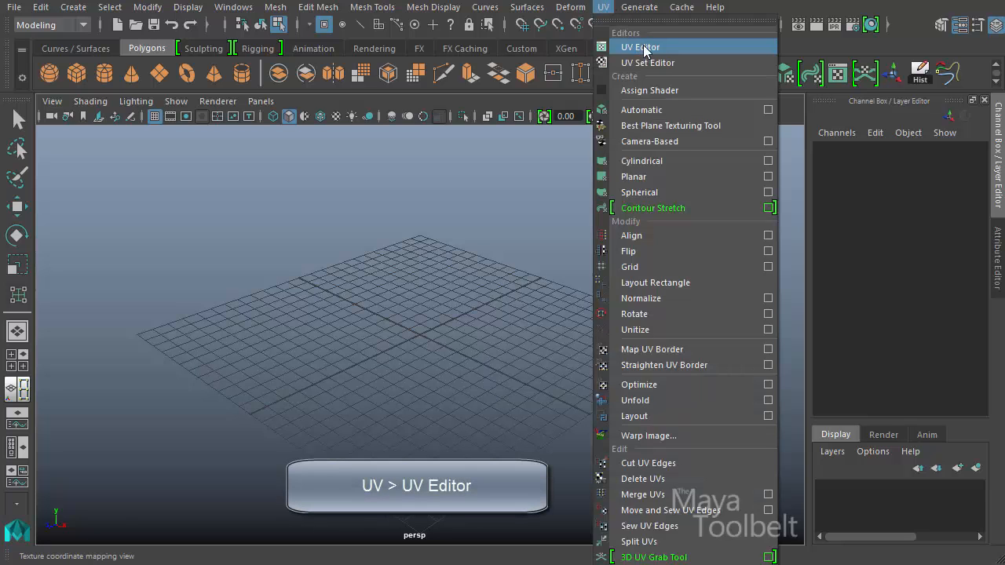
click(640, 47)
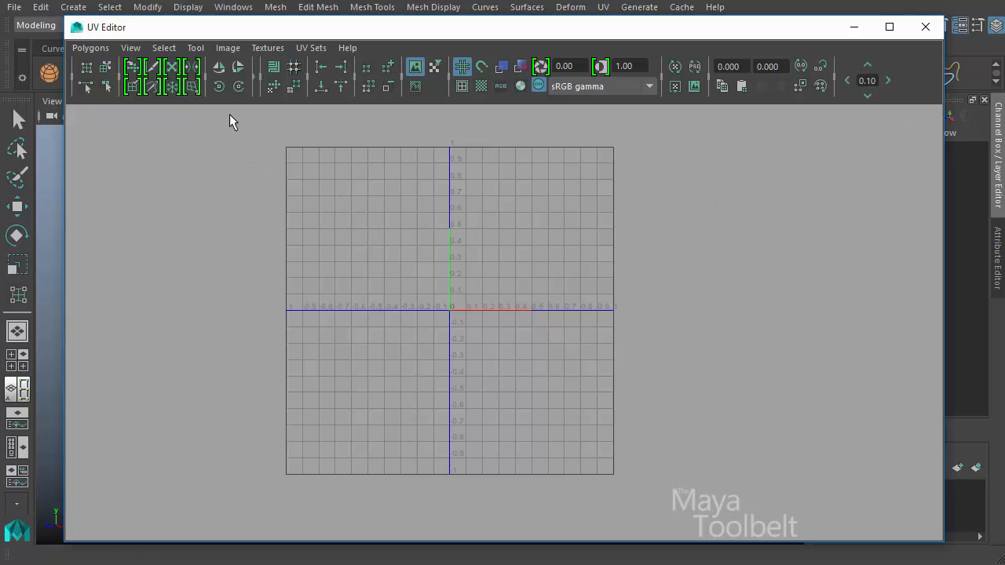
click(195, 47)
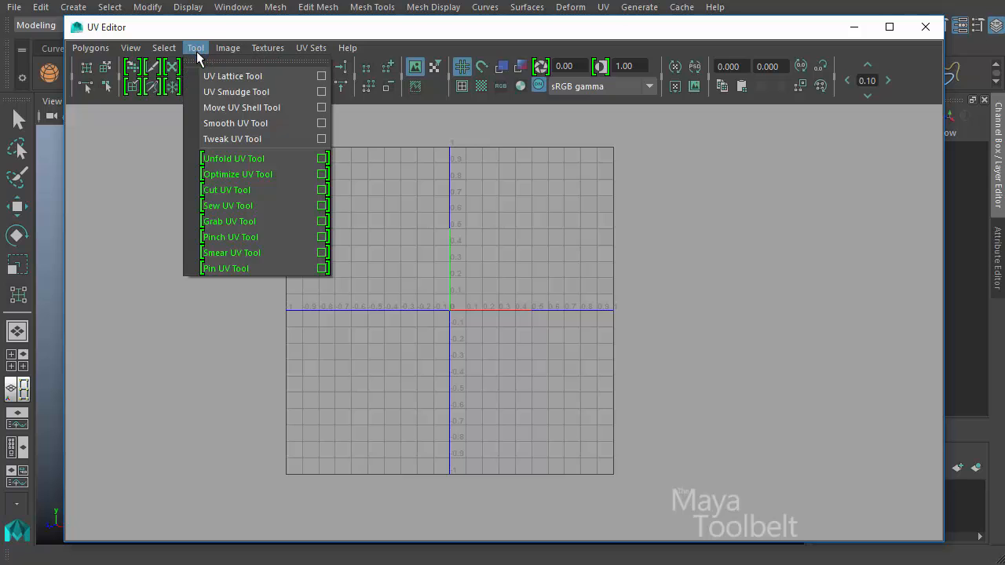
mouse_move(233, 75)
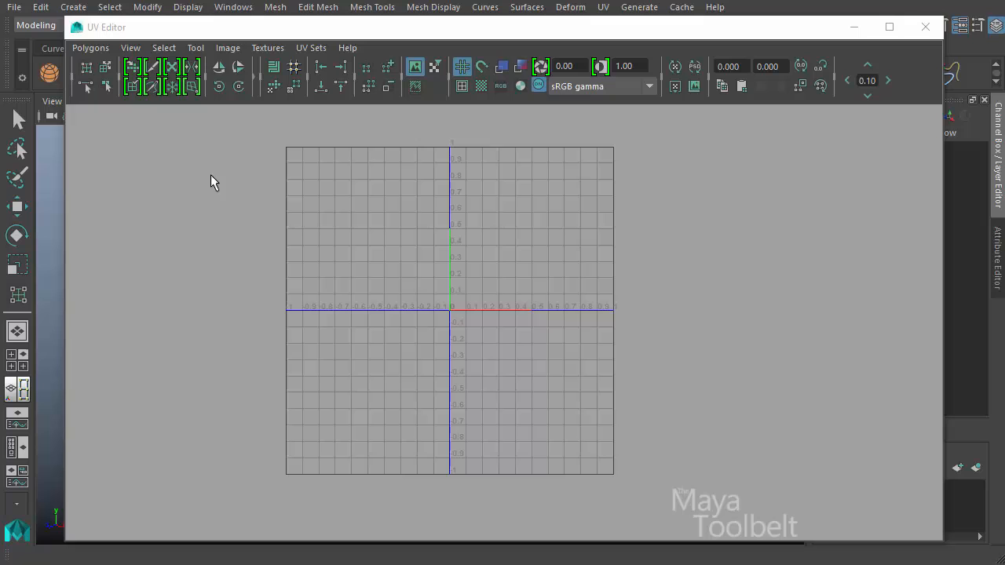
click(195, 47)
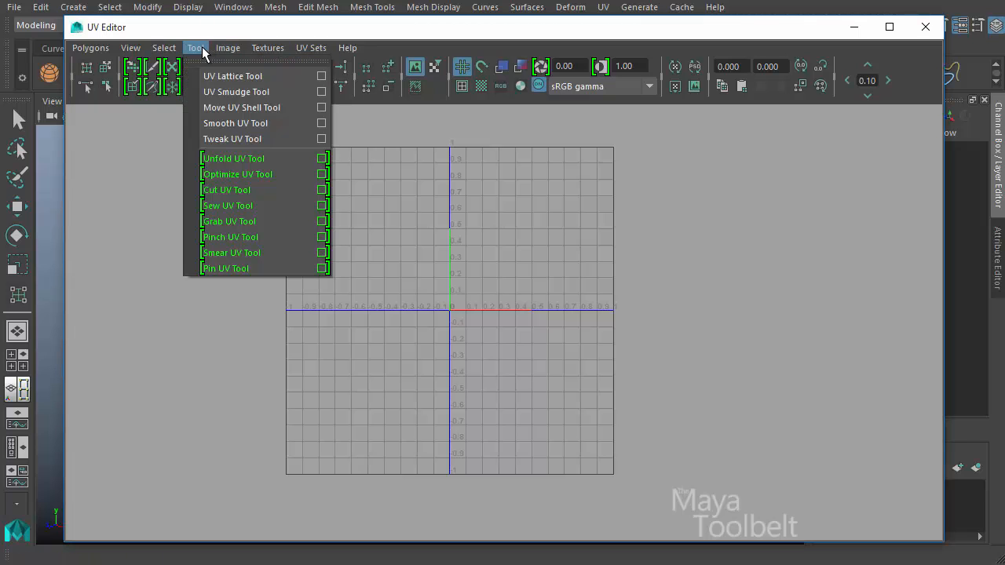
mouse_move(251, 76)
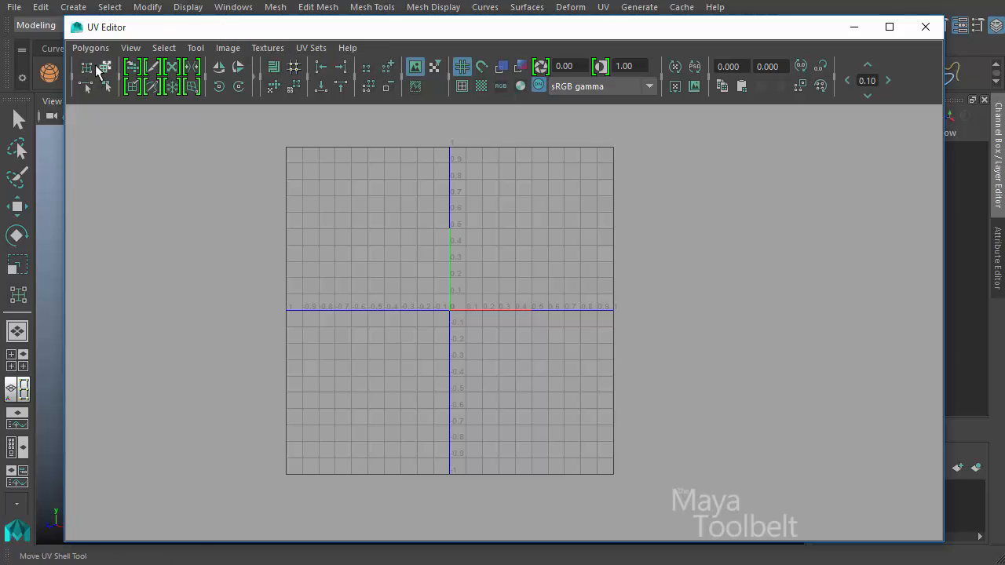
click(86, 70)
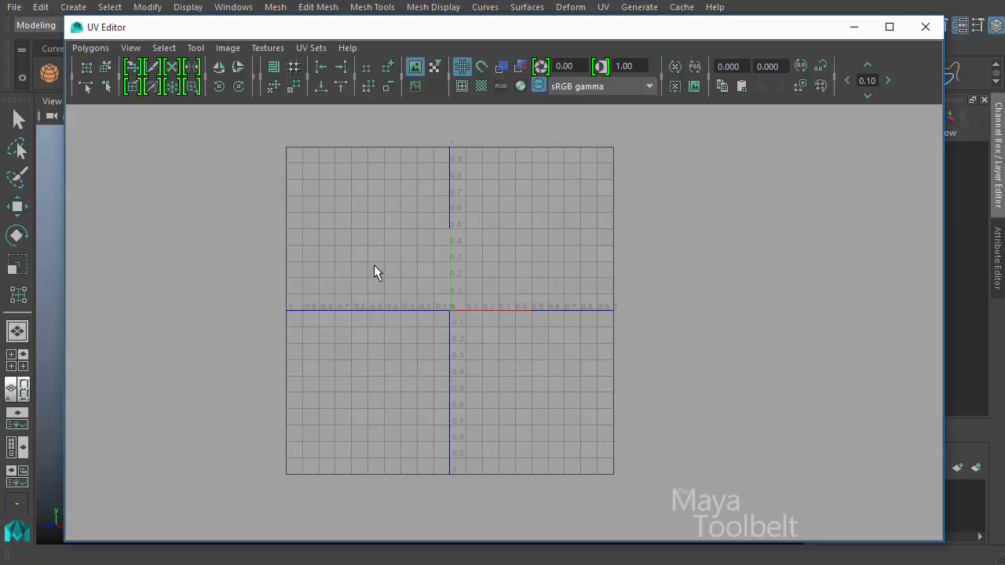
mouse_move(407, 273)
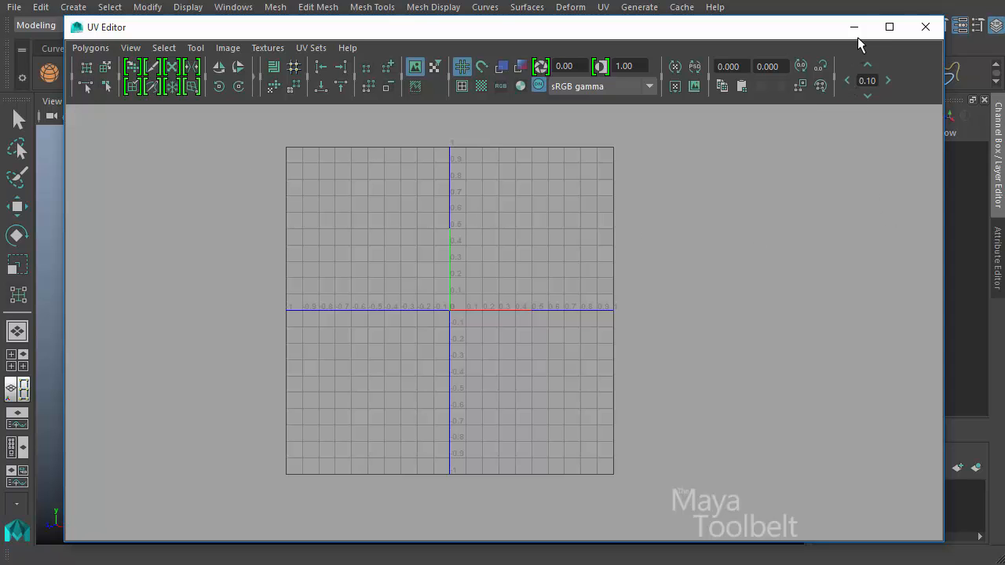
click(925, 27)
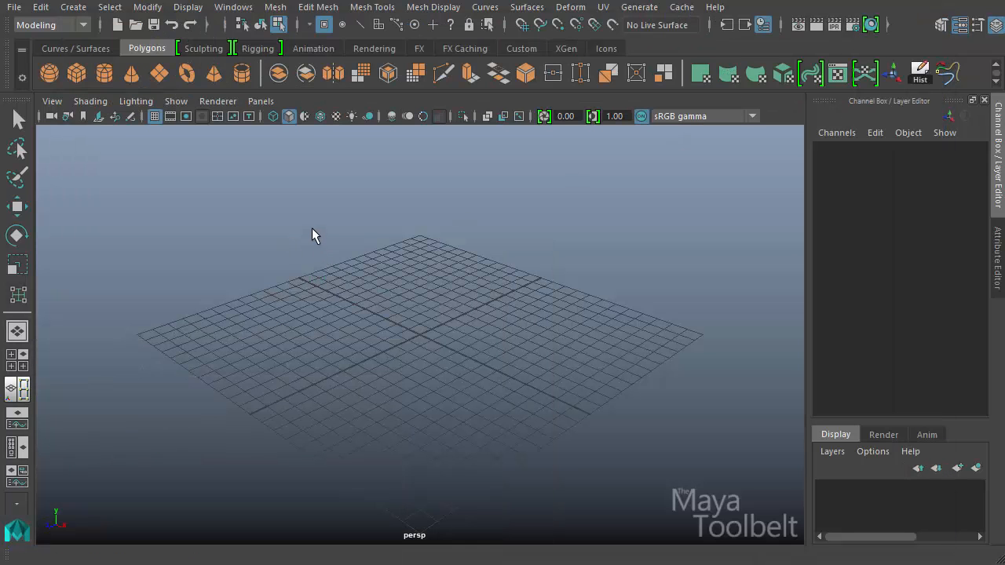
Create a polygon plane via Create > Polygon Primitives and scale it up
click(72, 7)
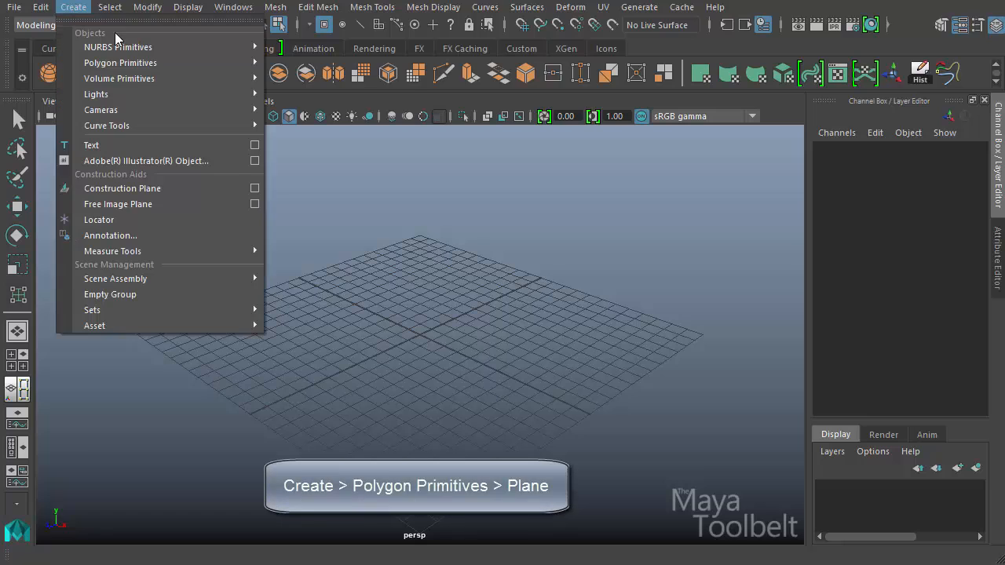
mouse_move(119, 63)
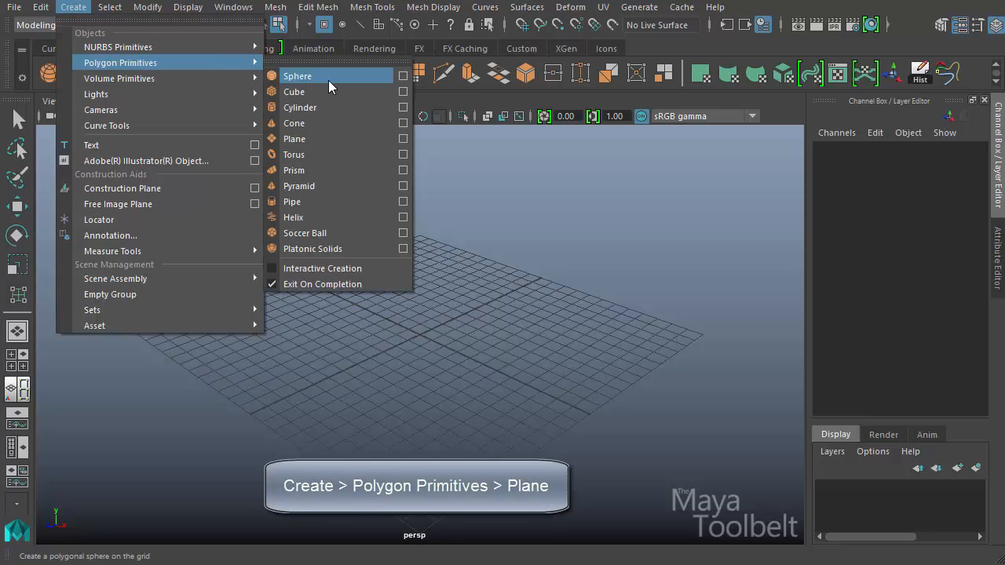
click(296, 139)
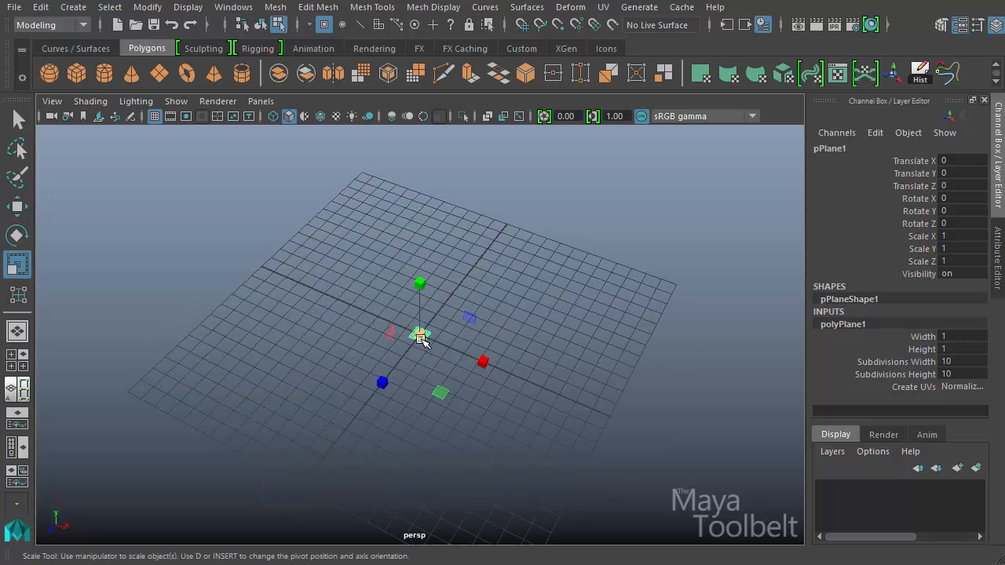
drag(421, 336, 393, 349)
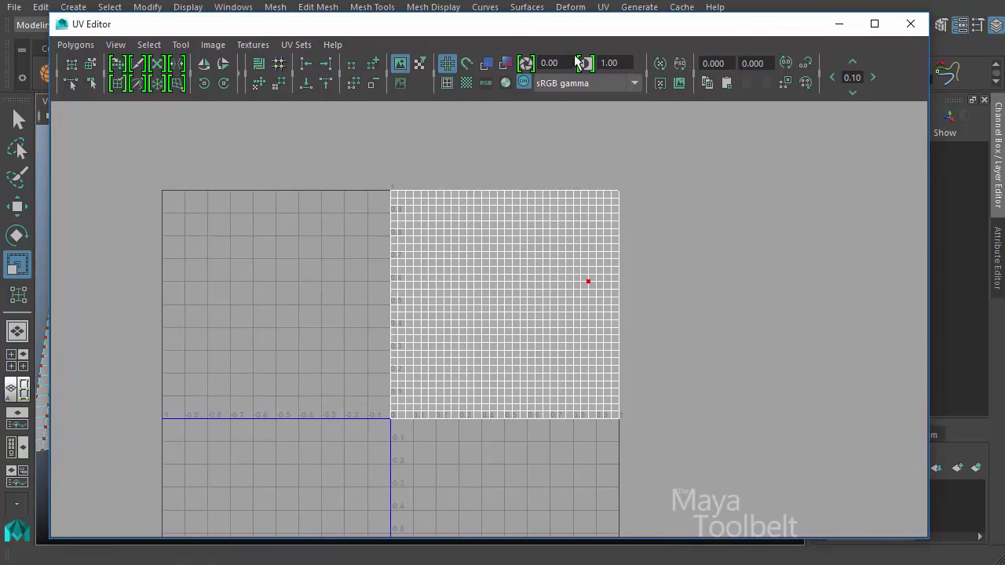
mouse_move(625, 368)
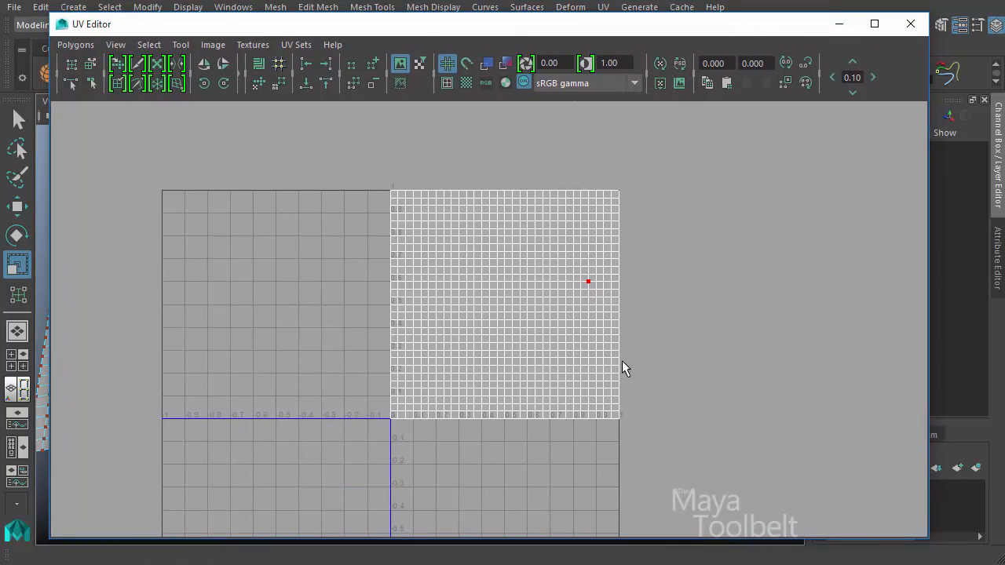
mouse_move(531, 314)
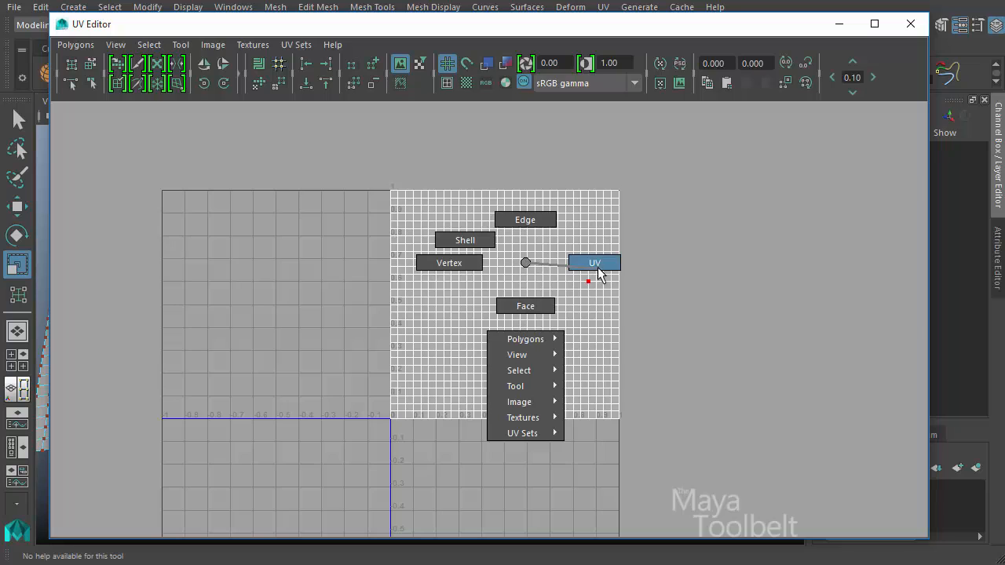
Switch the UV Editor to UV component selection for the plane
click(593, 262)
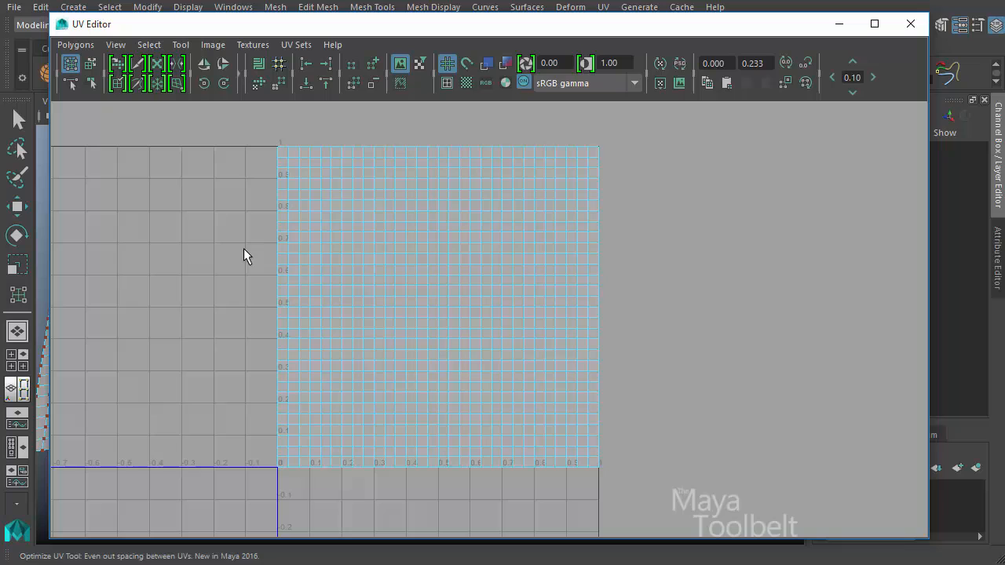
mouse_move(358, 144)
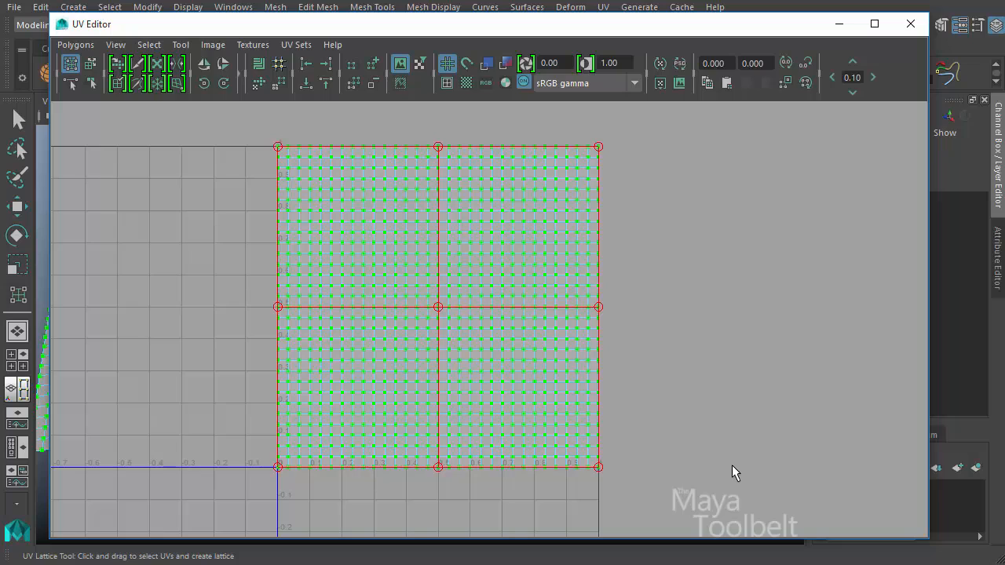
mouse_move(297, 260)
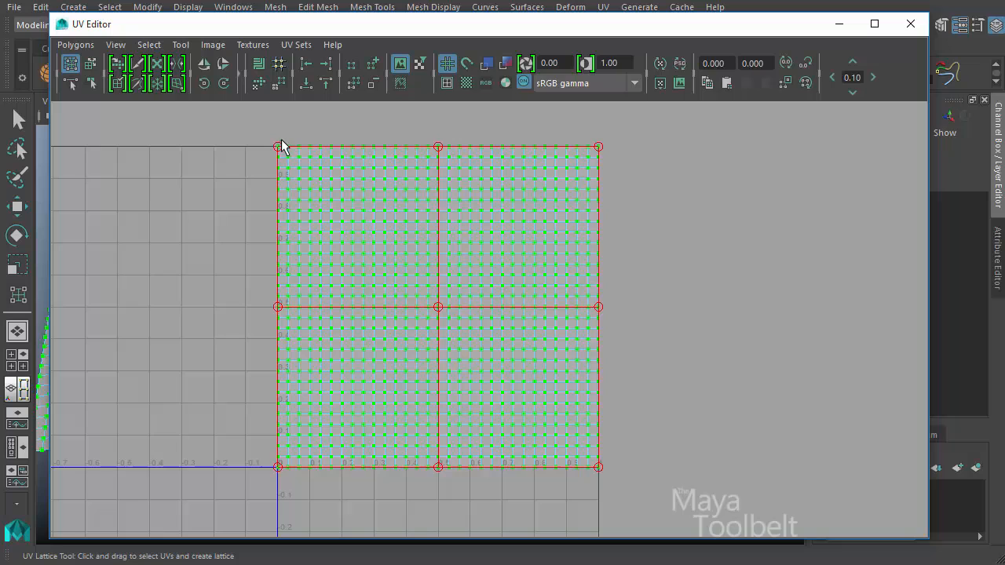
mouse_move(528, 374)
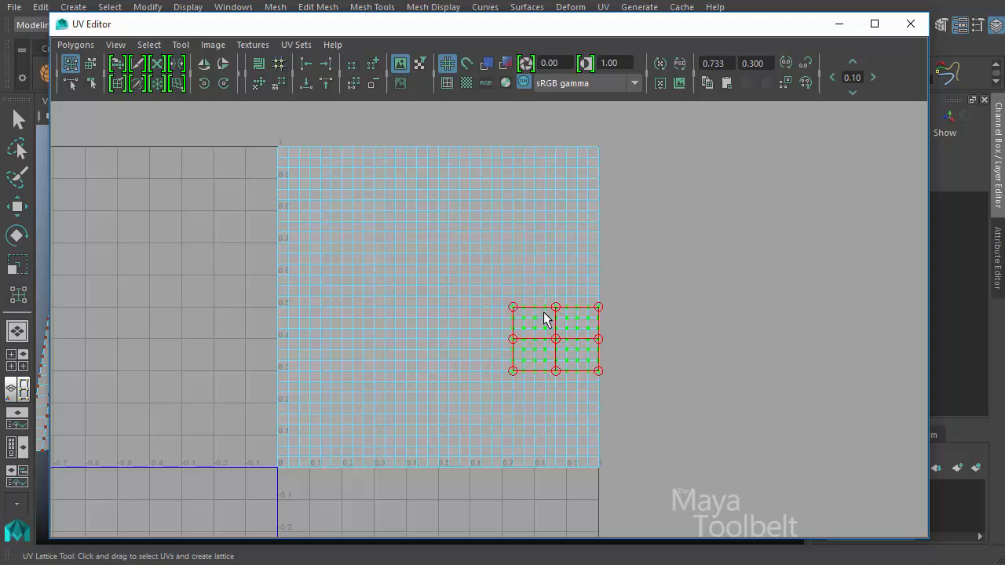
mouse_move(612, 311)
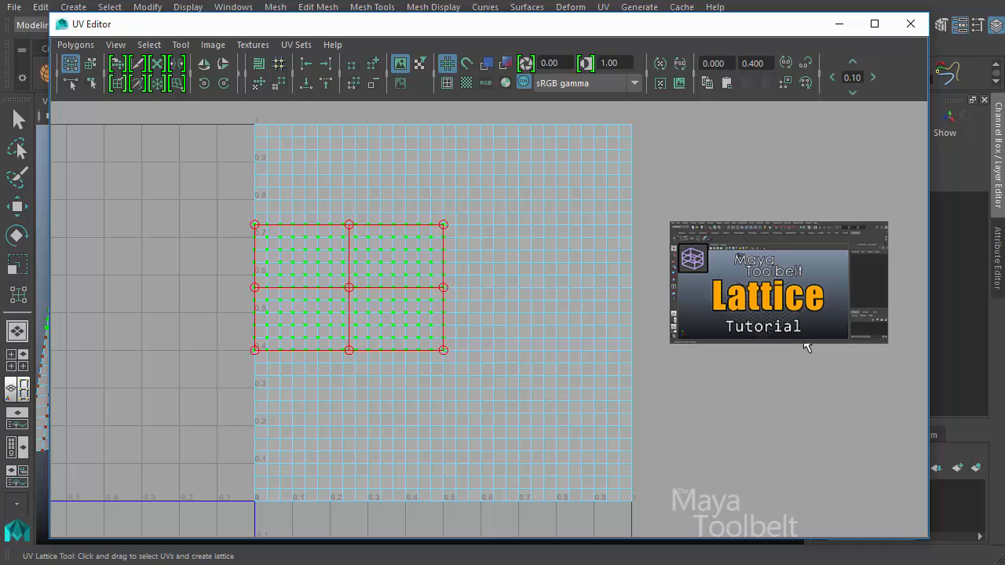
mouse_move(804, 349)
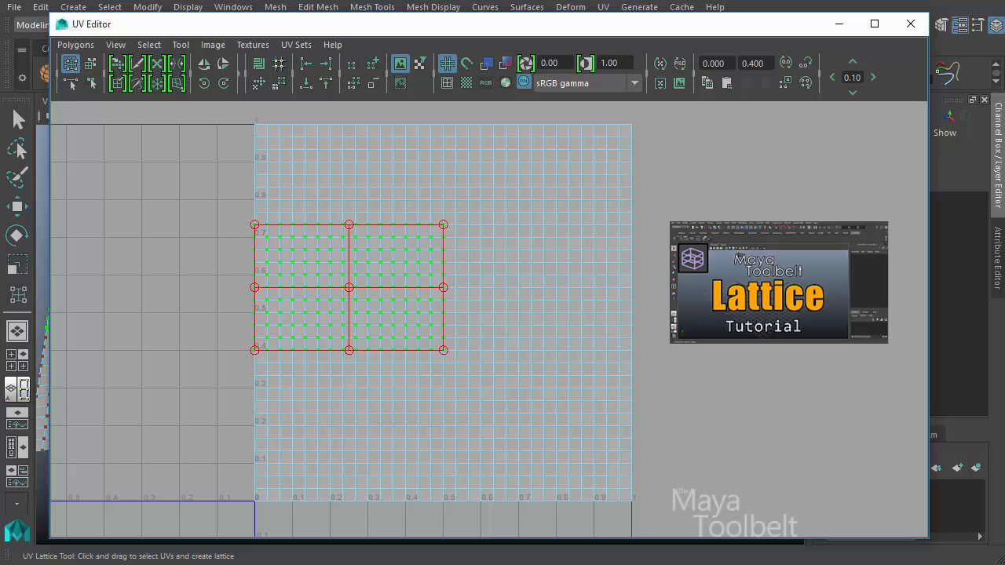
mouse_move(785, 223)
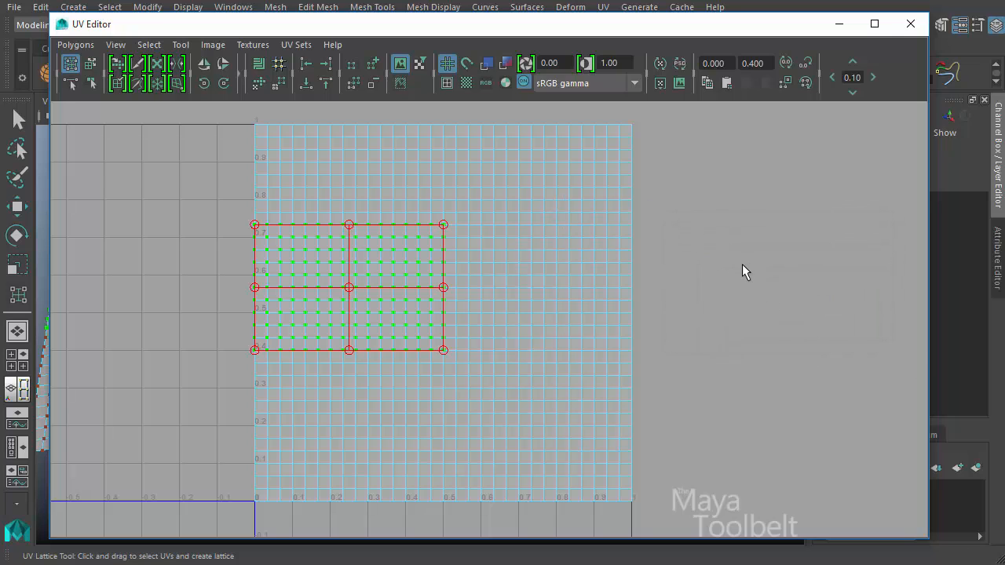
mouse_move(698, 242)
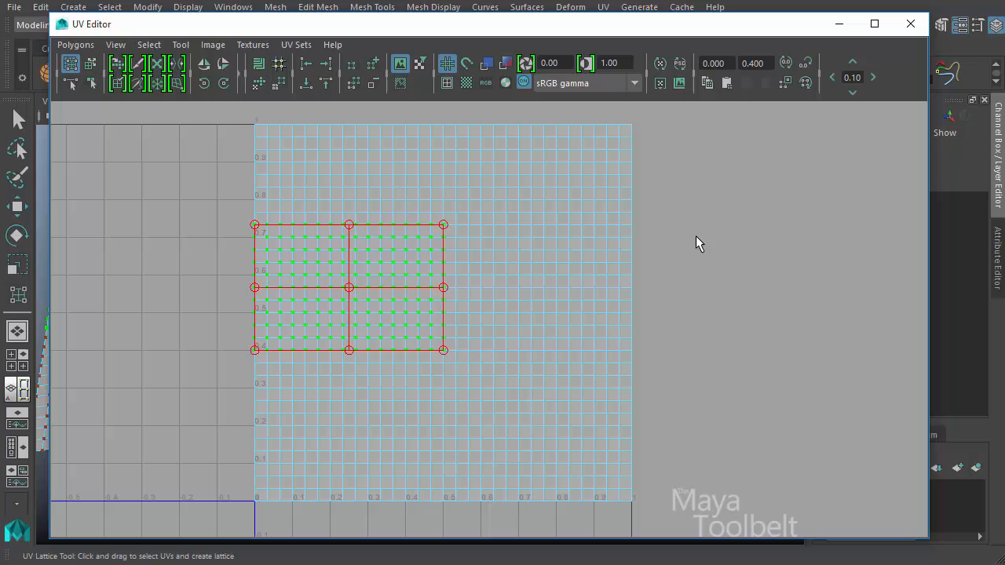
mouse_move(697, 242)
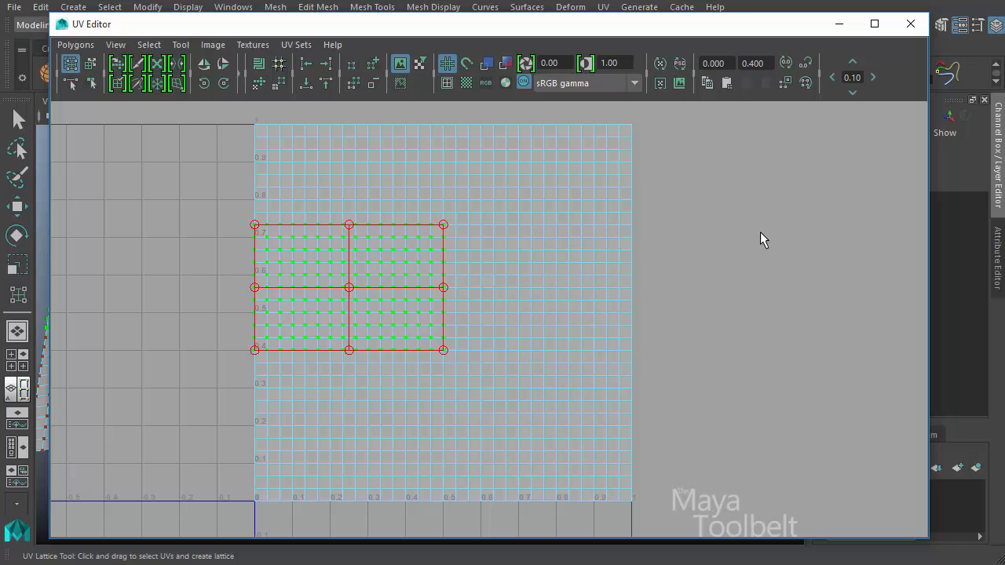
mouse_move(408, 228)
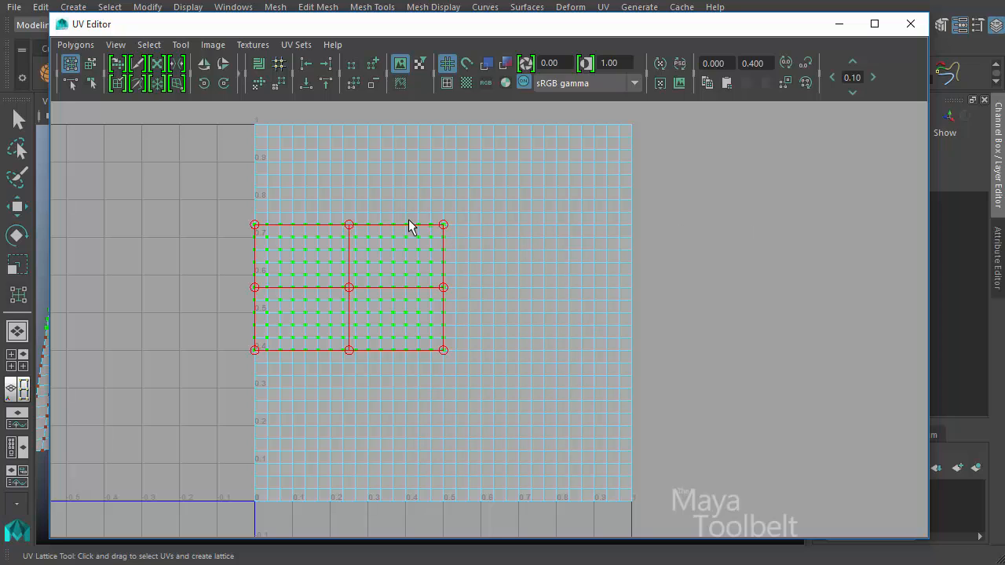
mouse_move(427, 251)
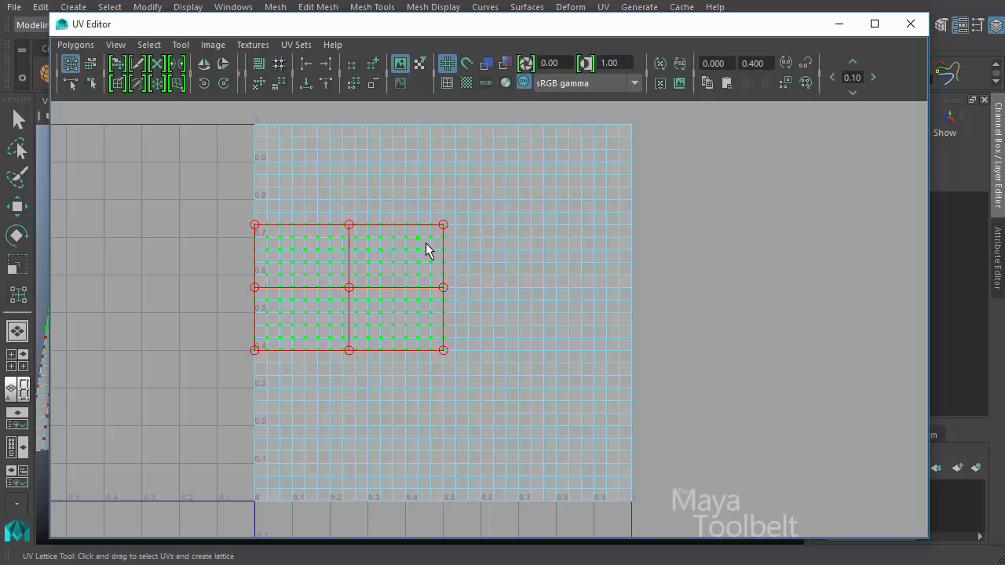
mouse_move(364, 242)
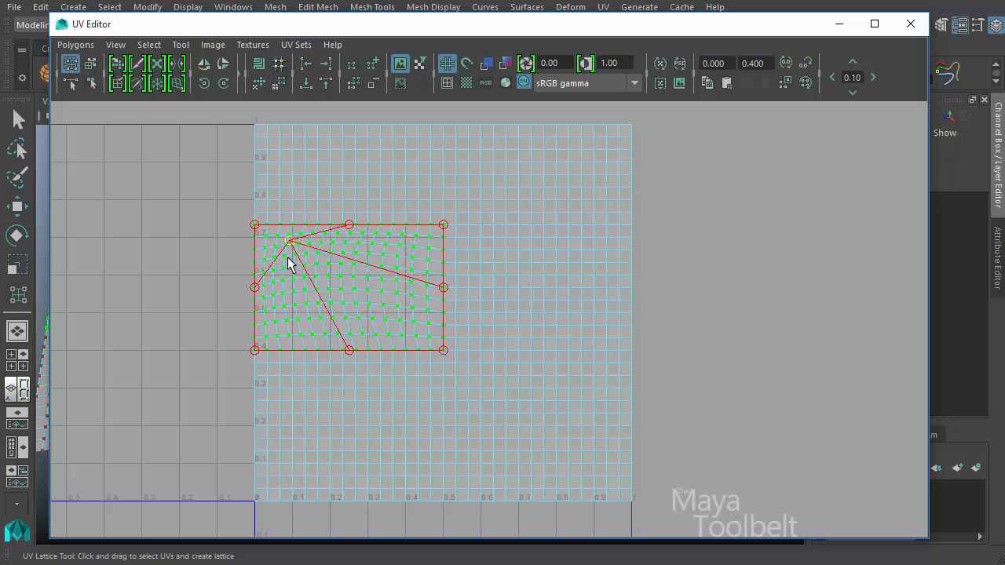
Drag the centre lattice point around to bend the middle of the UV shell
drag(290, 264, 330, 322)
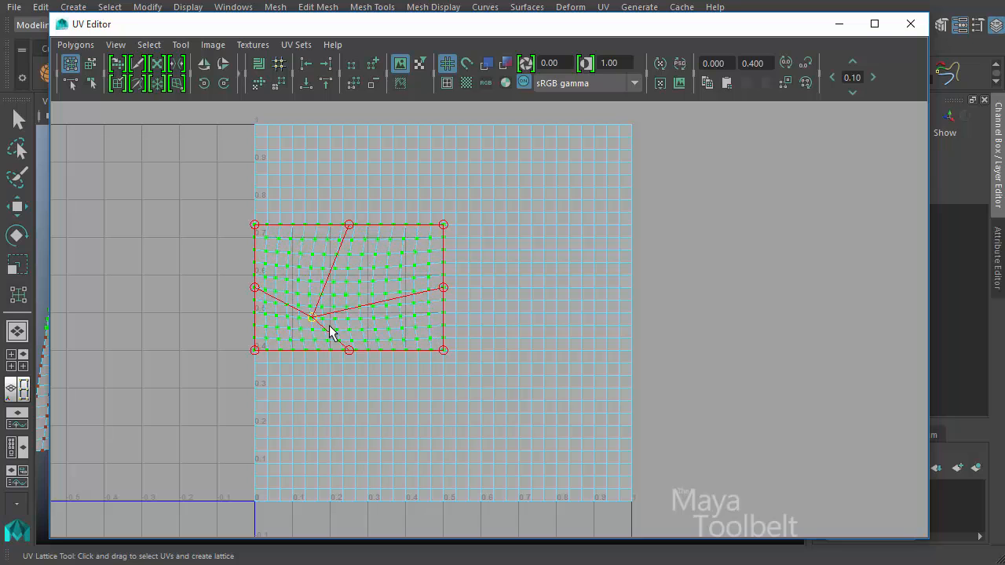
drag(314, 317, 317, 270)
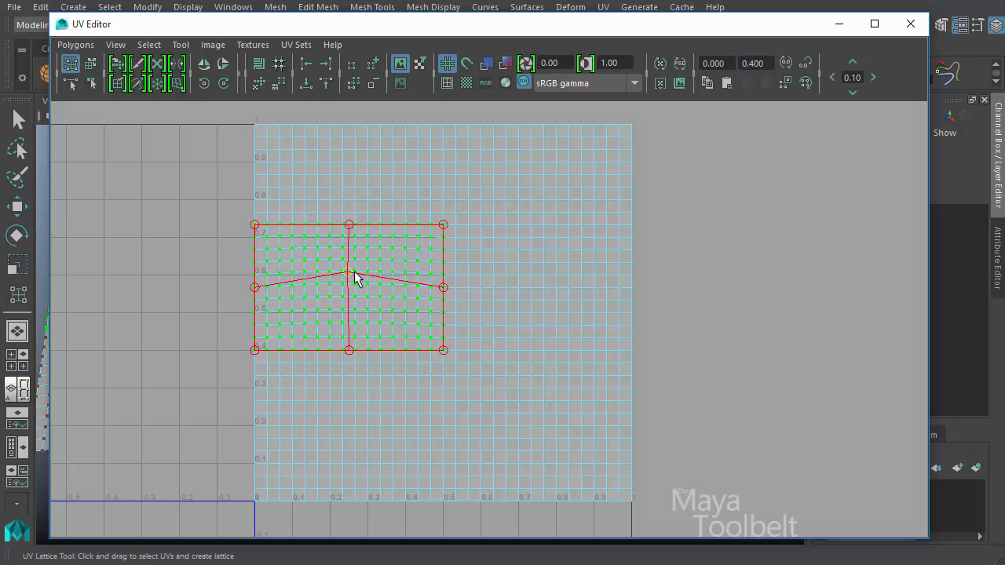
drag(349, 274, 343, 295)
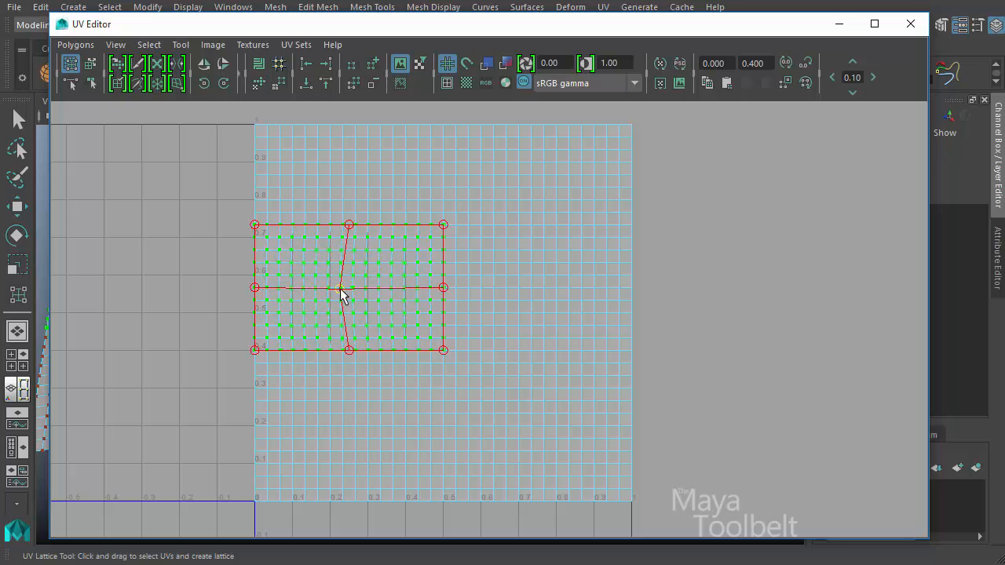
drag(345, 288, 396, 289)
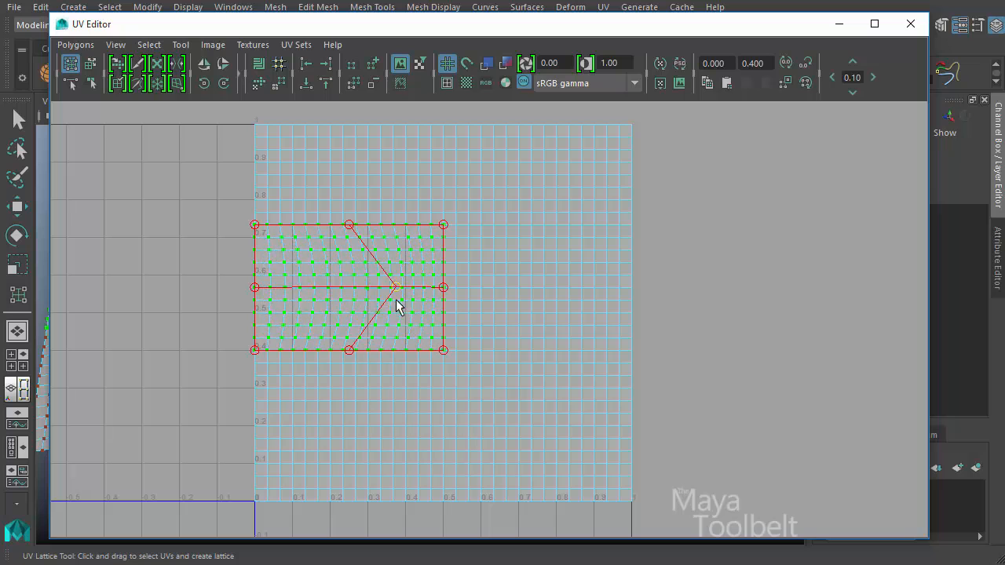
drag(395, 285, 377, 251)
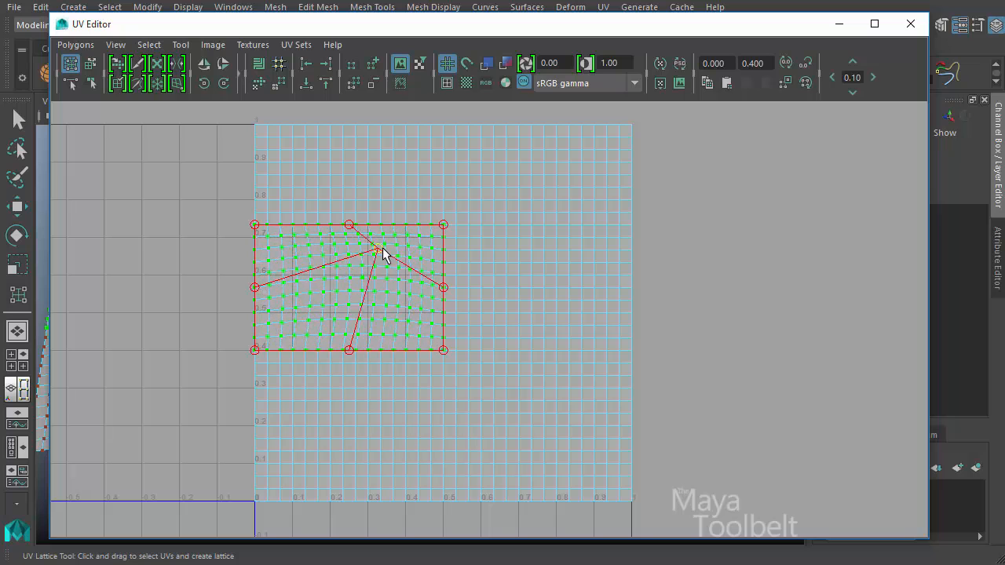
drag(381, 248, 349, 261)
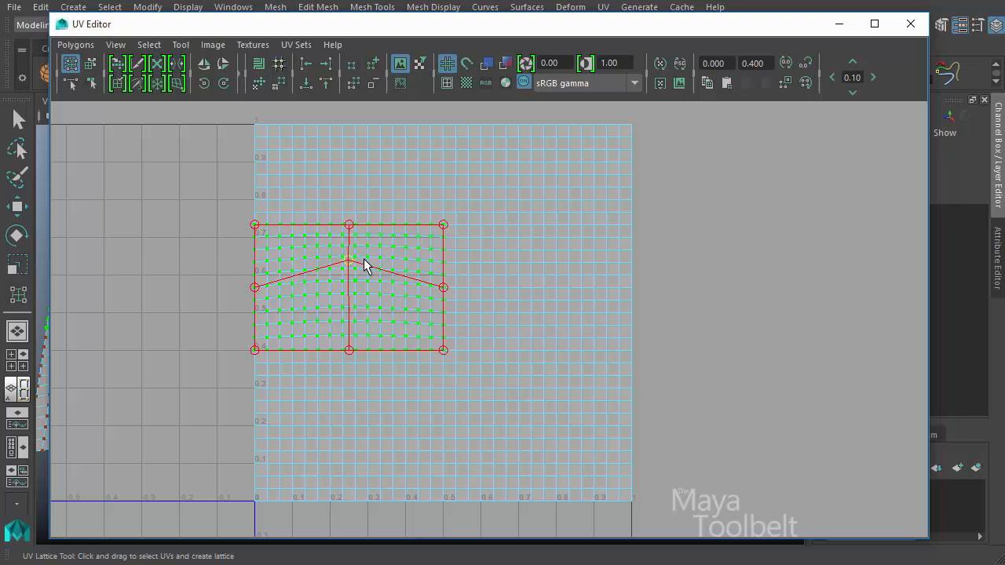
drag(348, 264, 330, 286)
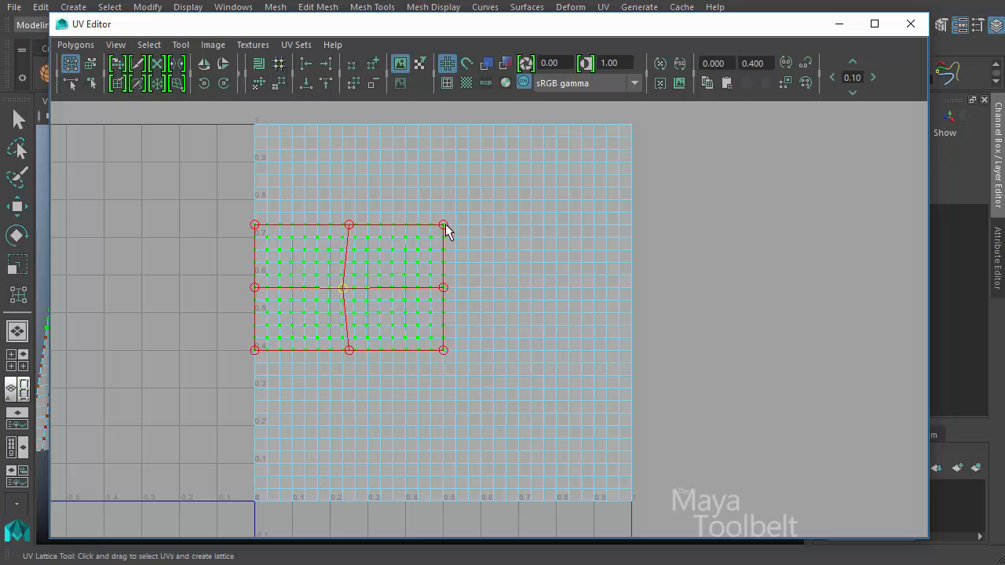
Pull the corner, left-middle and right-middle points to form the arrow's point and tail
drag(443, 226, 424, 214)
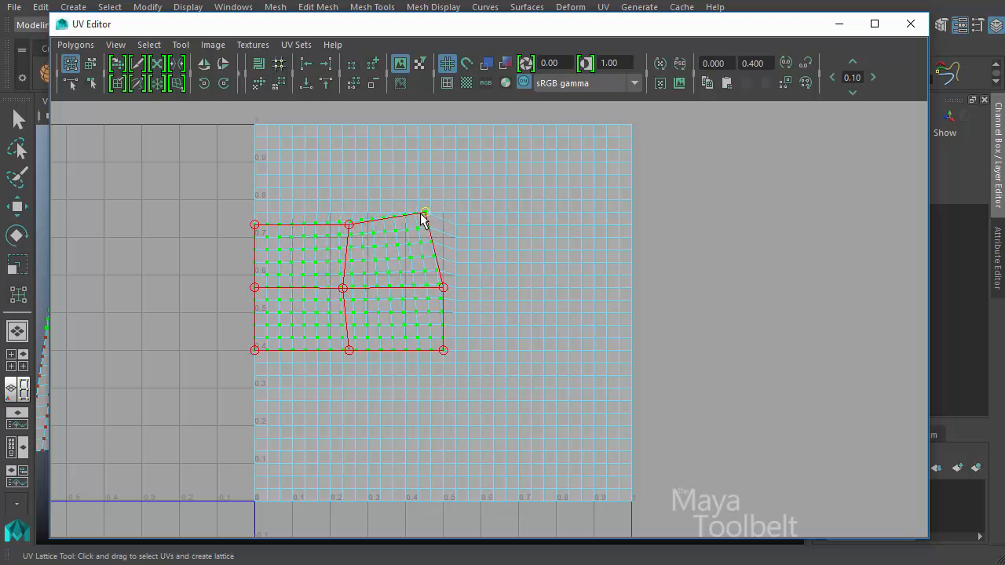
drag(424, 213, 494, 232)
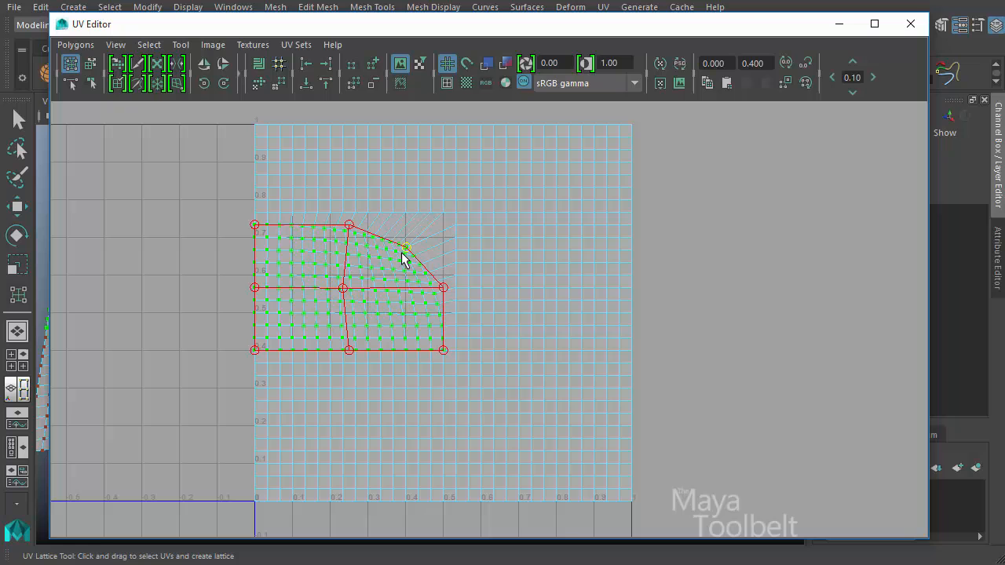
drag(405, 251, 447, 196)
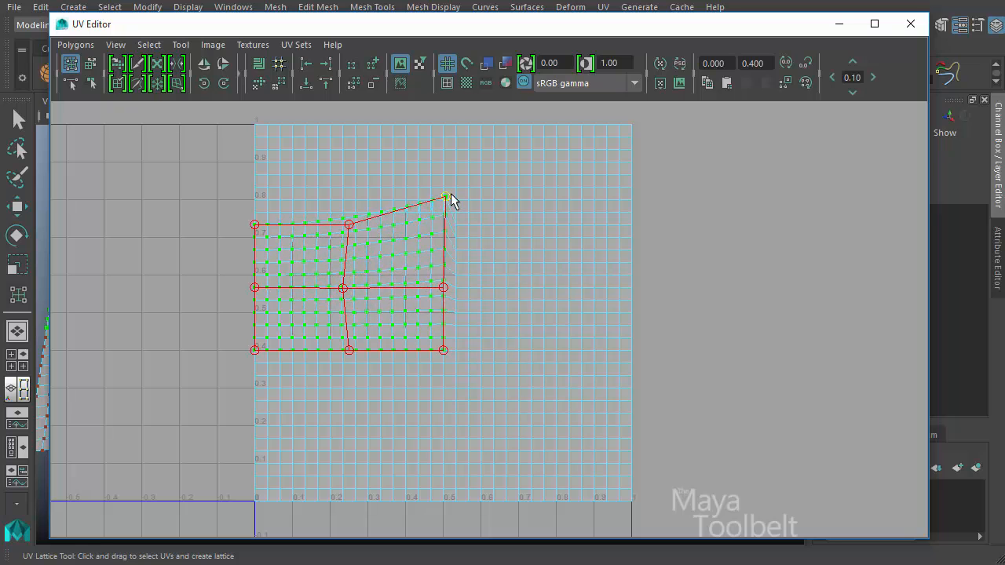
drag(448, 197, 448, 239)
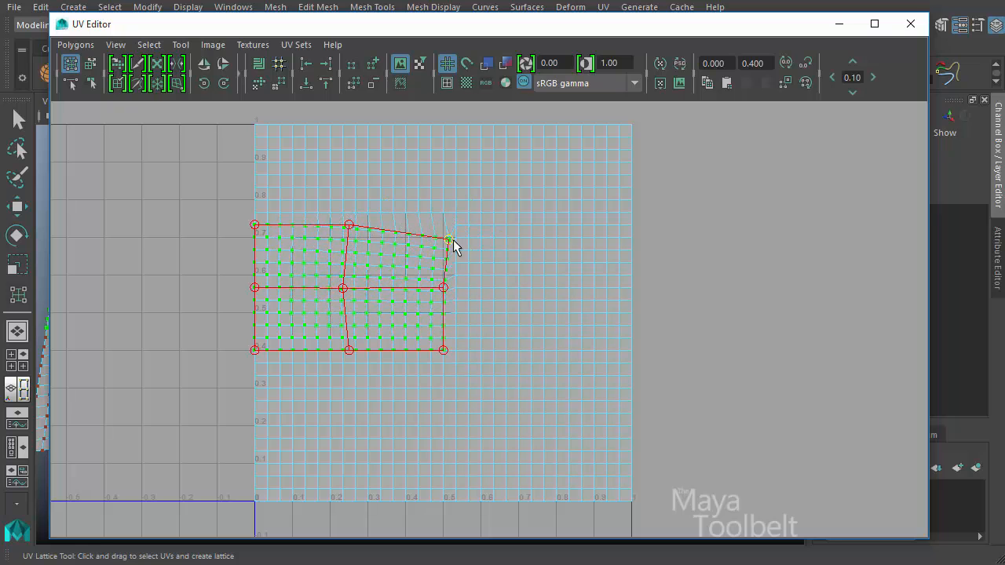
drag(446, 239, 526, 169)
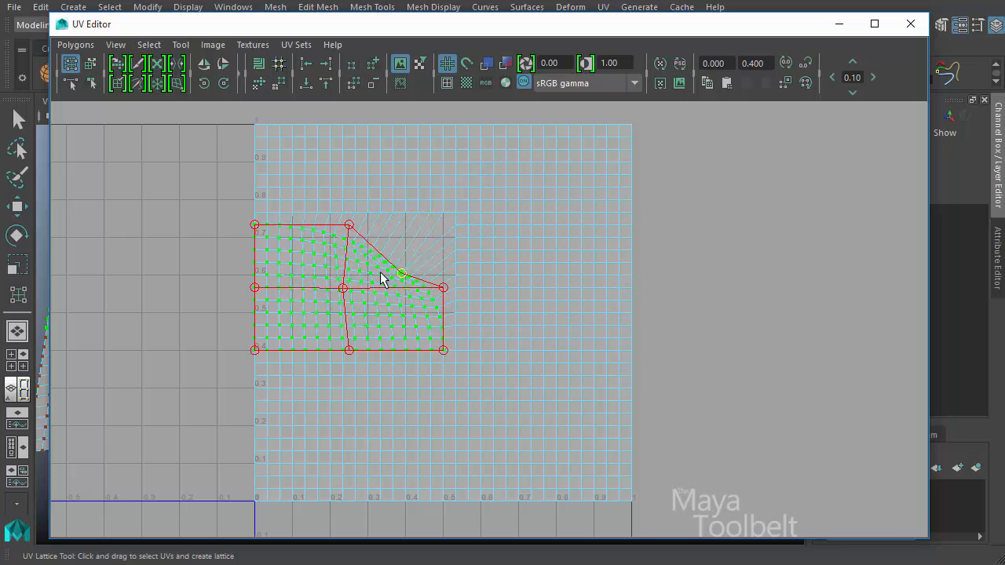
drag(401, 273, 369, 267)
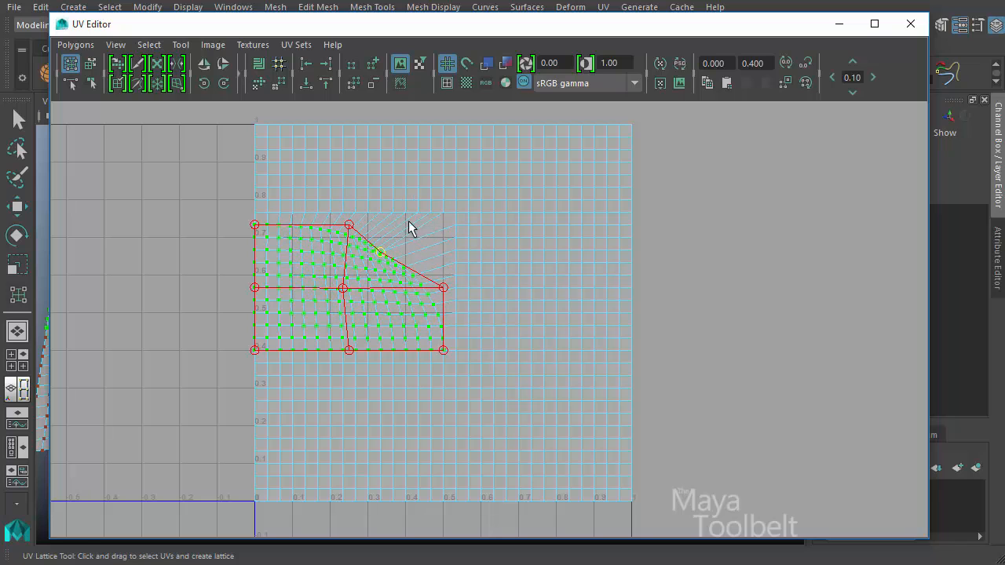
drag(412, 228, 440, 238)
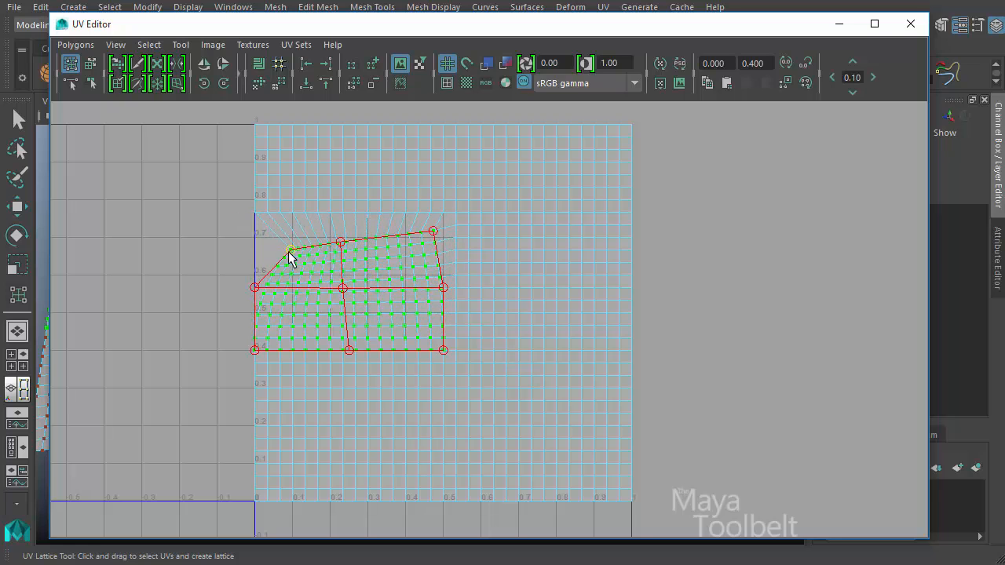
drag(290, 251, 182, 219)
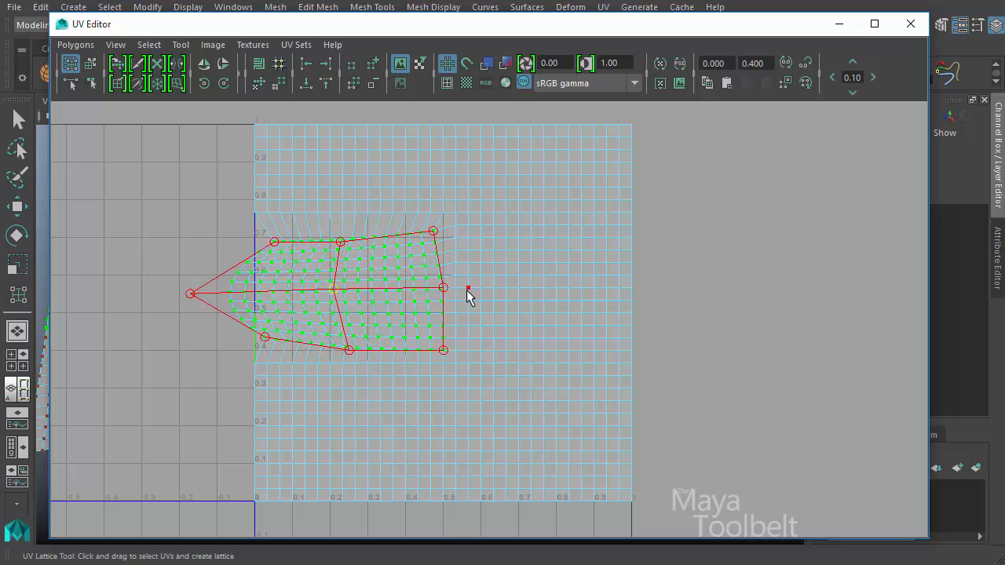
drag(442, 286, 333, 289)
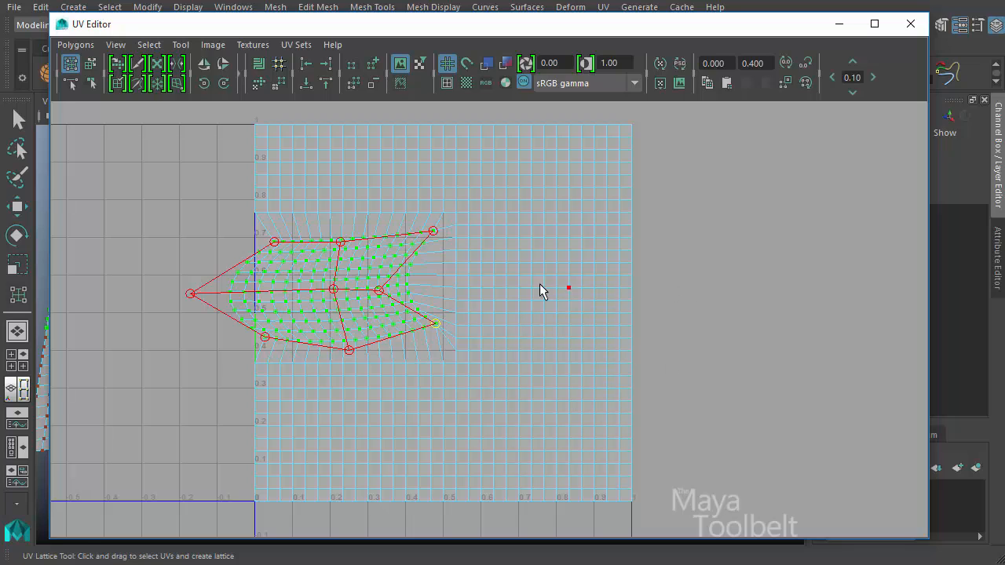
mouse_move(339, 283)
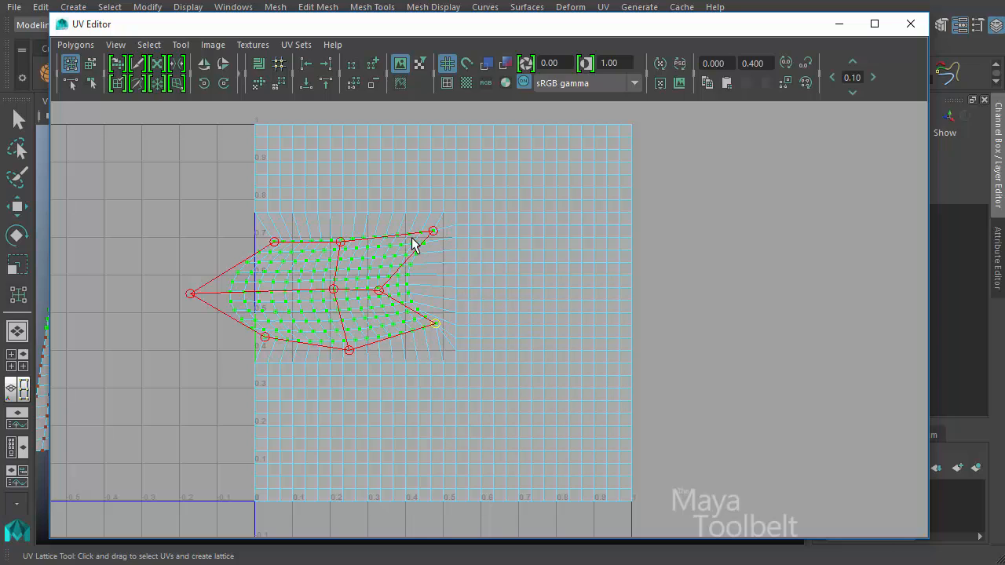
Bring up the UV Lattice Tool Options from the Tool menu and focus the Columns field
click(181, 44)
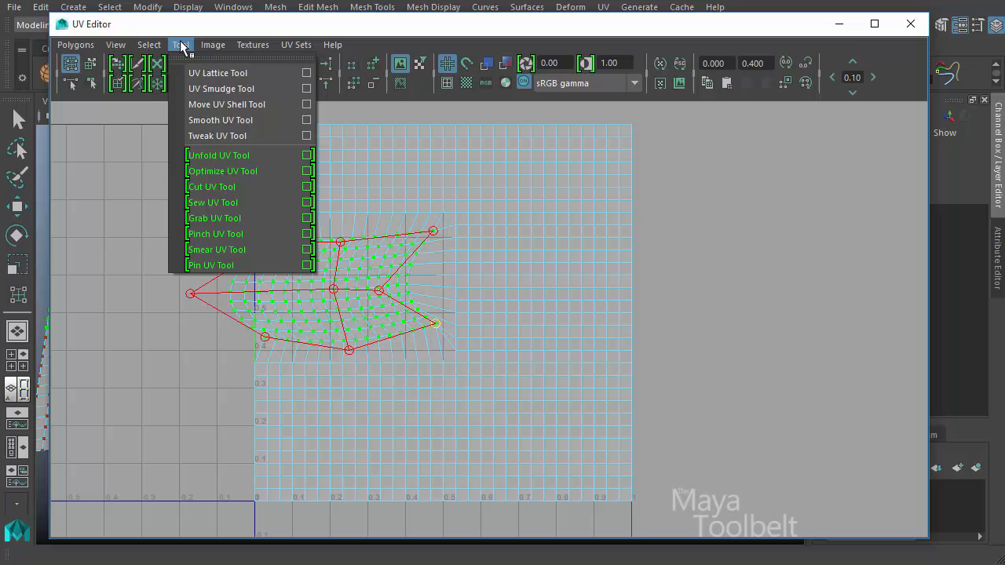
mouse_move(235, 72)
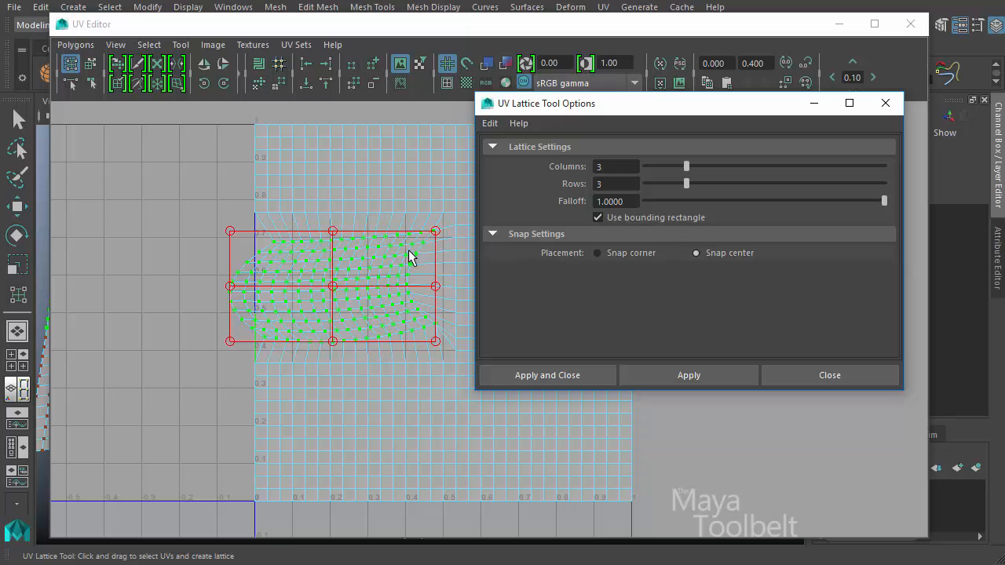
click(830, 374)
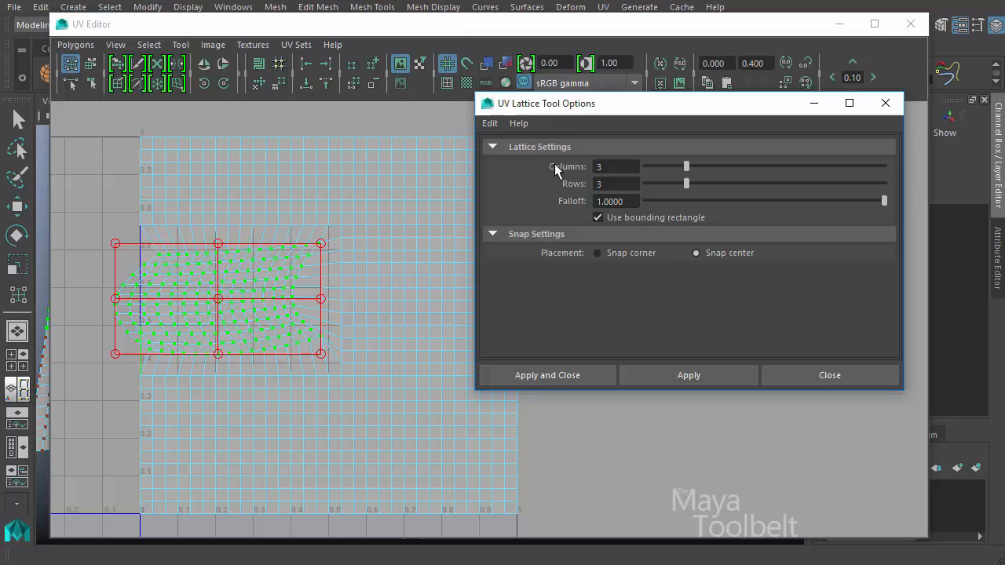
click(615, 166)
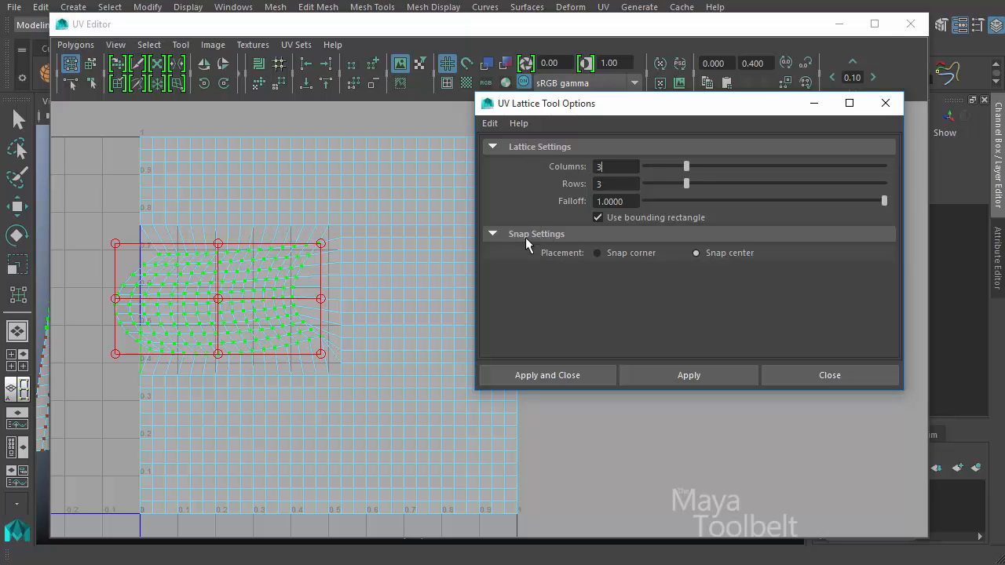
mouse_move(615, 266)
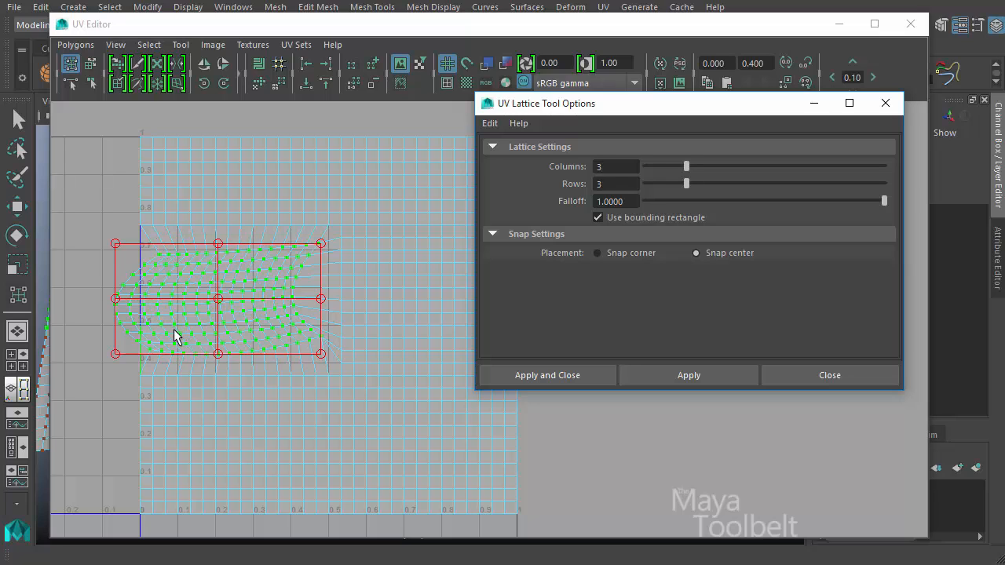
mouse_move(128, 306)
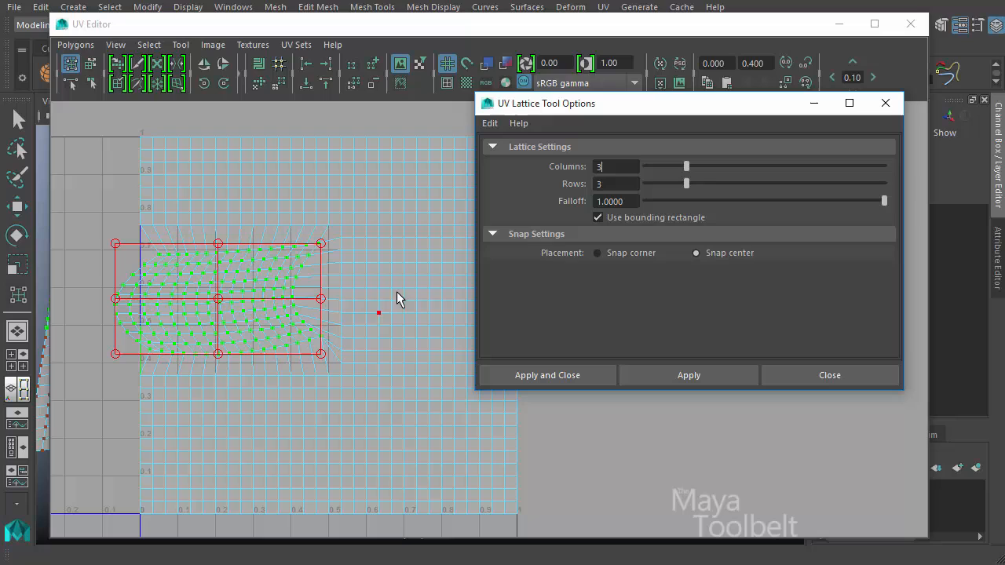
Slide the lattice Columns and Rows up to 8 by 8
drag(686, 166, 724, 166)
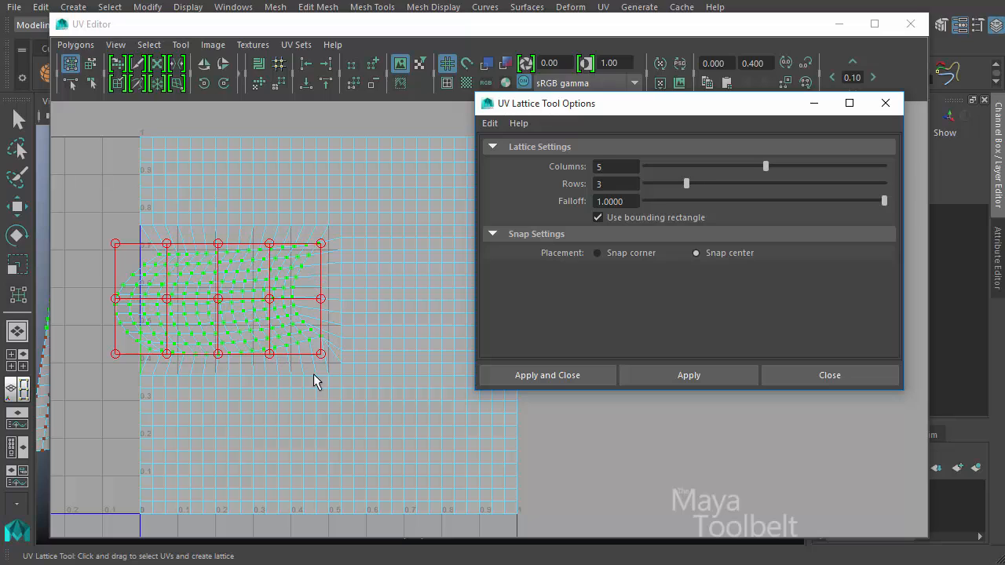
mouse_move(352, 330)
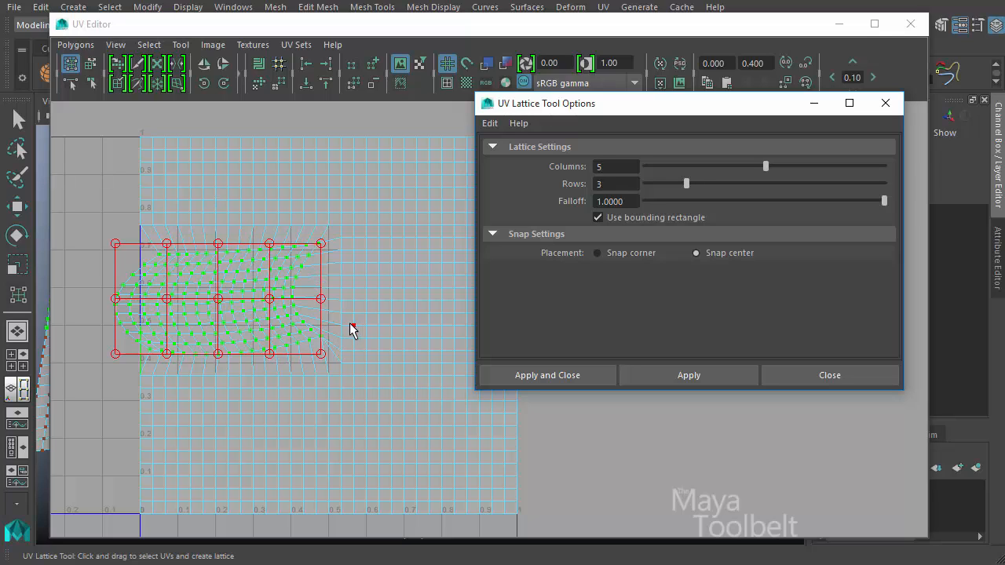
mouse_move(305, 344)
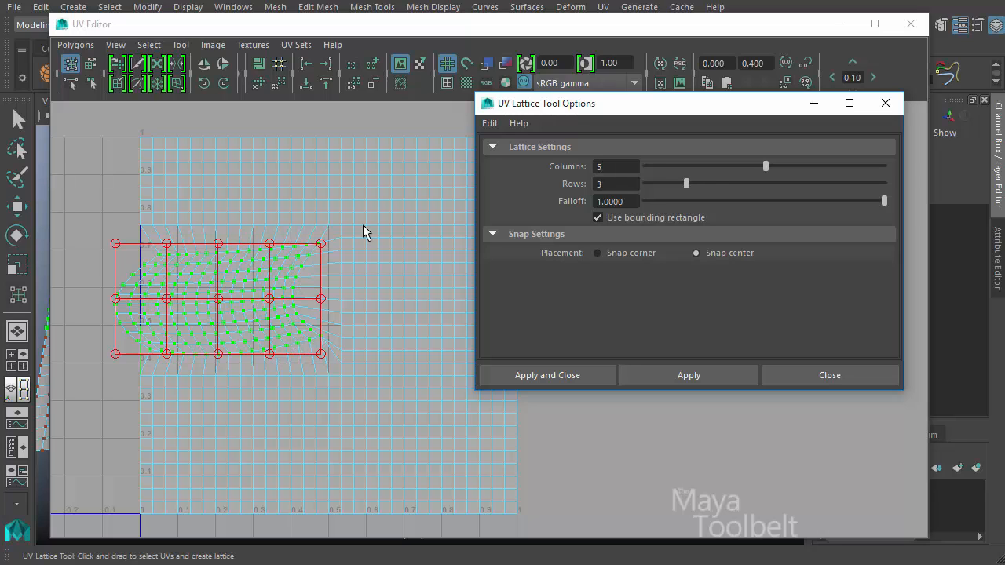
drag(687, 182, 804, 182)
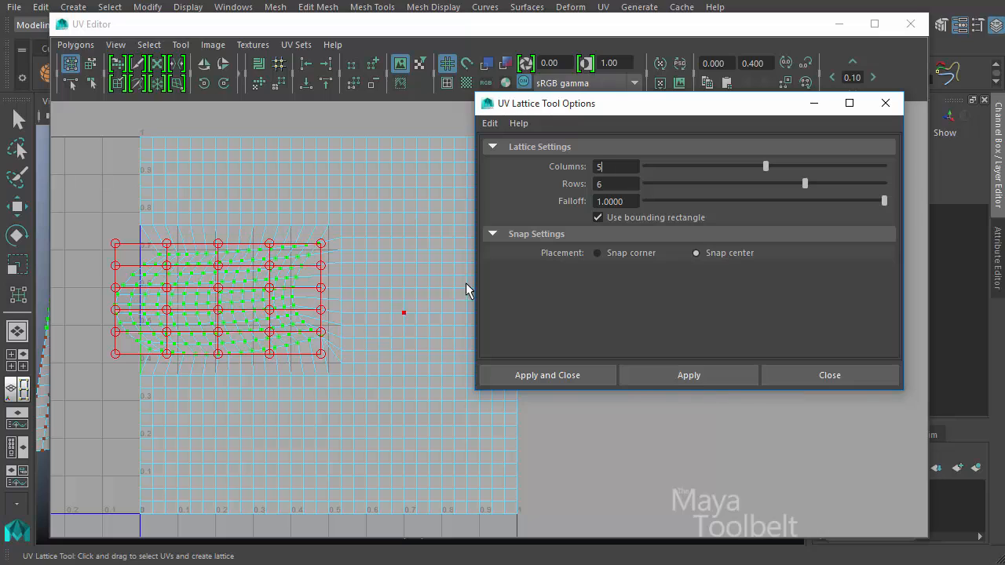
drag(767, 166, 883, 166)
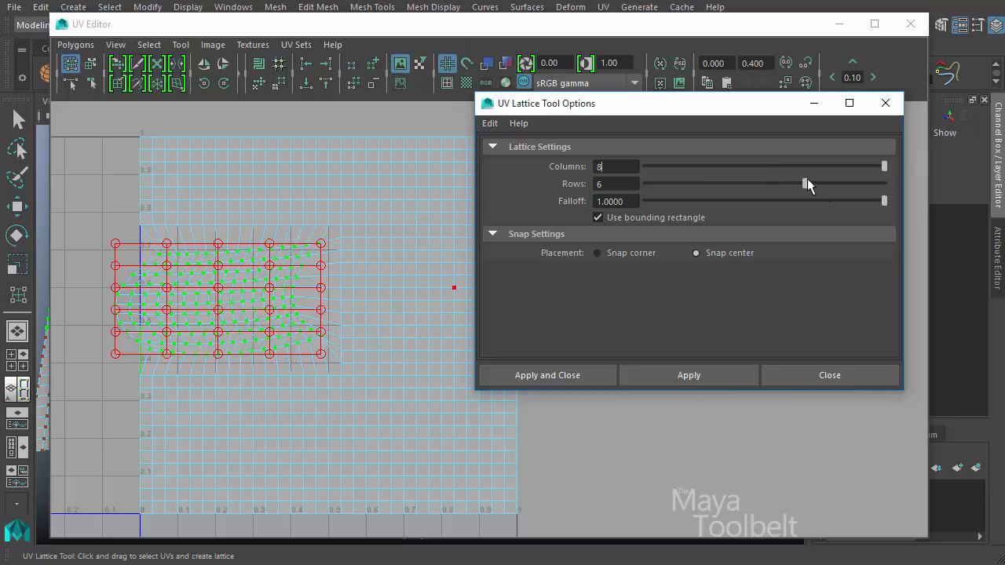
drag(804, 184, 886, 183)
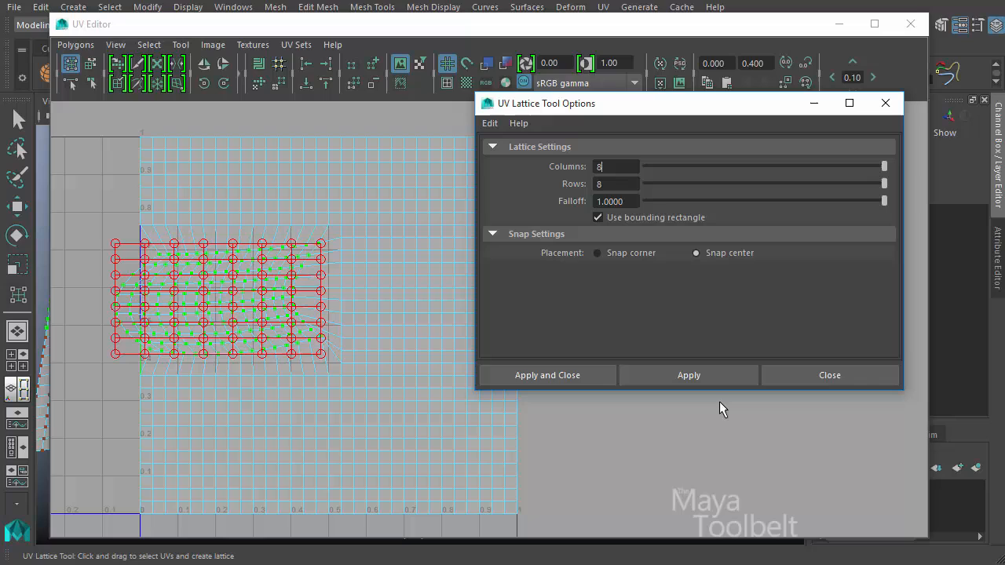
mouse_move(337, 333)
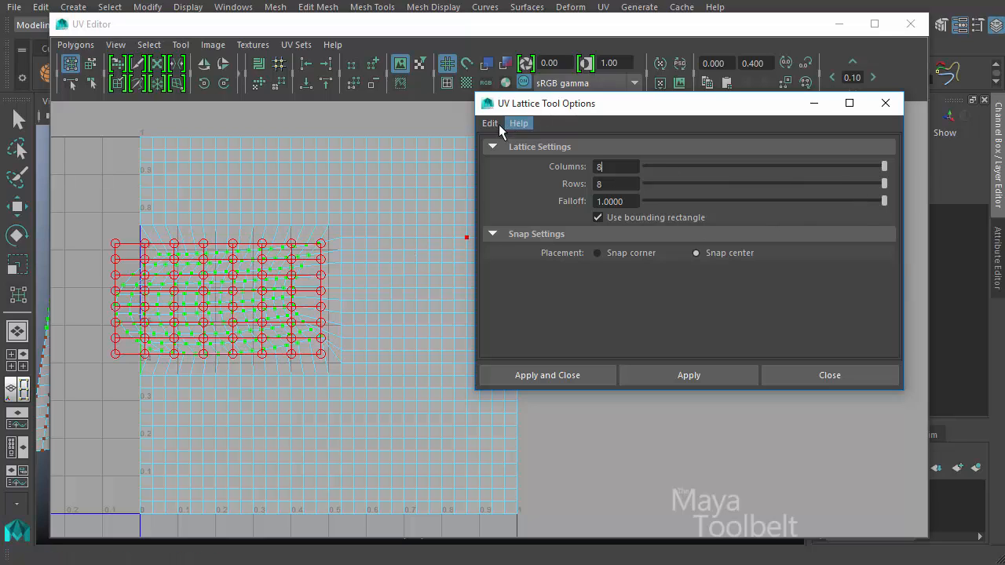
Reset the lattice settings back to 3 by 3 via Edit > Reset Settings
click(490, 122)
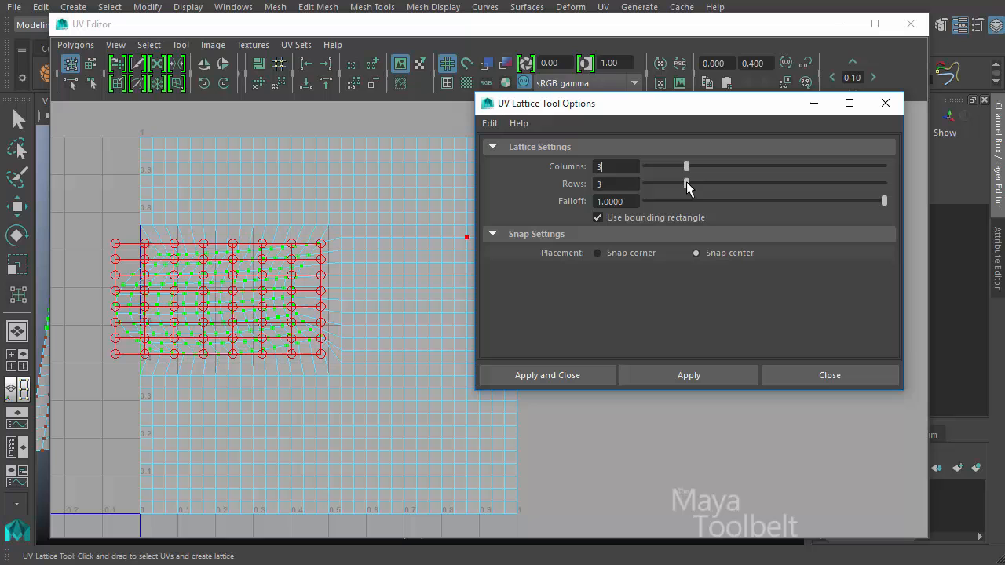
click(688, 374)
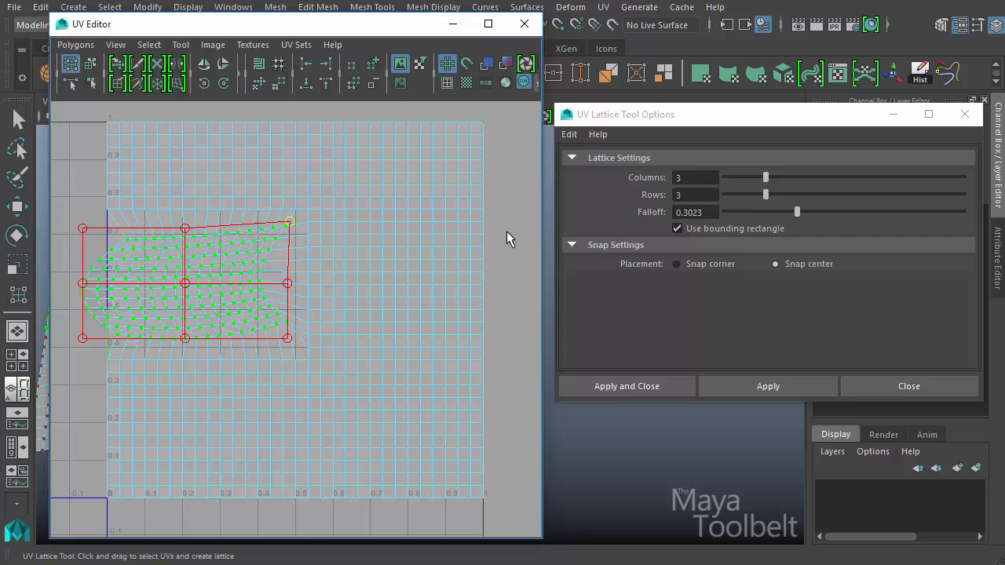
Try a low falloff, then set the Falloff slider to 0.5
drag(797, 213, 964, 212)
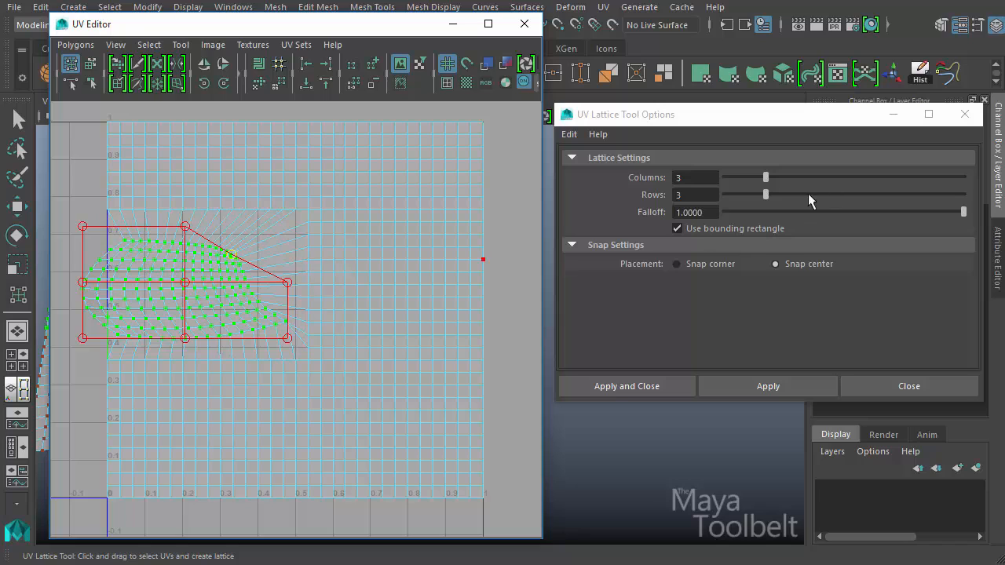
drag(964, 212, 834, 212)
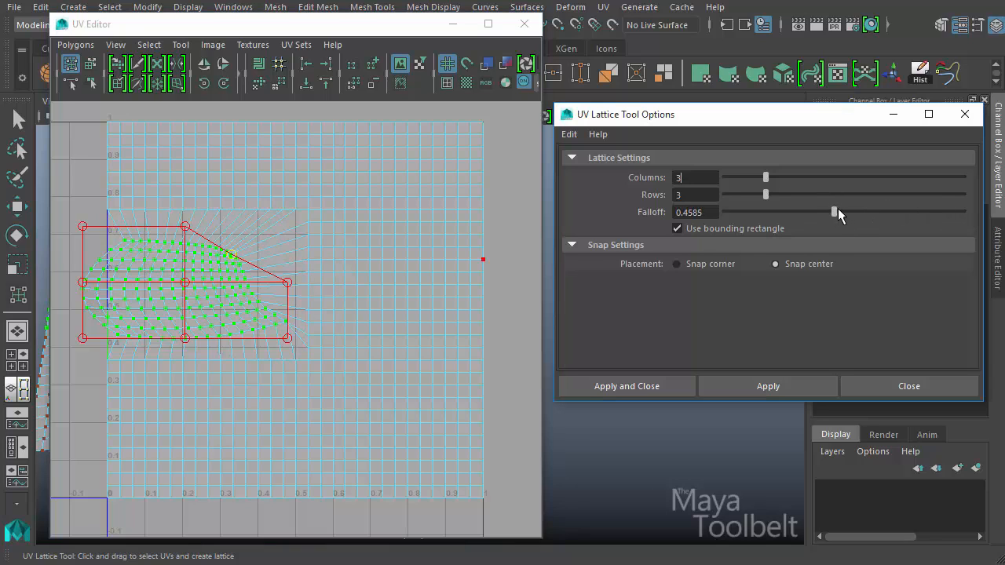
drag(834, 212, 843, 212)
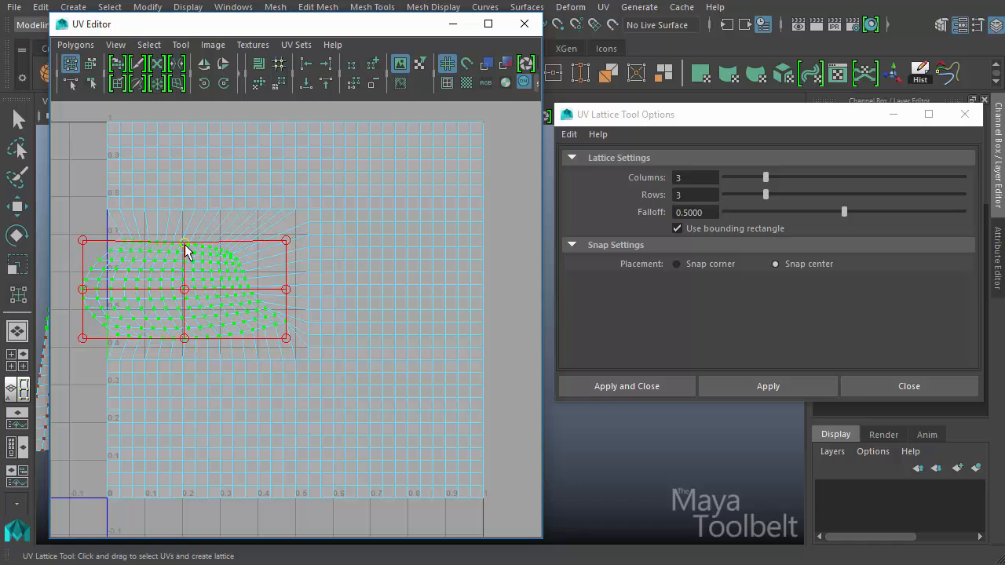
Pull the lattice's top middle point up and back to dome the UVs at falloff 0.5
drag(186, 242, 183, 206)
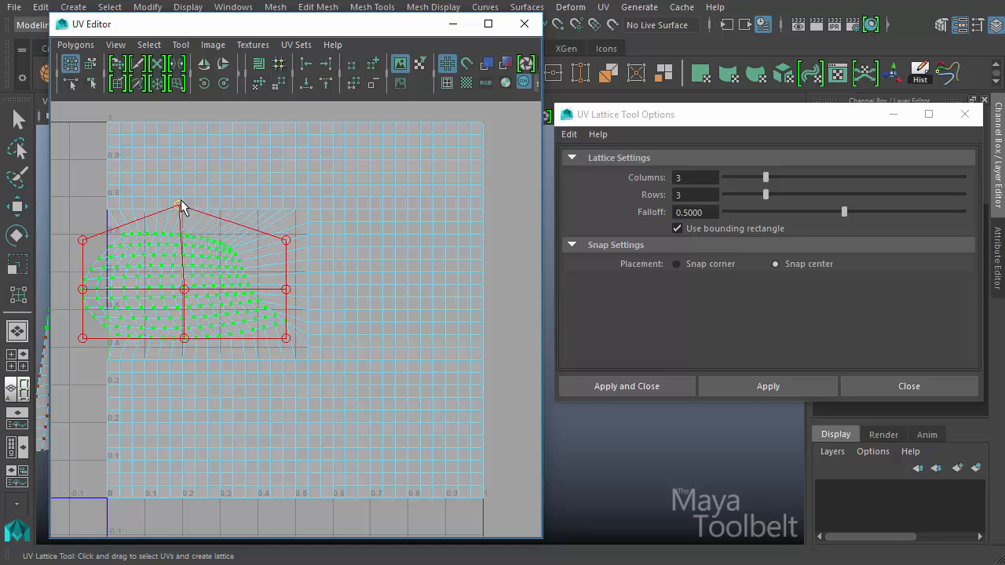
drag(182, 206, 179, 173)
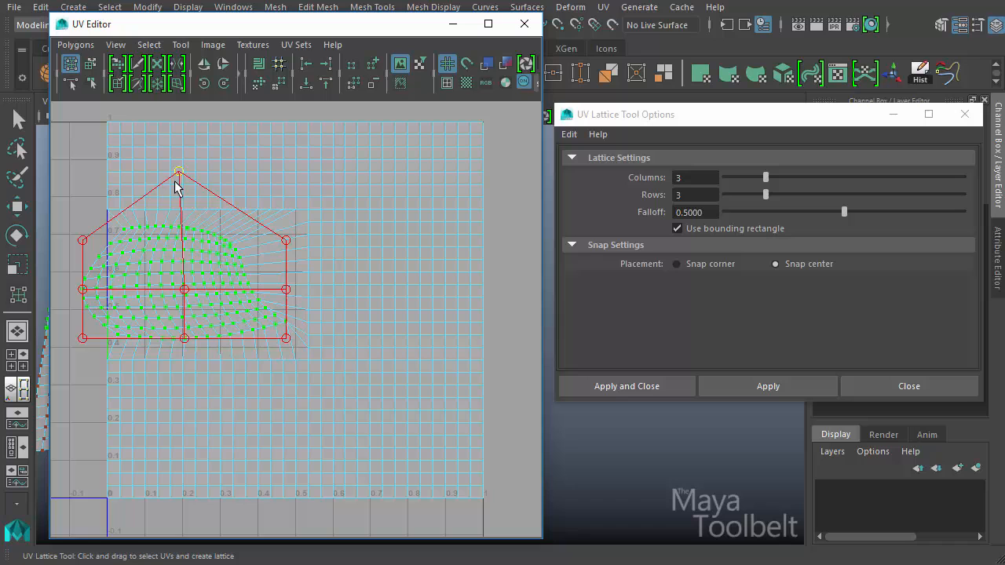
drag(179, 173, 179, 244)
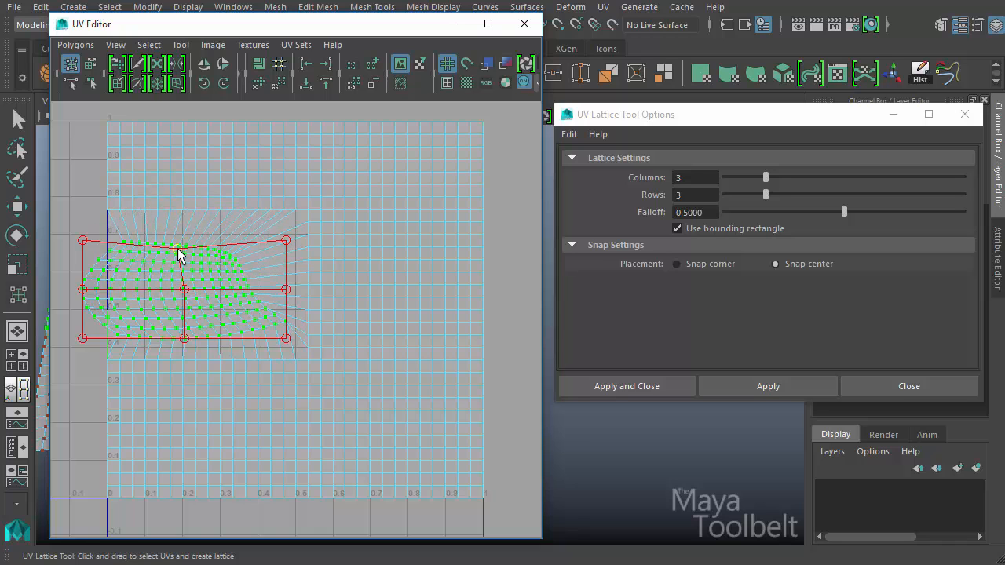
drag(182, 239, 186, 212)
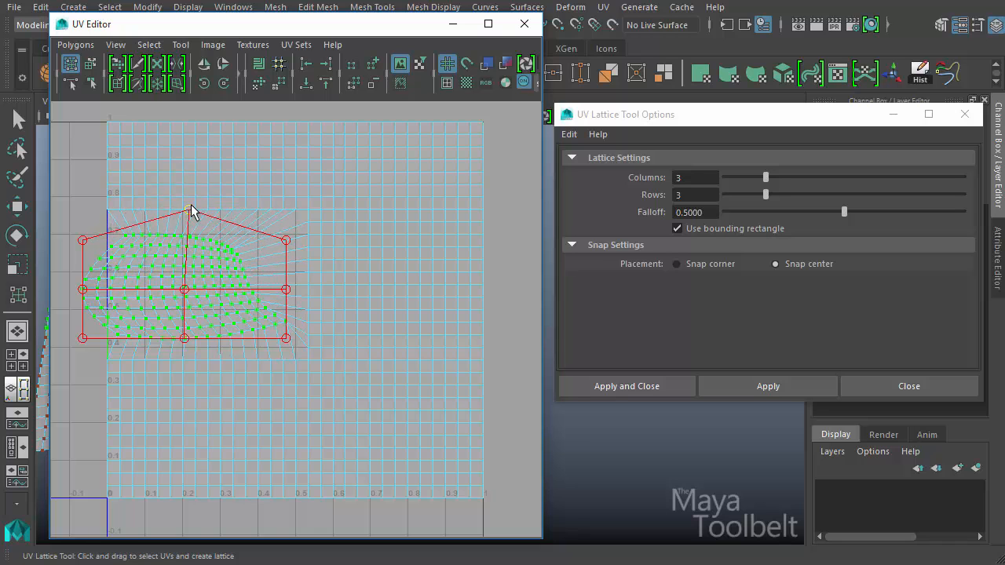
drag(188, 217, 220, 191)
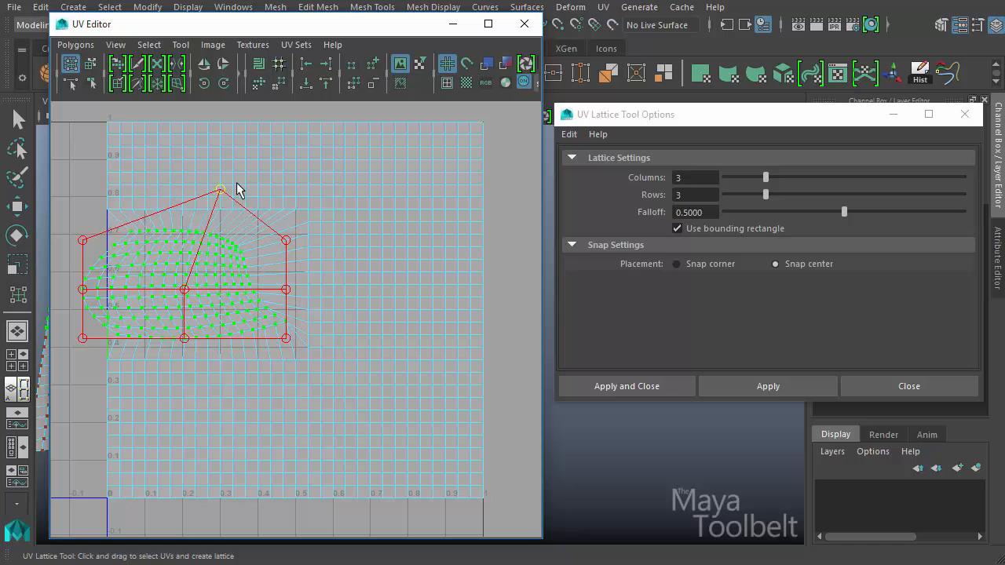
drag(220, 188, 195, 185)
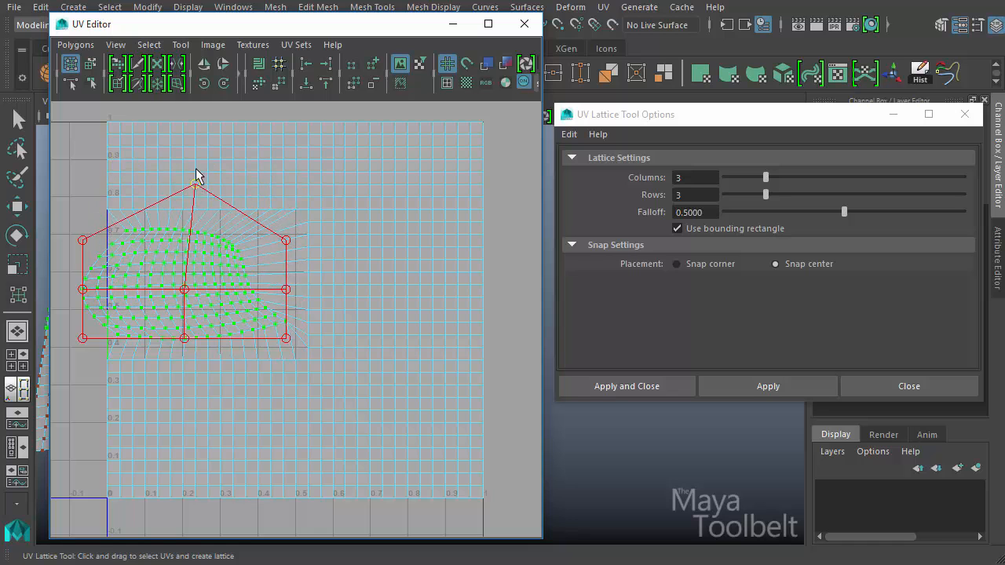
drag(195, 185, 186, 217)
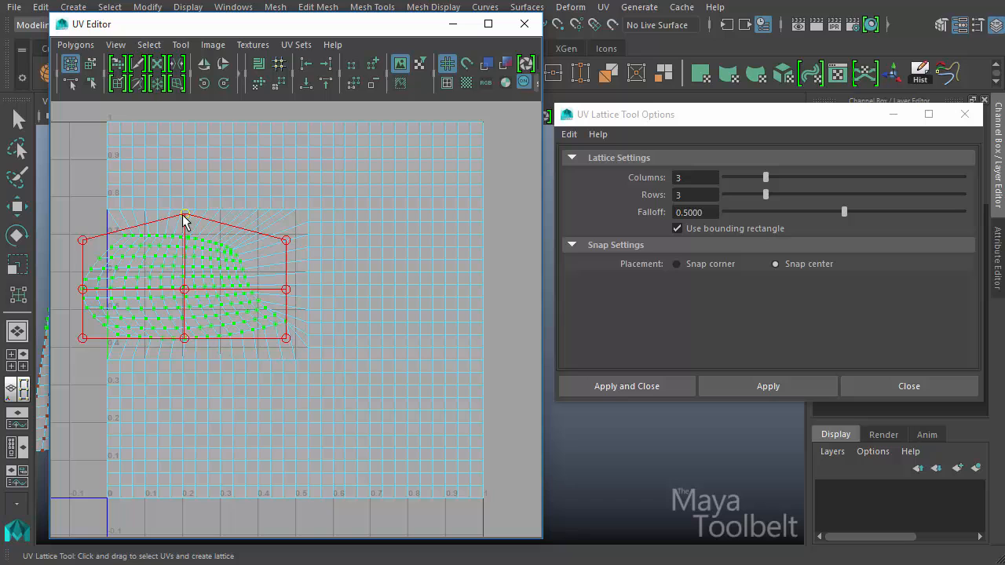
drag(185, 217, 186, 204)
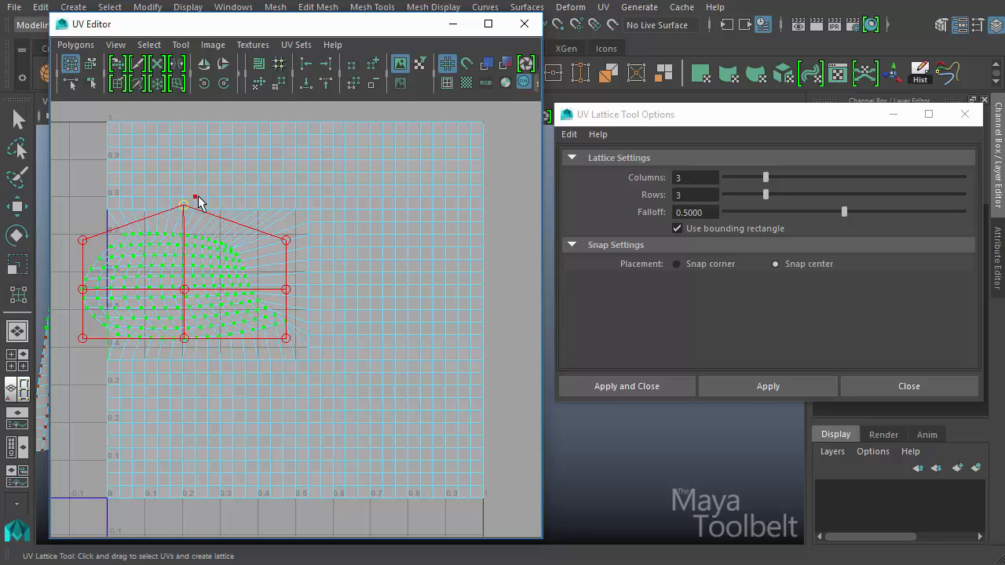
drag(197, 198, 165, 251)
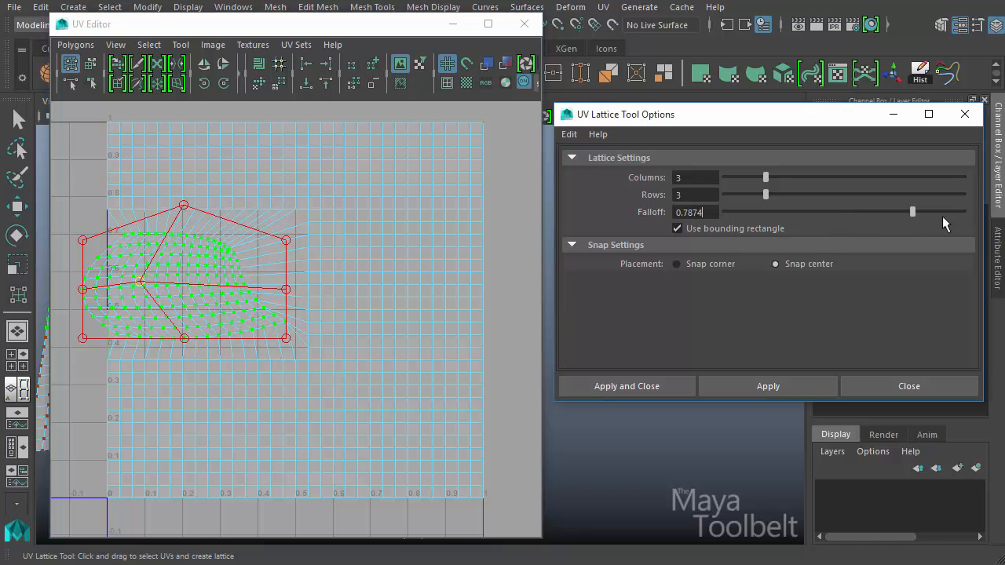
Raise falloff to 1.0 and pull the top middle point far up again
drag(911, 212, 964, 212)
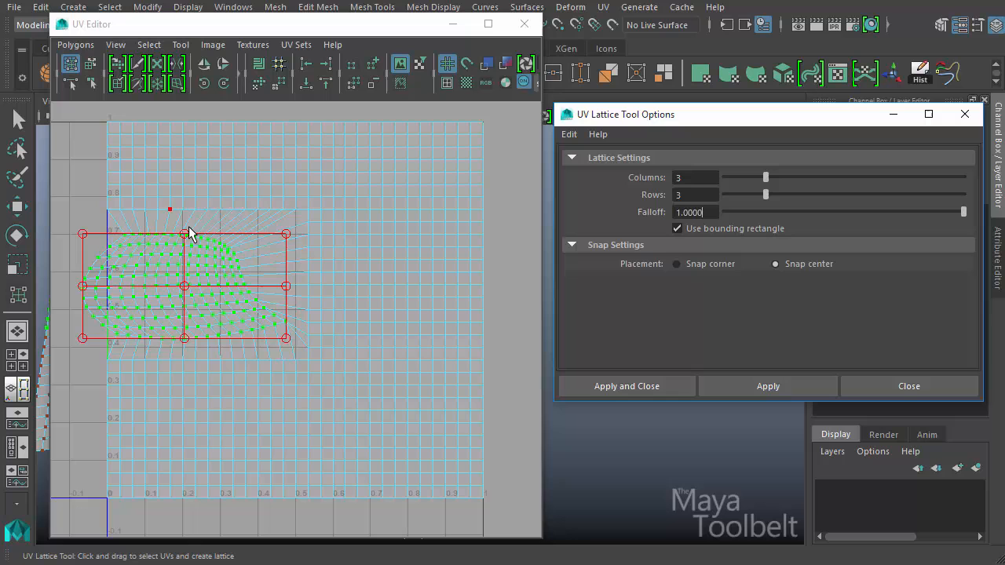
drag(170, 208, 176, 133)
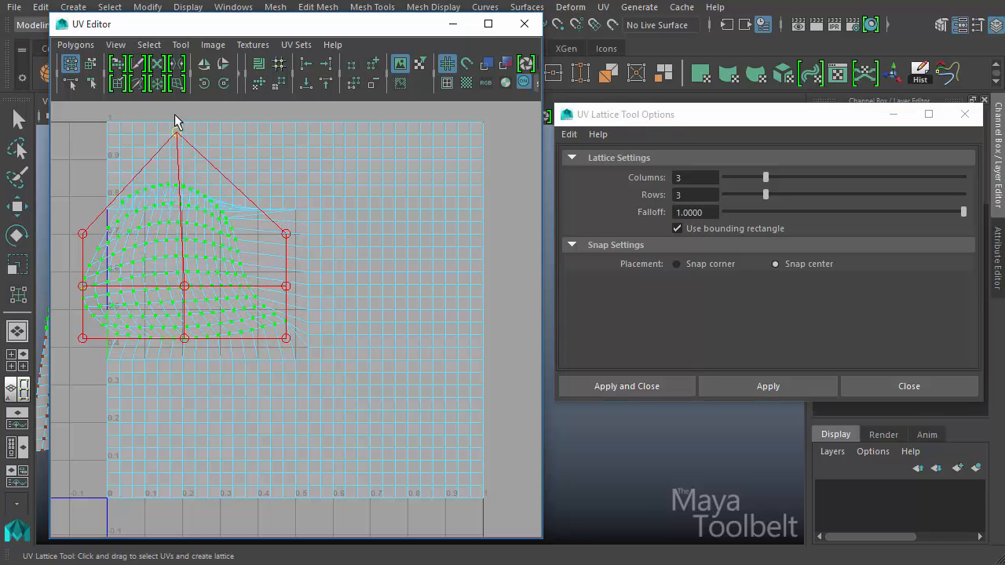
drag(176, 133, 185, 243)
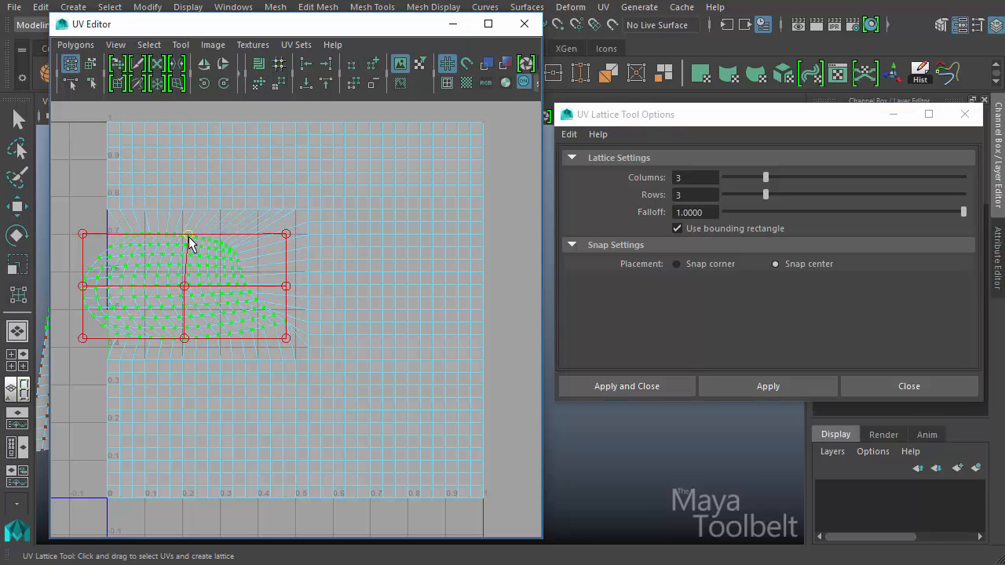
drag(185, 234, 181, 160)
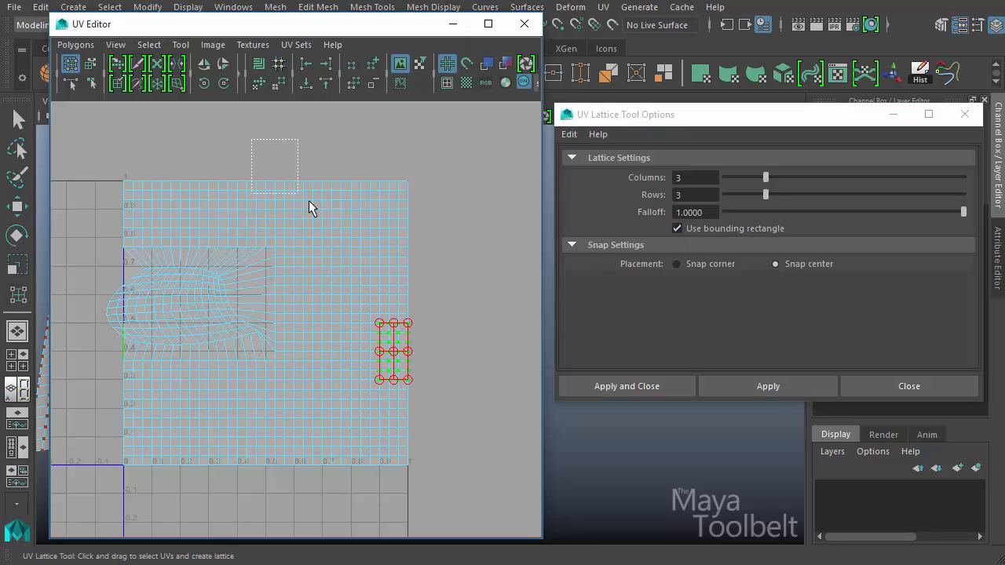
Create a small lattice over the top-left corner UVs of the plane
drag(392, 351, 374, 416)
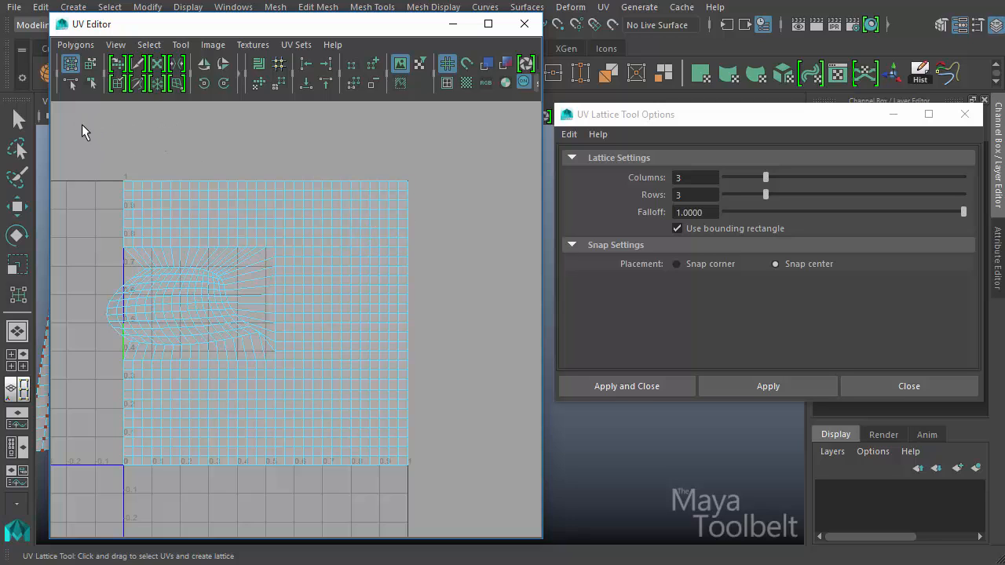
drag(85, 125, 179, 210)
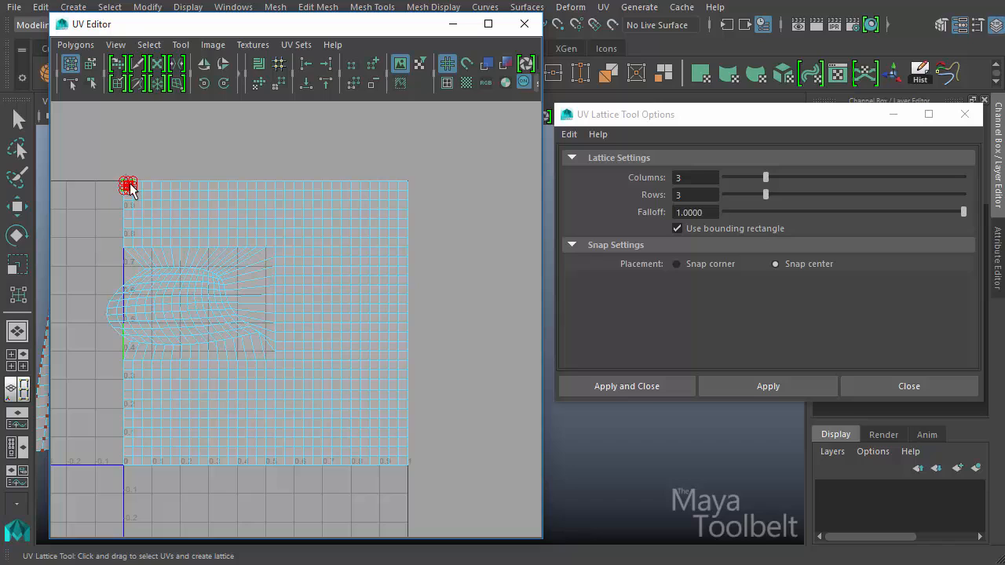
mouse_move(140, 195)
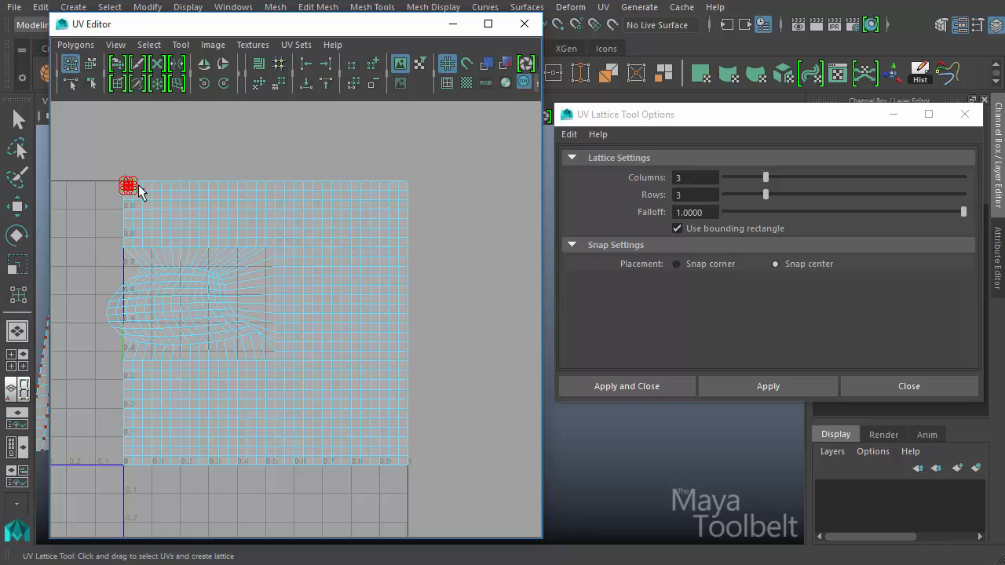
mouse_move(198, 214)
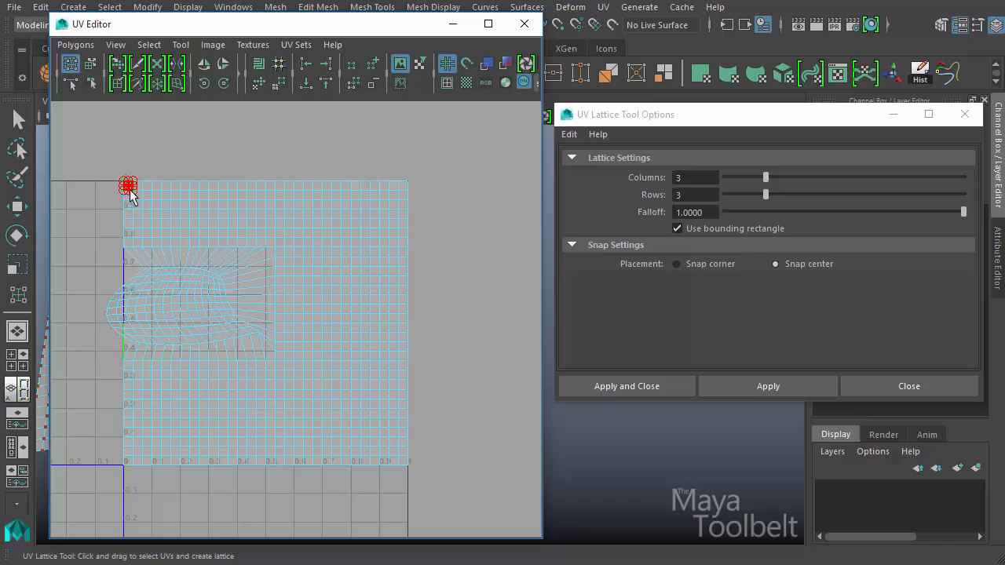
mouse_move(196, 207)
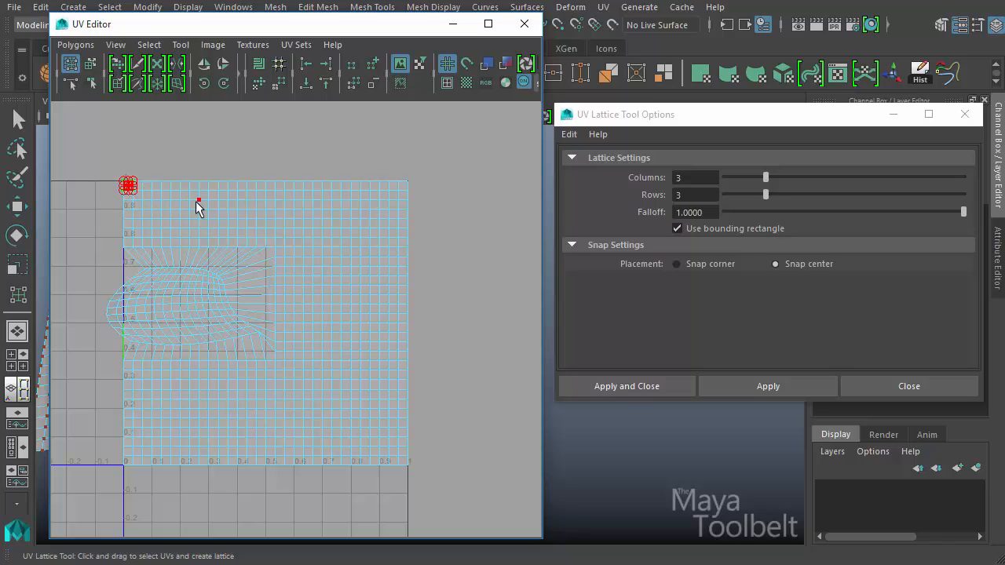
mouse_move(814, 244)
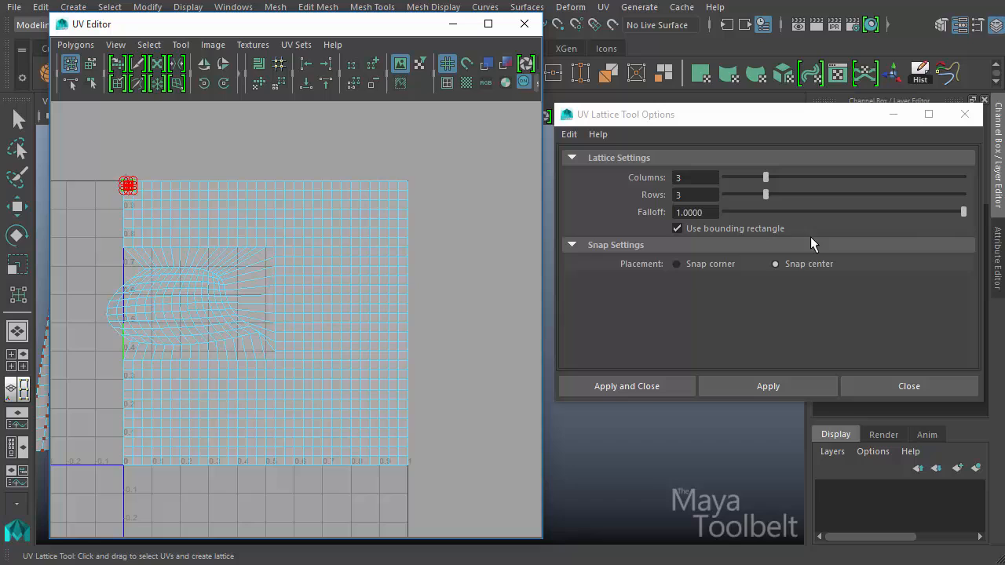
Turn off Use bounding rectangle and draw a free 3 by 3 lattice above the UVs
click(677, 229)
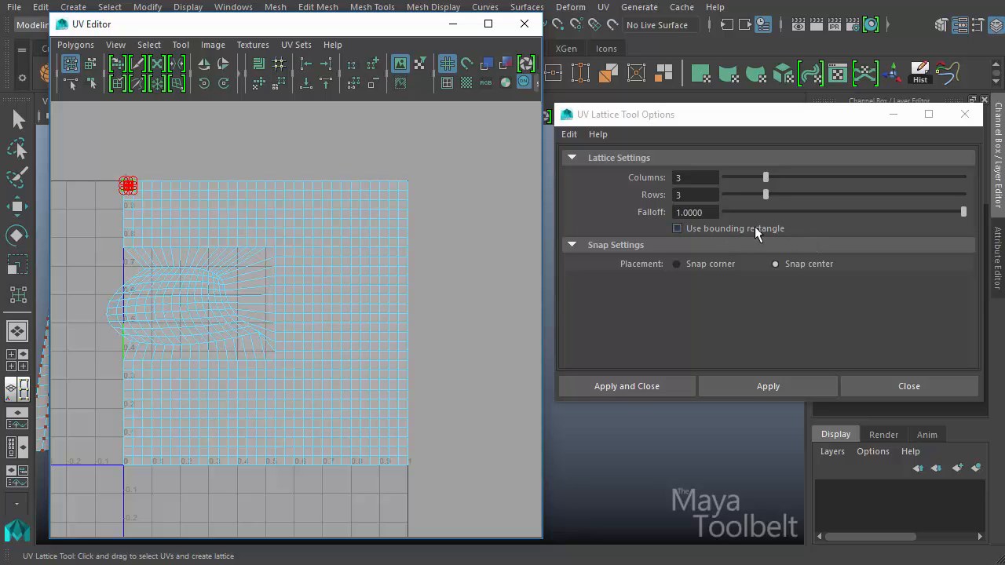
click(694, 212)
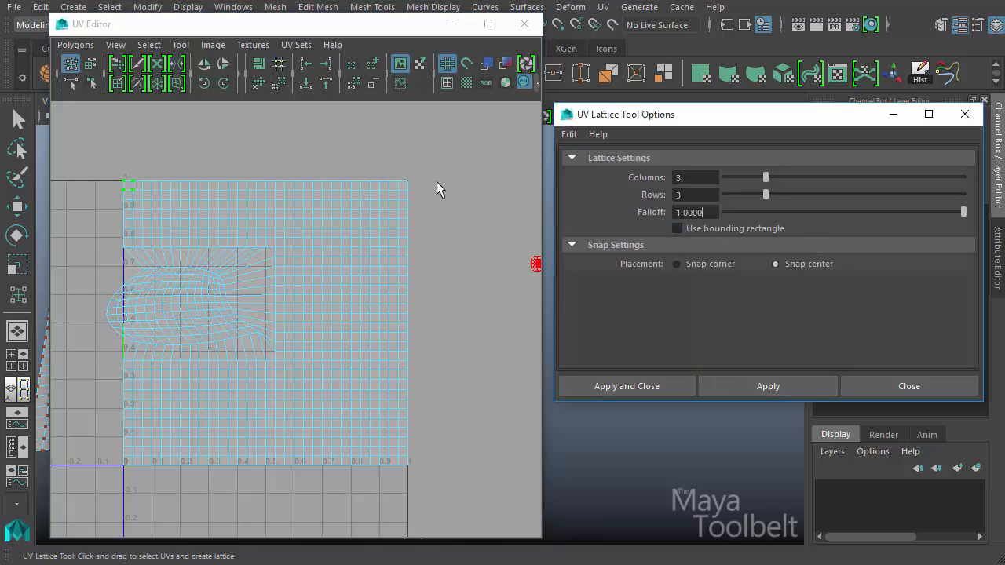
mouse_move(534, 260)
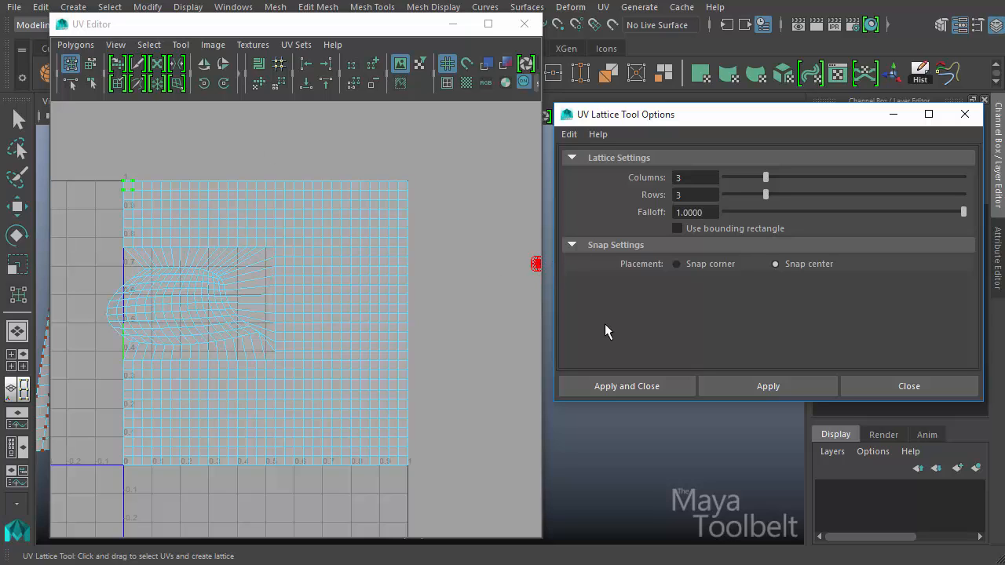
mouse_move(446, 132)
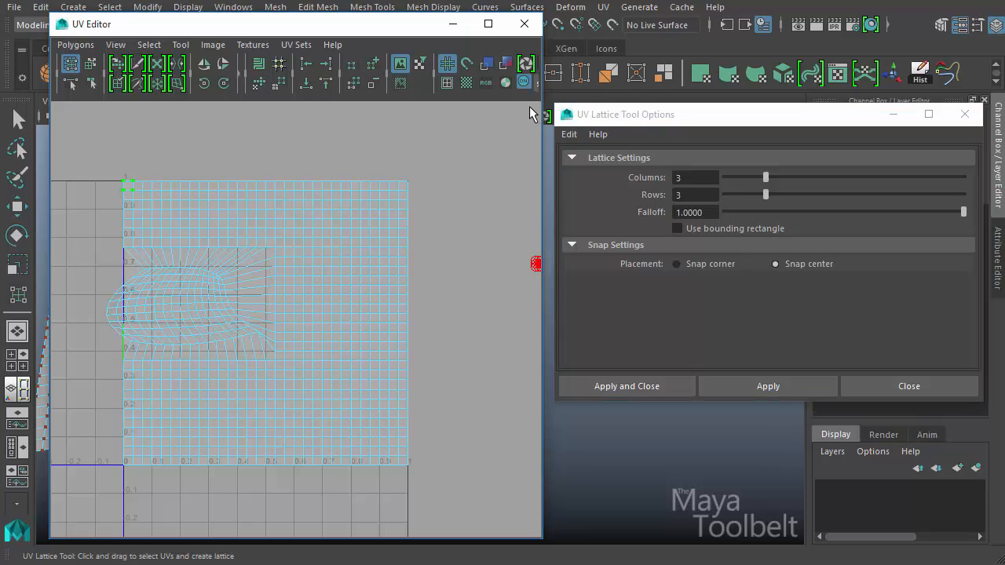
drag(530, 110, 396, 190)
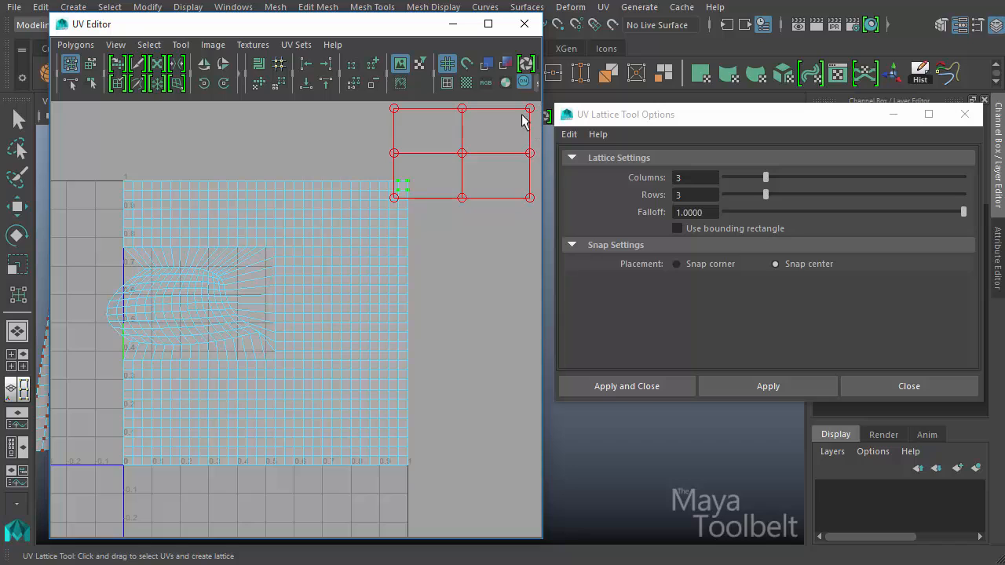
mouse_move(537, 116)
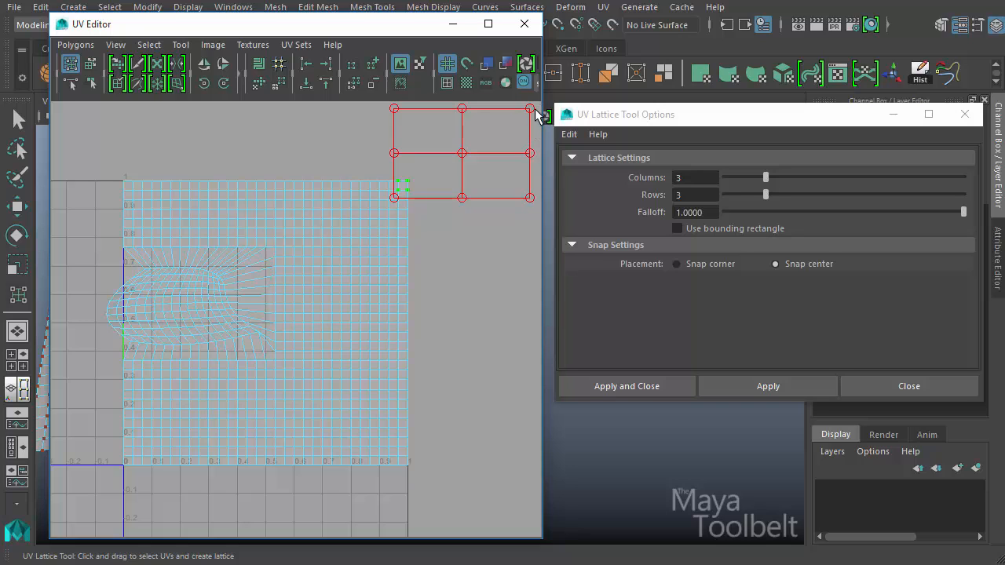
mouse_move(459, 151)
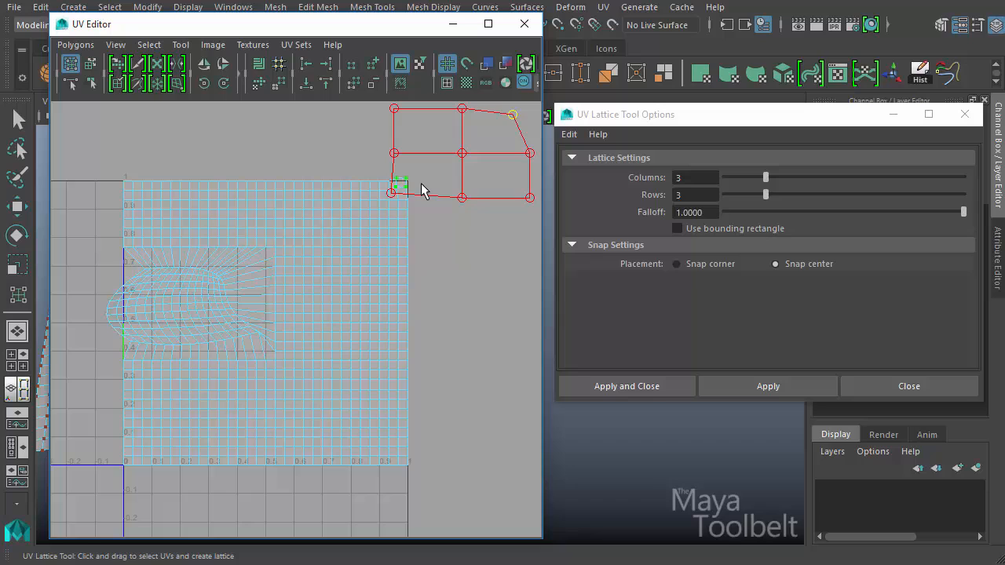
mouse_move(401, 197)
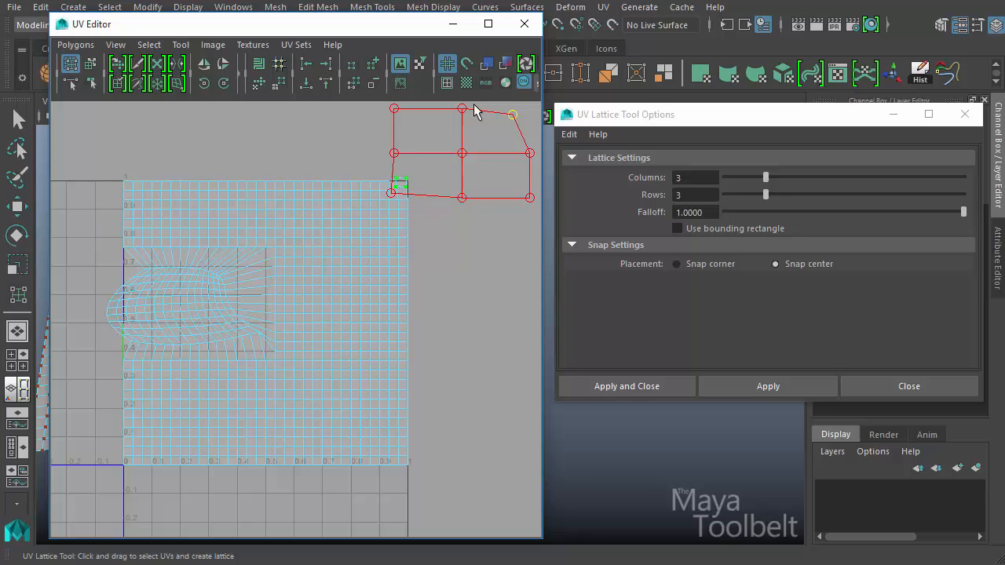
mouse_move(474, 329)
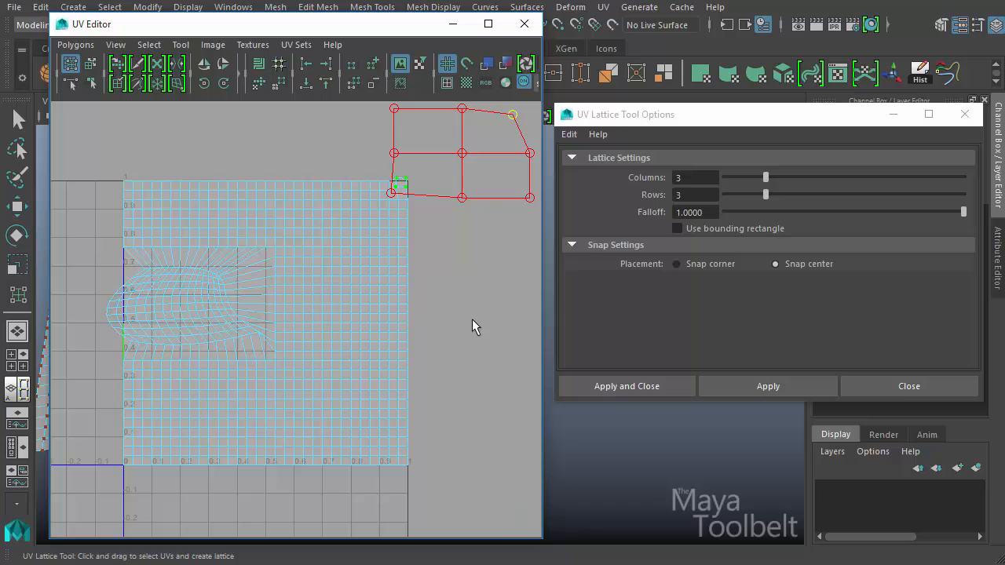
Turn Use bounding rectangle back on so the lattice fits the selected UVs
drag(464, 154, 410, 314)
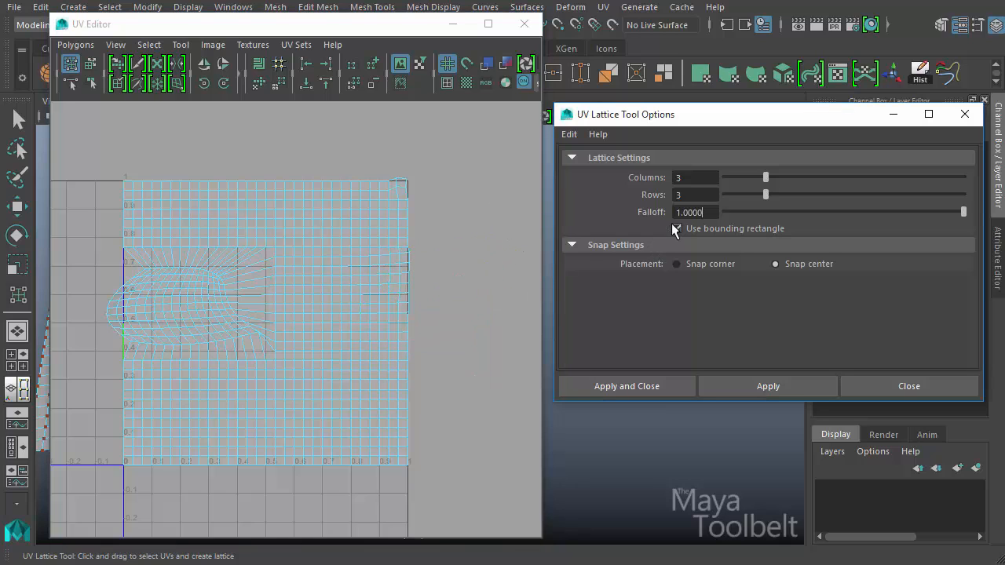
click(677, 229)
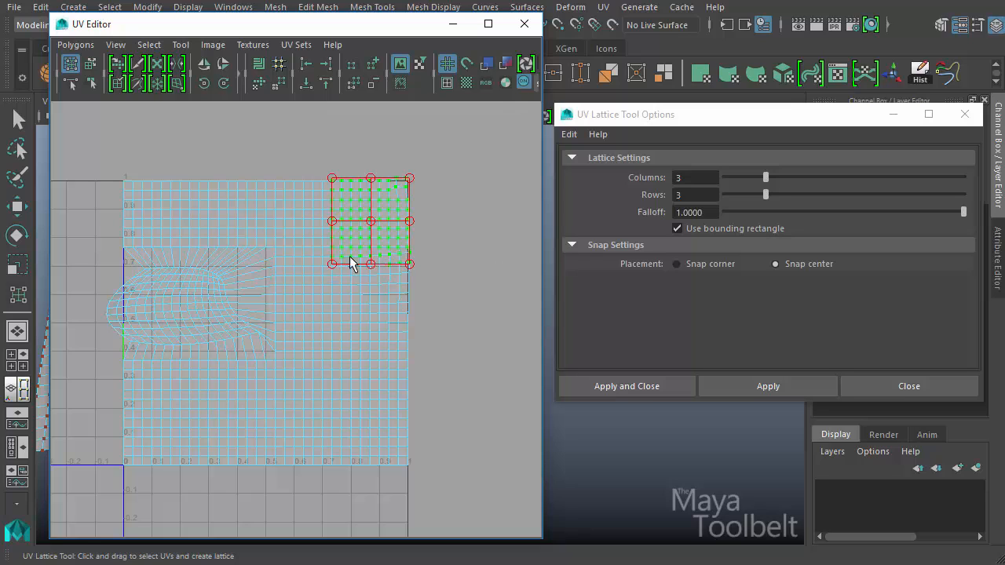
mouse_move(547, 122)
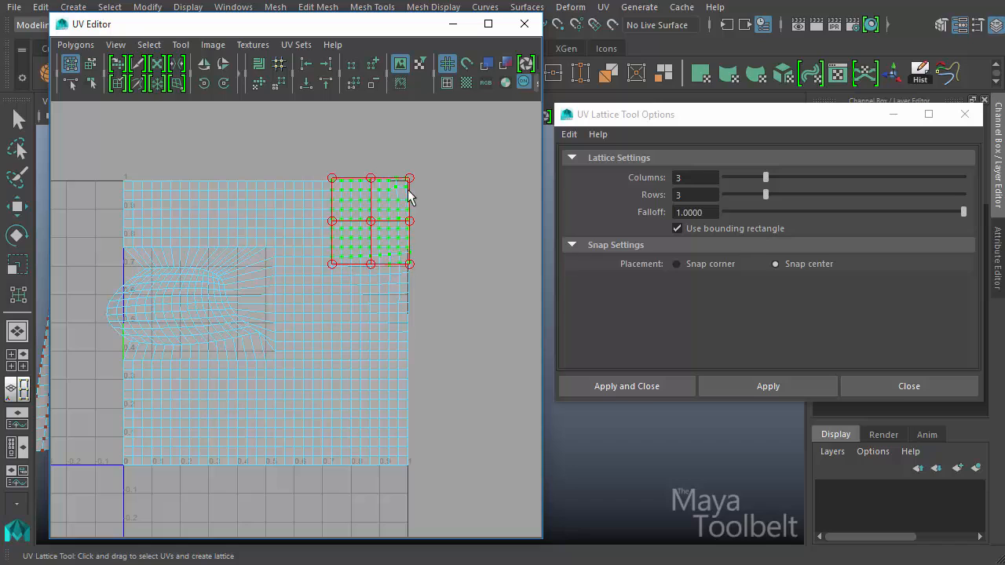
mouse_move(423, 227)
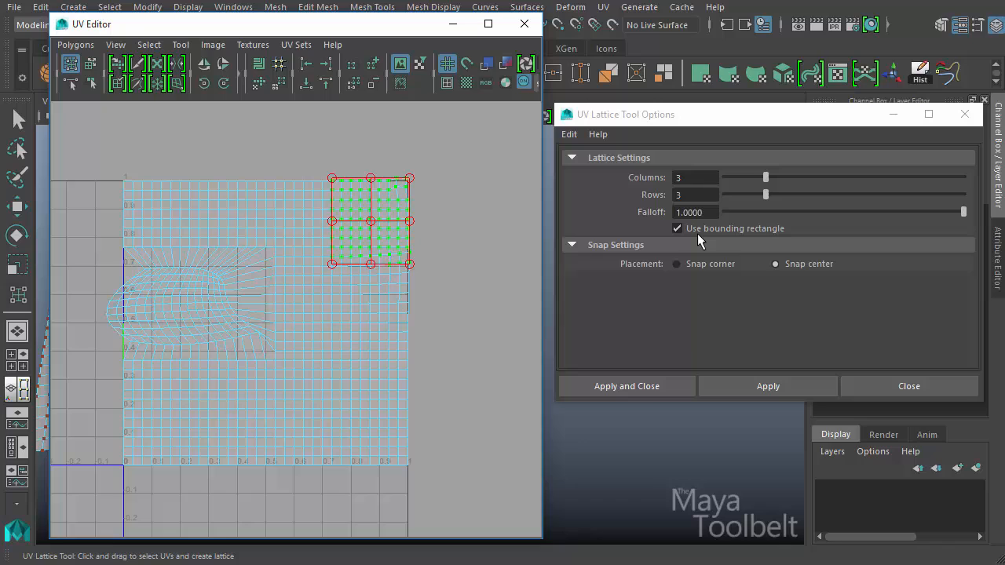
mouse_move(788, 238)
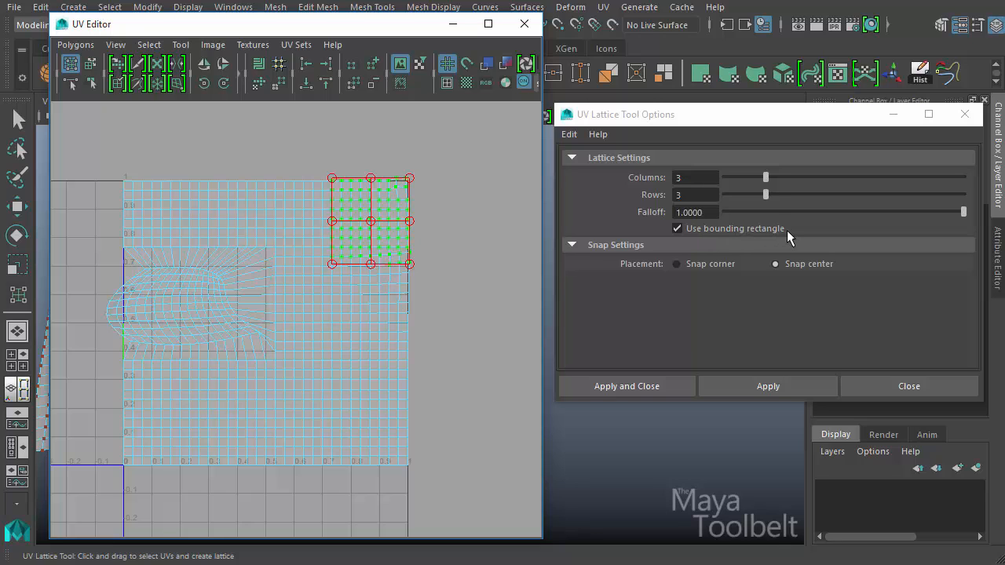
mouse_move(755, 174)
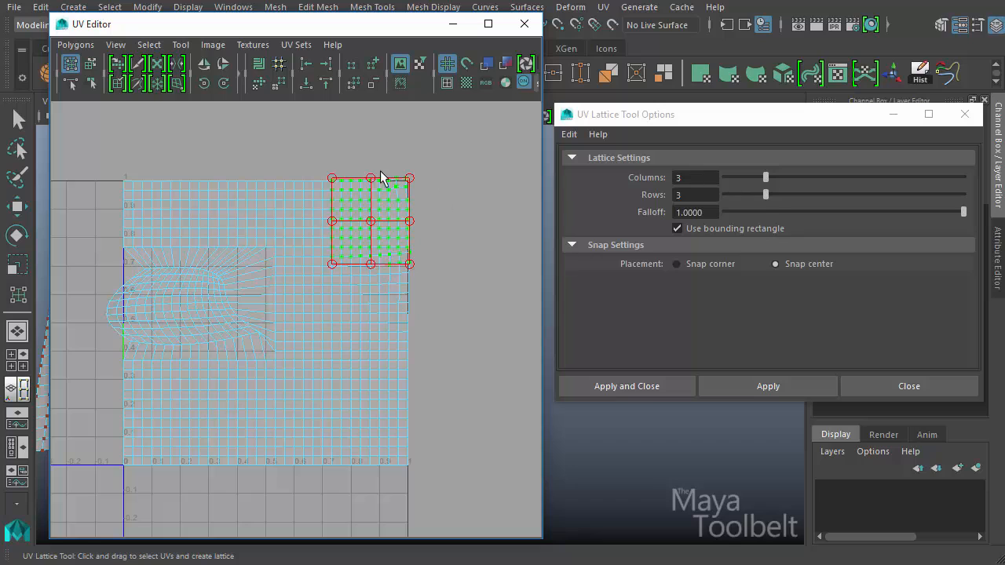
mouse_move(355, 223)
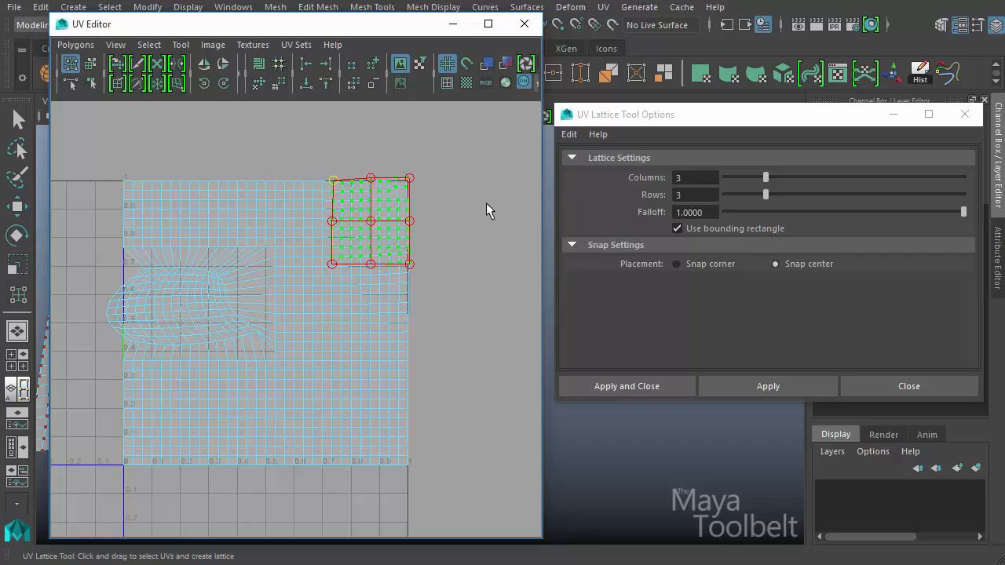
mouse_move(470, 228)
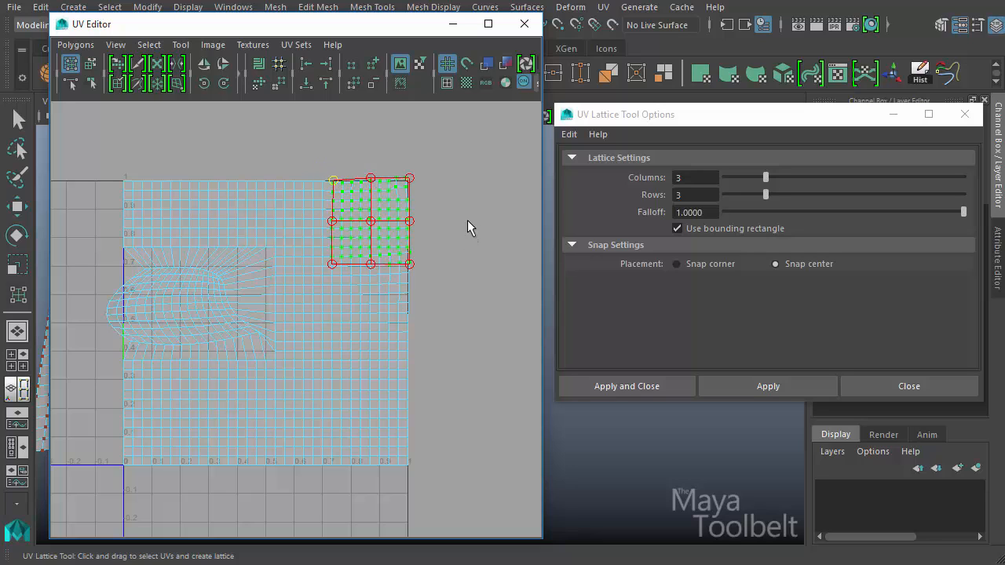
mouse_move(610, 275)
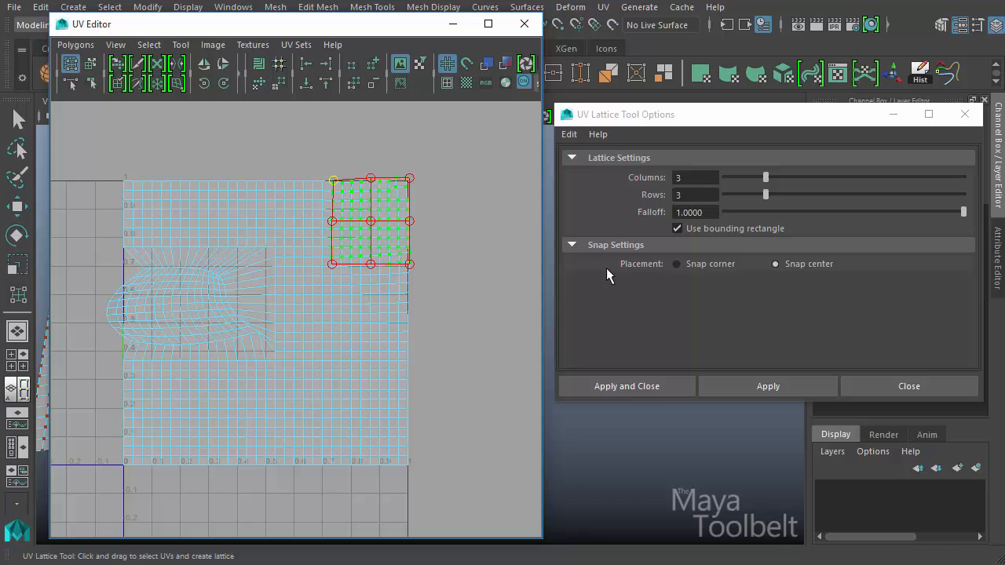
mouse_move(652, 283)
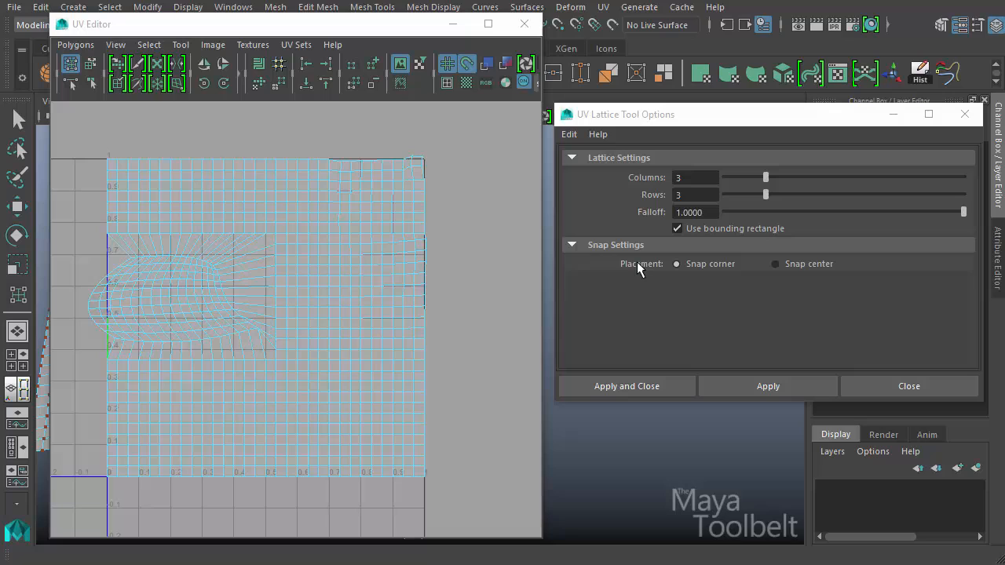
mouse_move(427, 264)
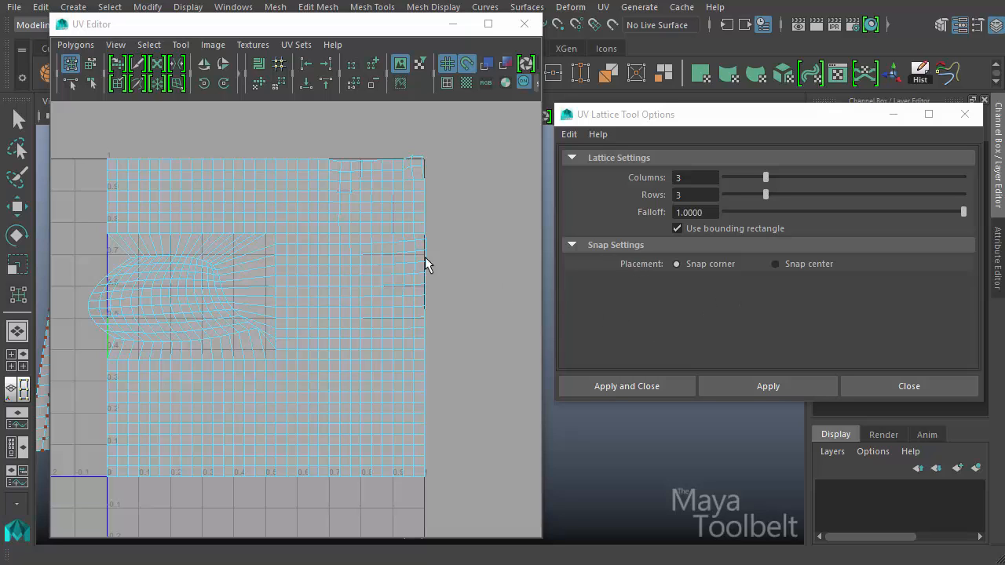
Toggle the UV Editor's image display options and adjust the lattice tool settings
click(214, 44)
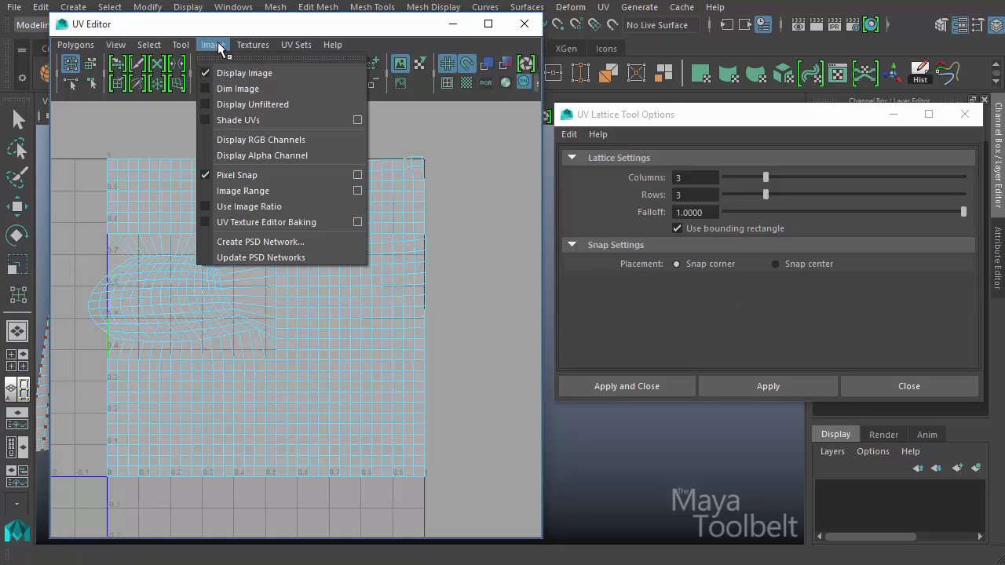
mouse_move(259, 174)
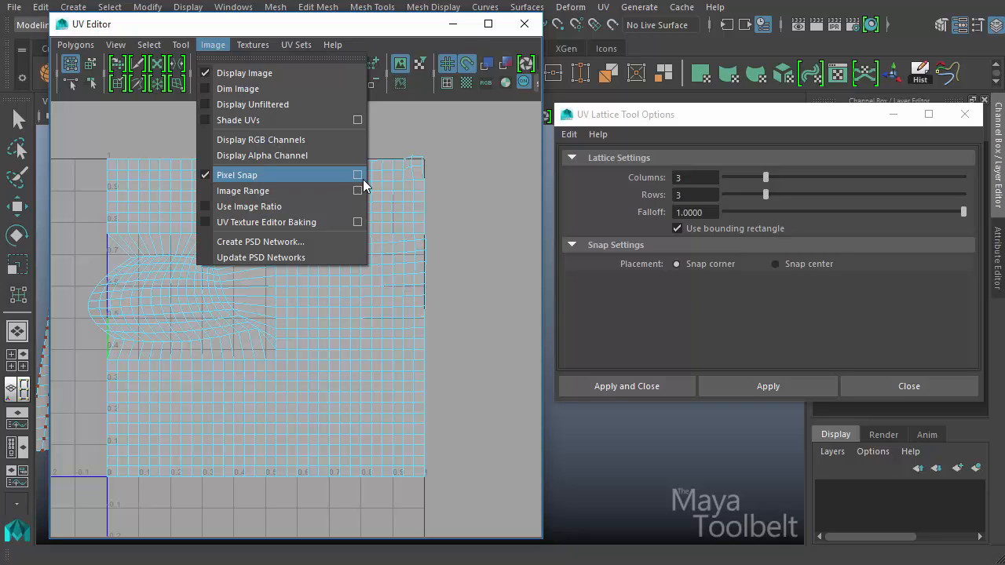
click(237, 174)
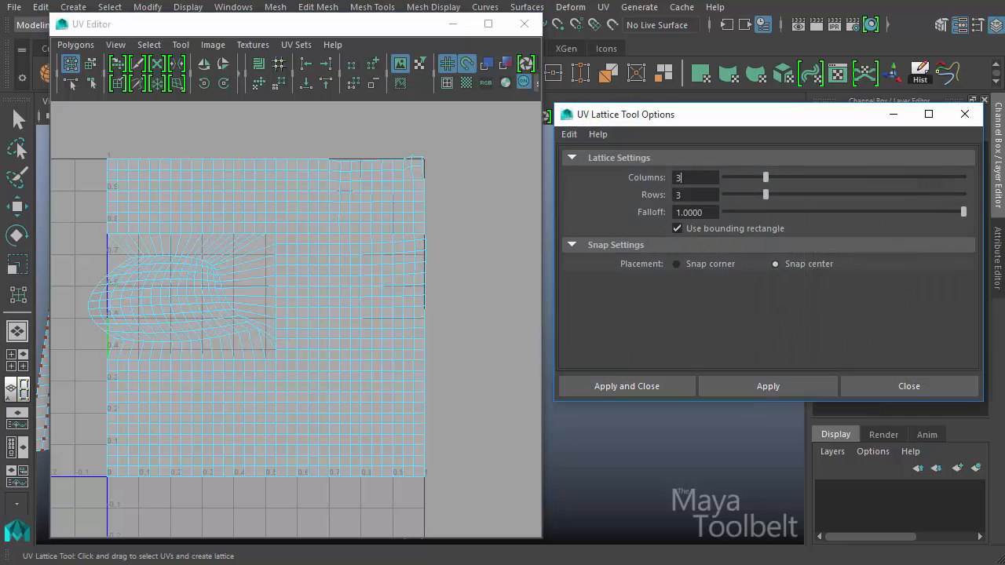
click(213, 44)
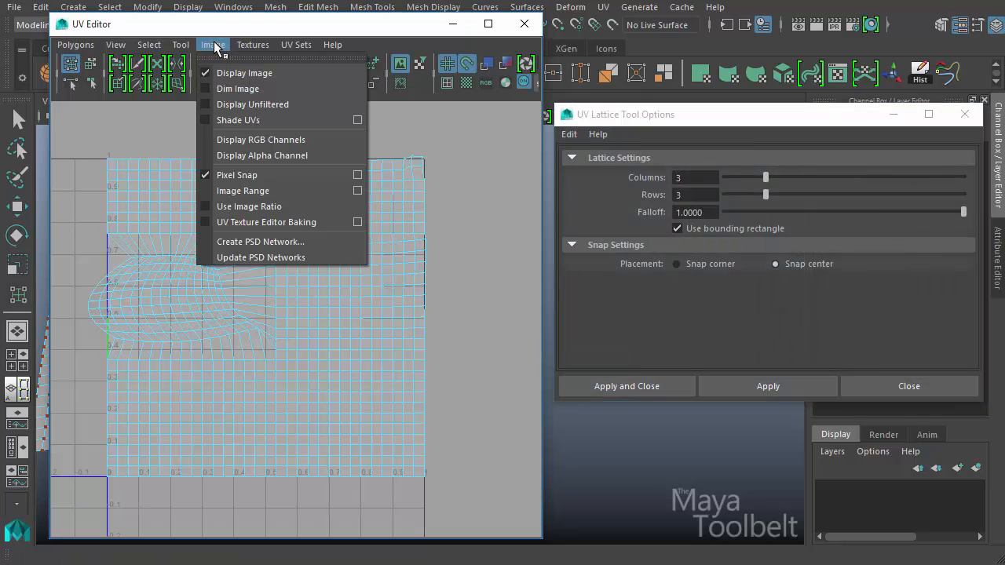
mouse_move(236, 175)
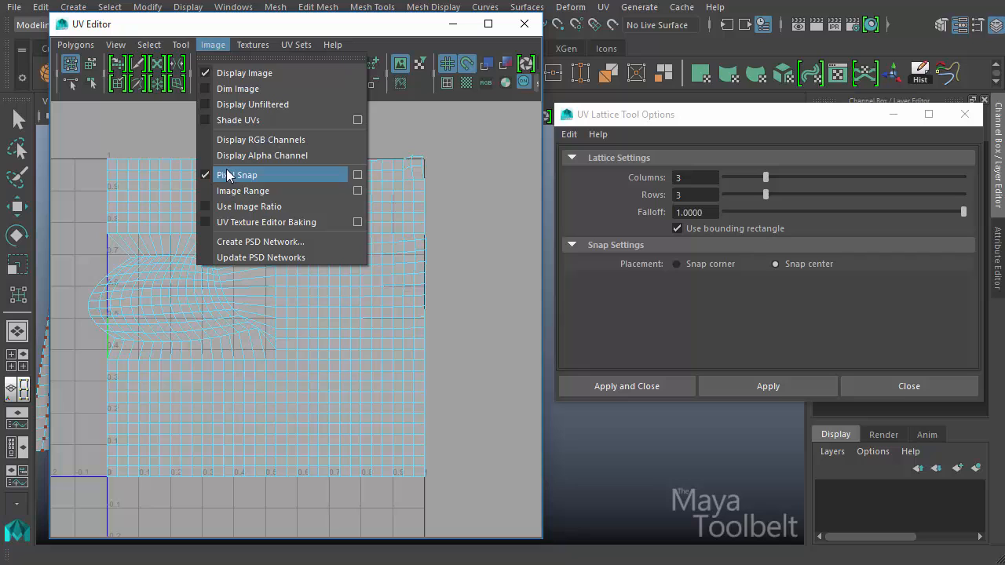
click(235, 174)
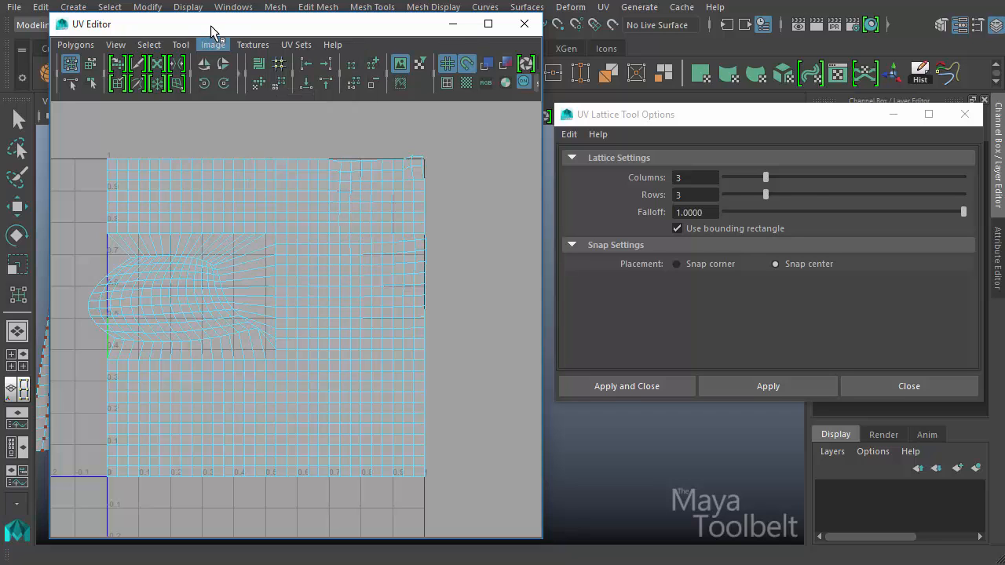
click(568, 133)
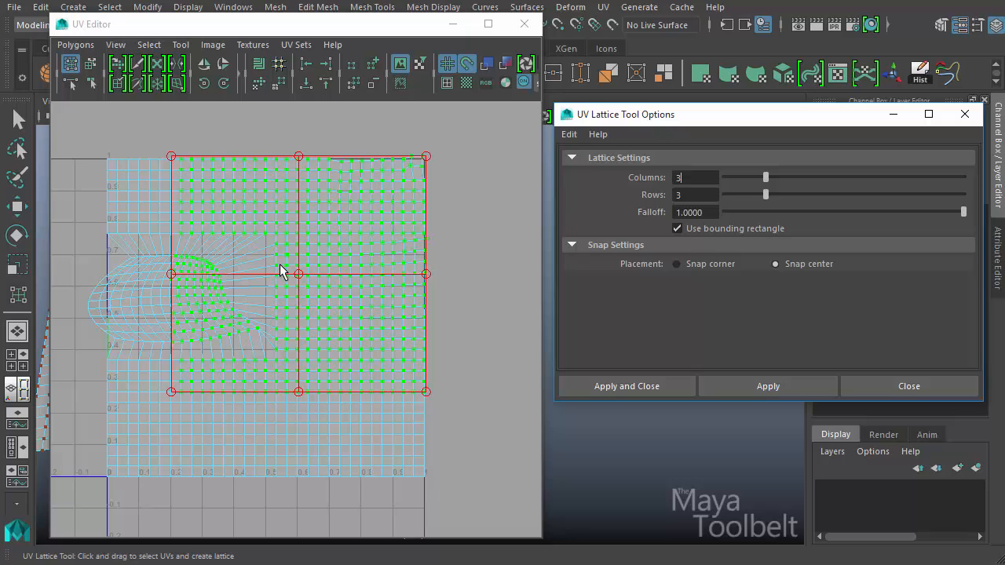
mouse_move(302, 281)
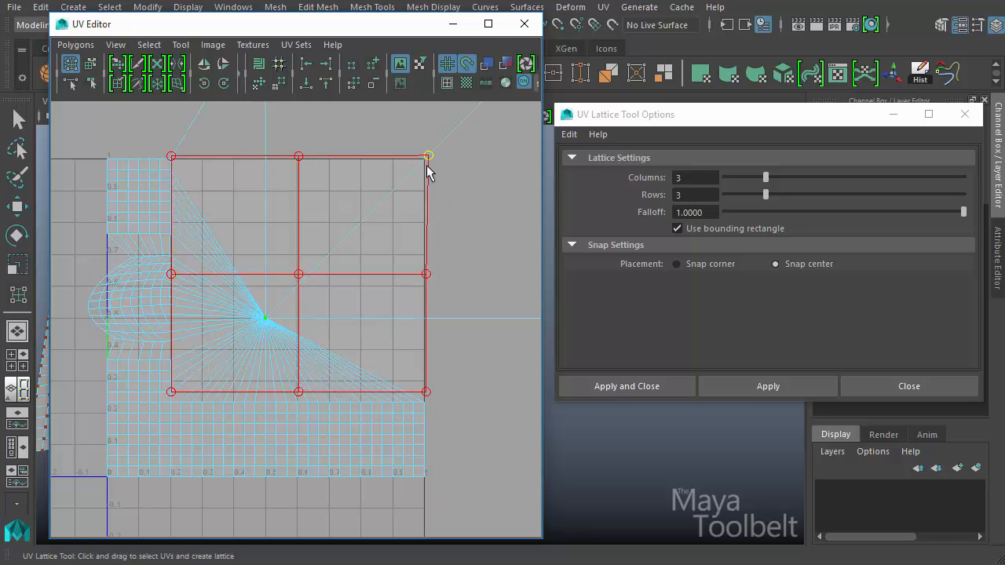
Test-warp the lattice's corners, then set Placement to Snap corner
drag(427, 155, 405, 365)
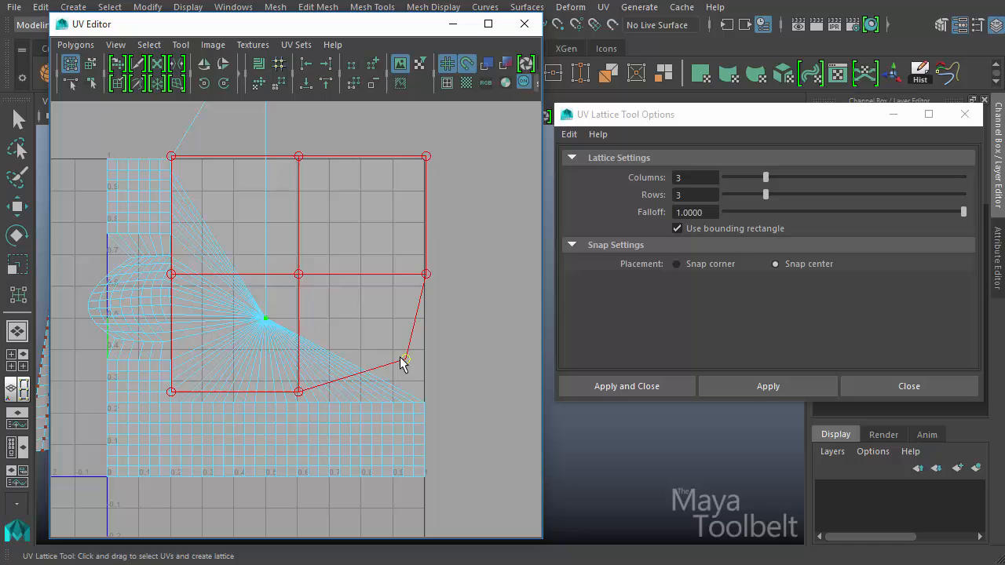
drag(405, 363, 185, 170)
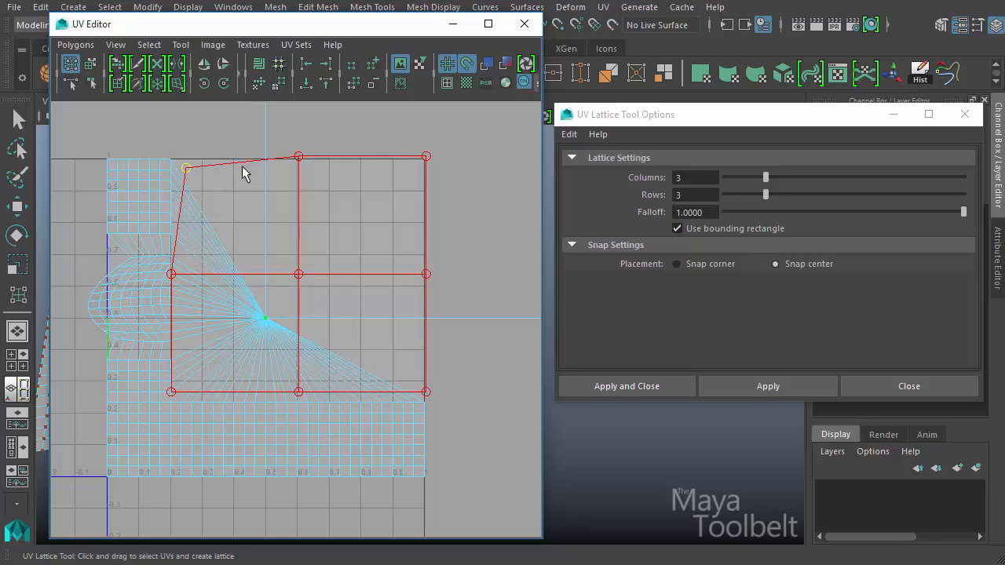
click(766, 386)
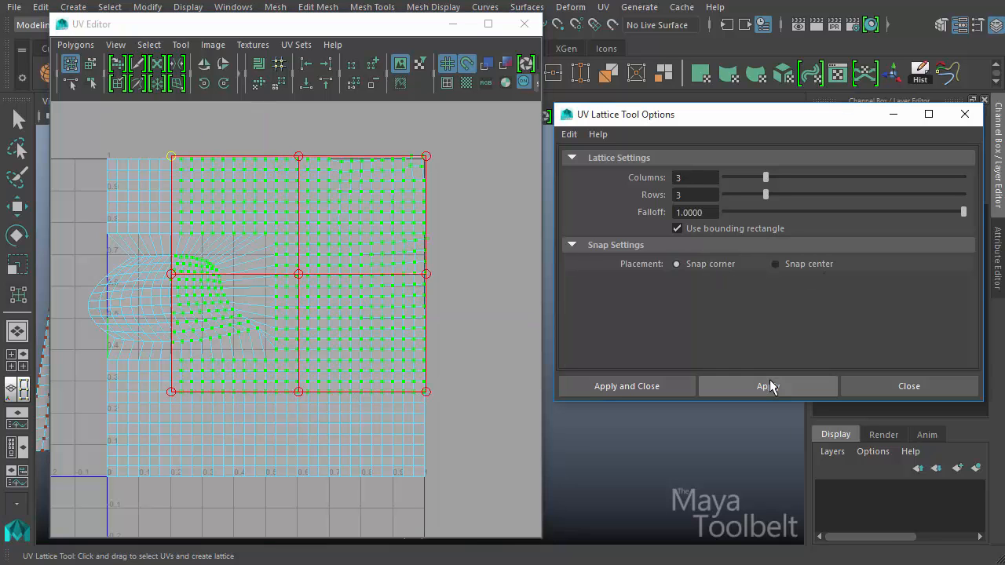
Apply corner snapping and drag the lattice's lower-right corner to warp the UVs
click(767, 386)
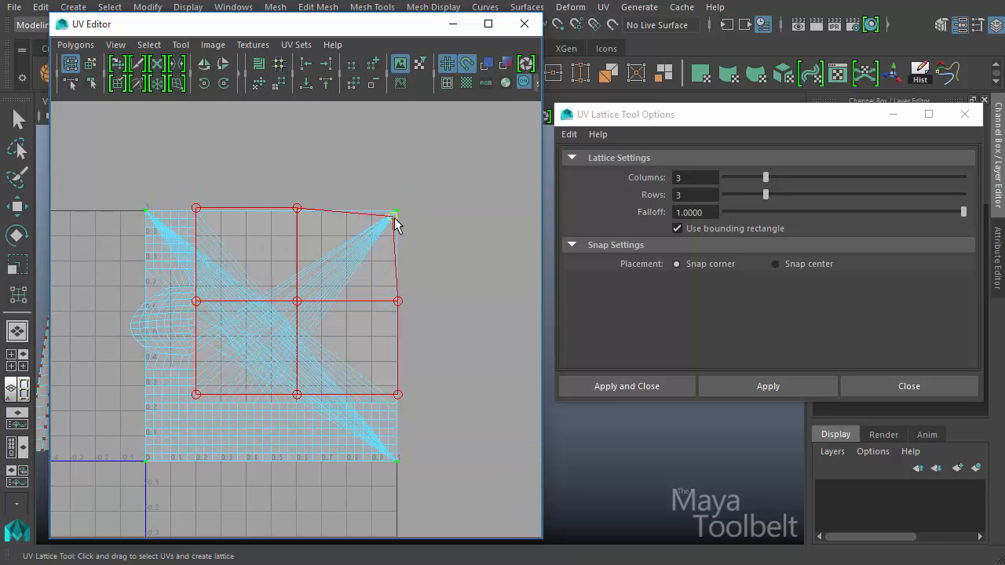
drag(396, 218, 401, 385)
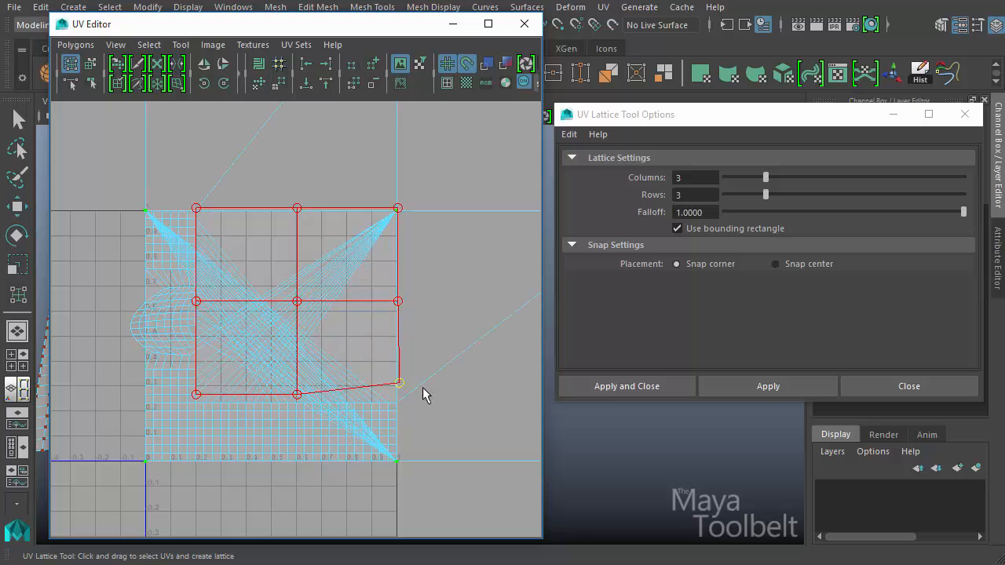
drag(399, 383, 463, 352)
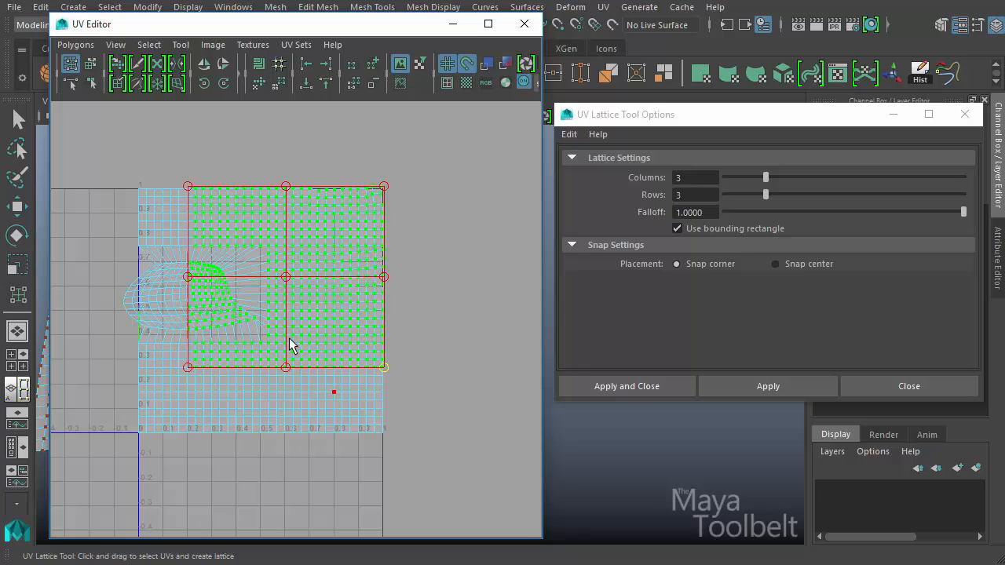
mouse_move(640, 275)
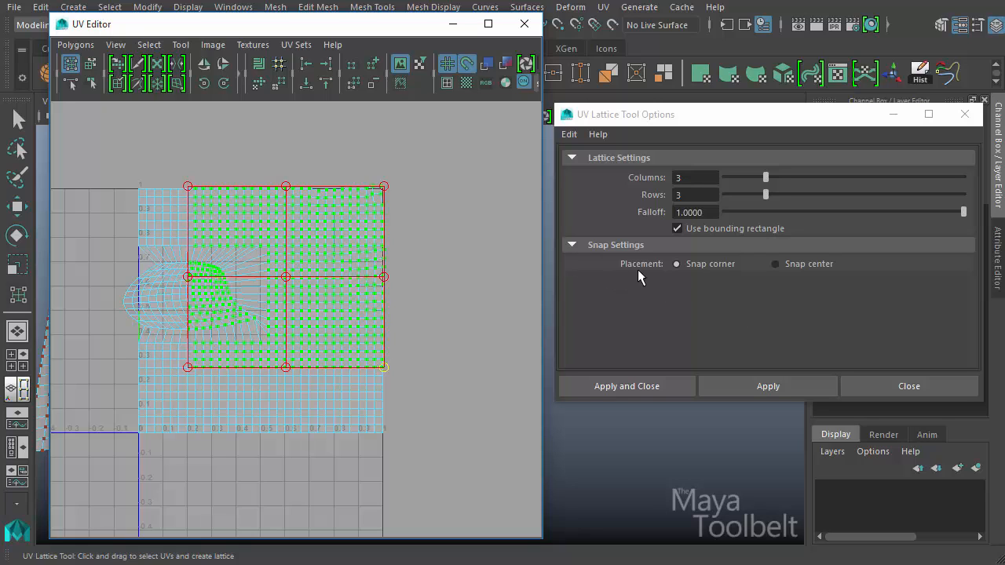
mouse_move(463, 325)
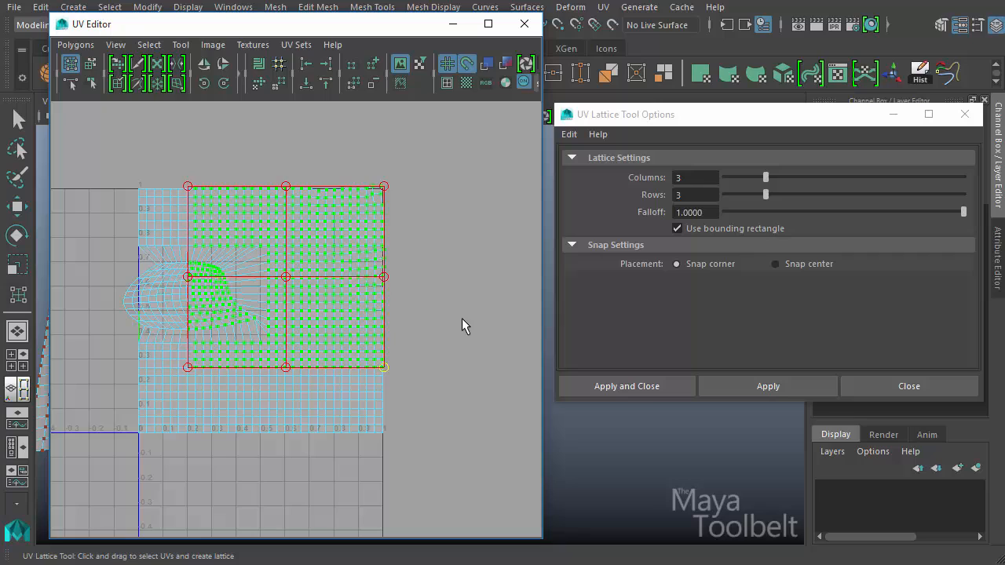
mouse_move(439, 323)
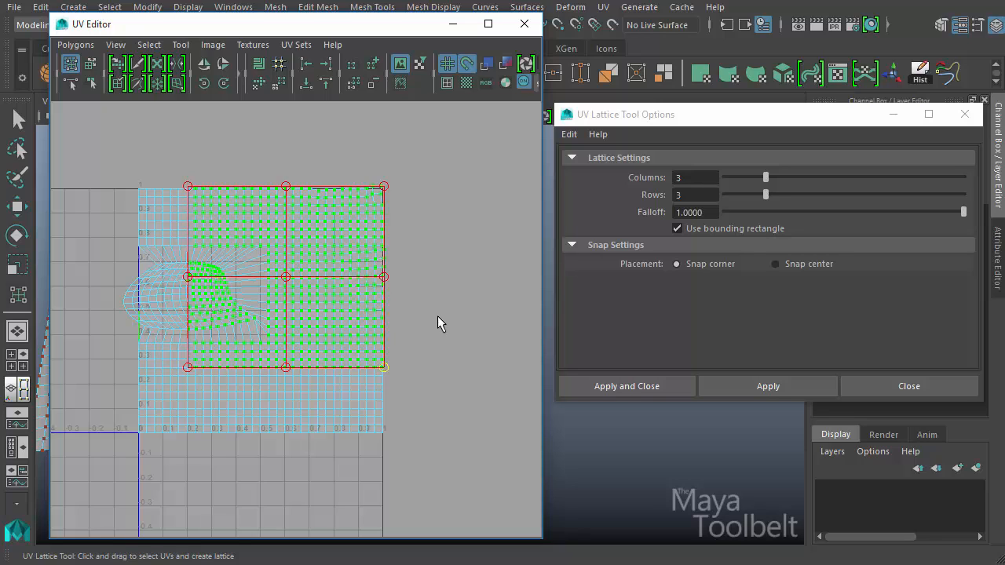
mouse_move(403, 337)
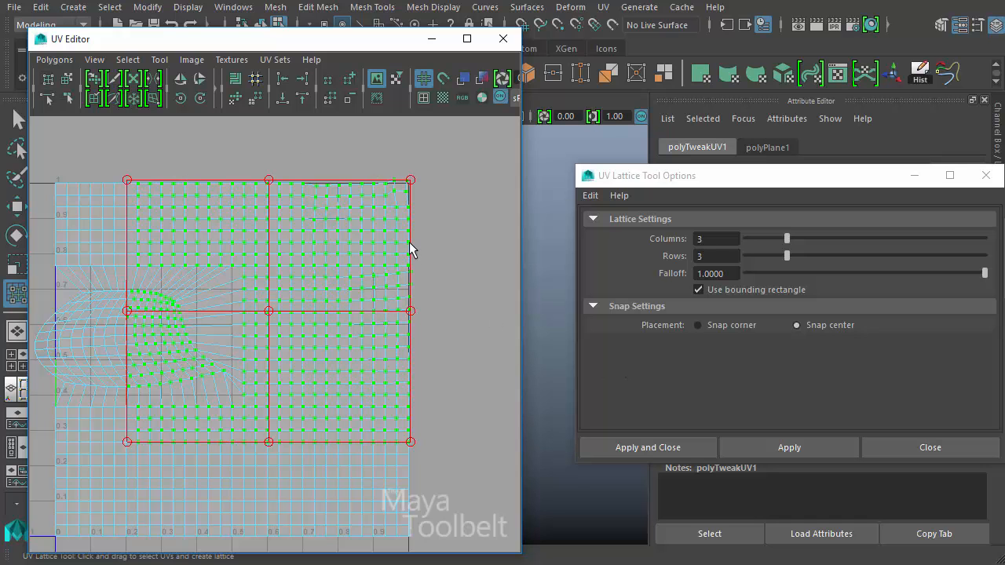
With center snapping restored, pull the lattice's right edge and top points outward to distort the UVs irregularly
drag(410, 179, 411, 149)
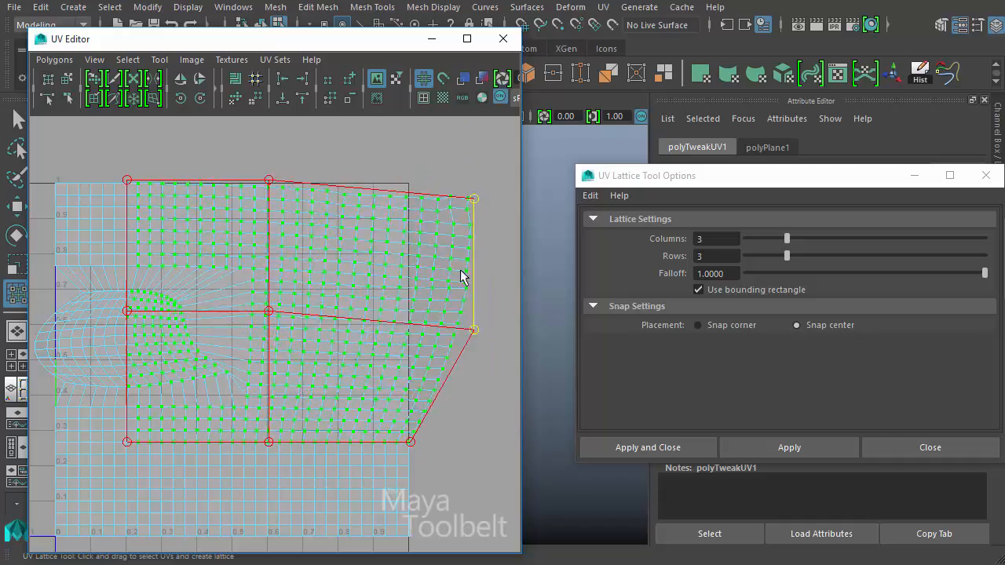
drag(474, 198, 401, 194)
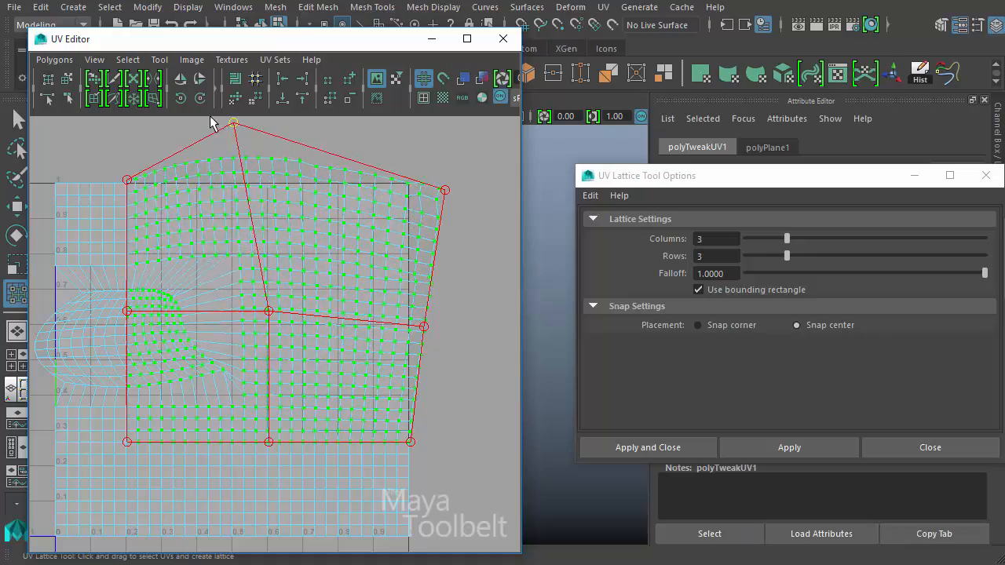
drag(234, 126, 241, 217)
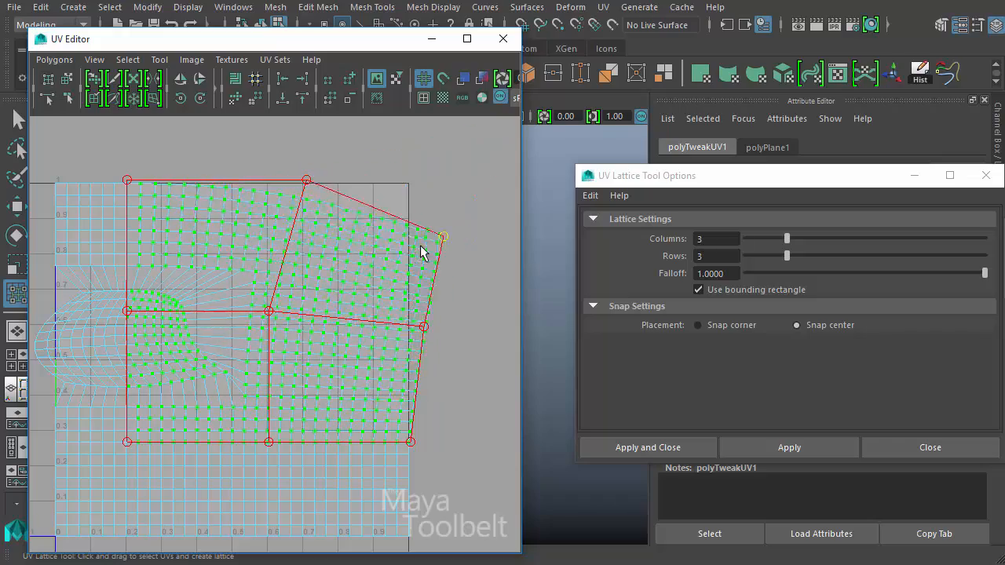
drag(443, 235, 415, 251)
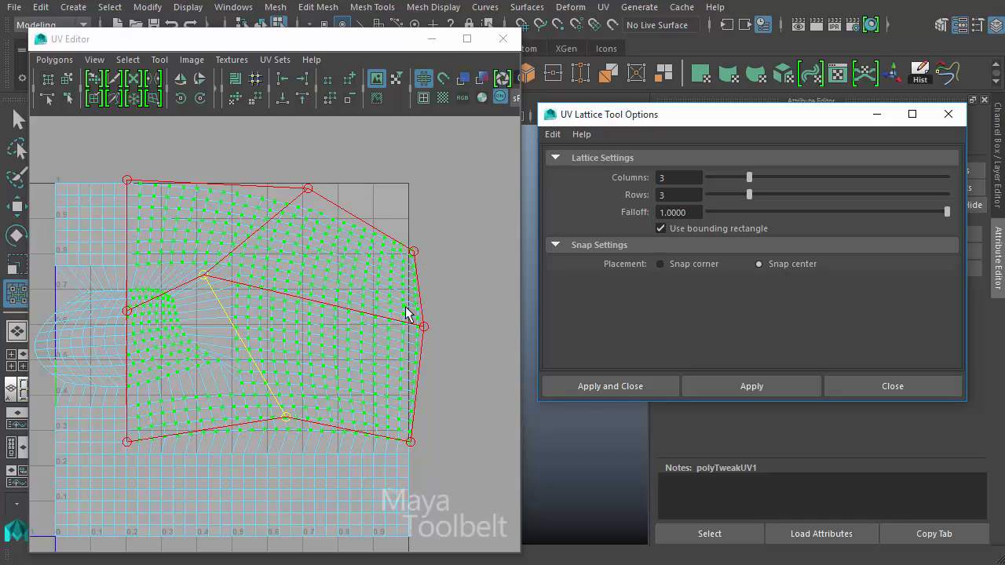
mouse_move(415, 253)
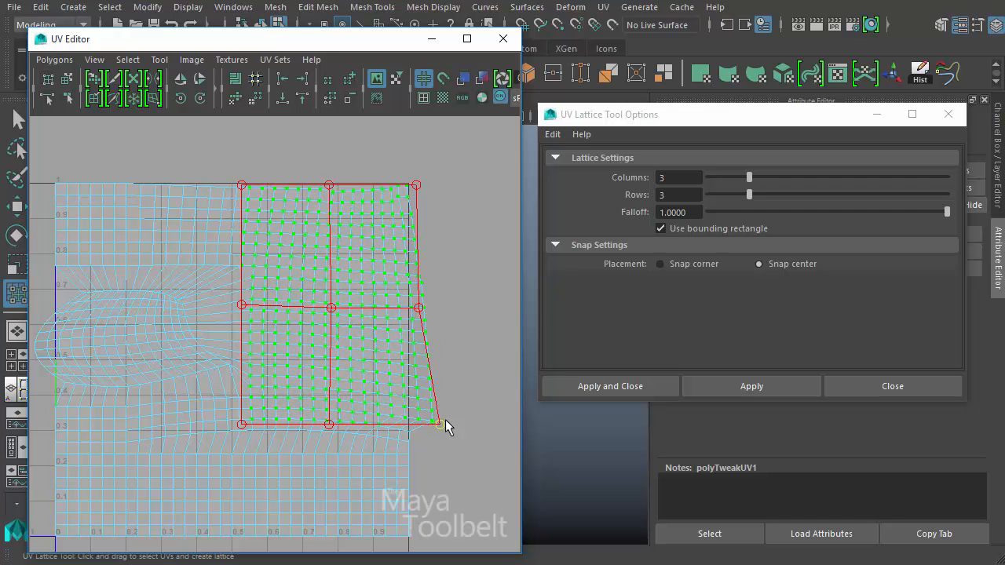
Nudge the new lattice's bottom-right corner outward and back, leaving its right edge slightly skewed
drag(437, 424, 452, 421)
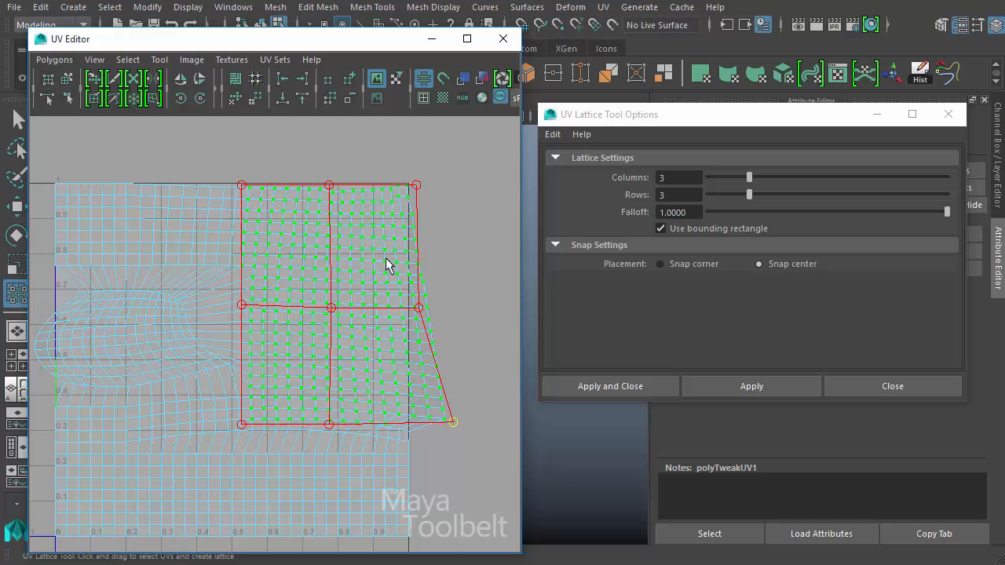
mouse_move(327, 329)
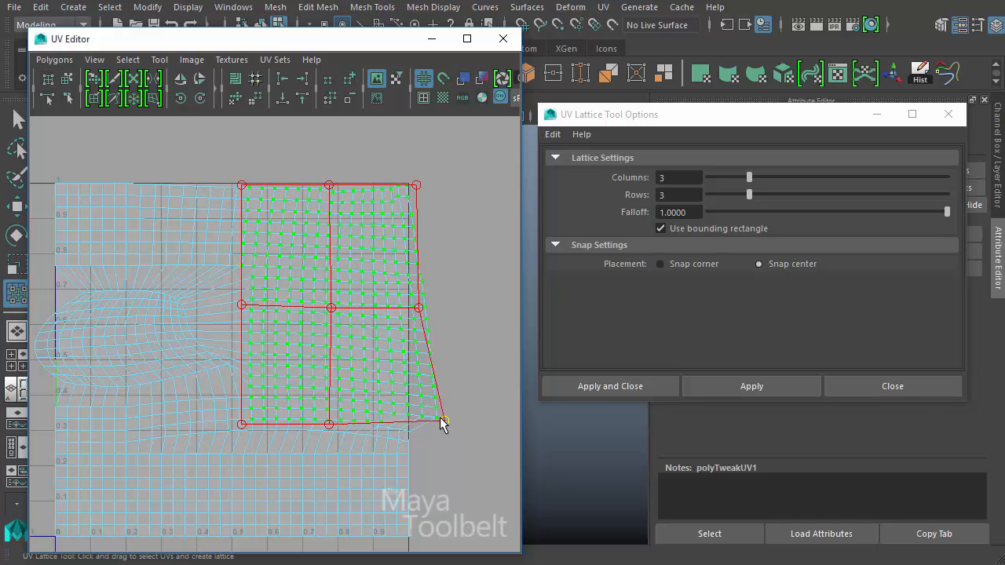
drag(443, 424, 431, 426)
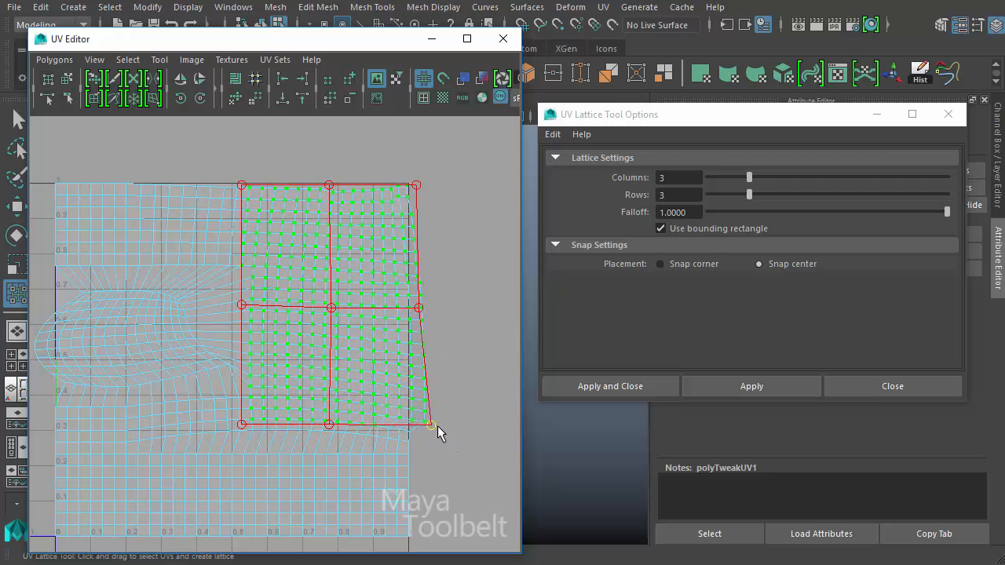
drag(430, 424, 416, 432)
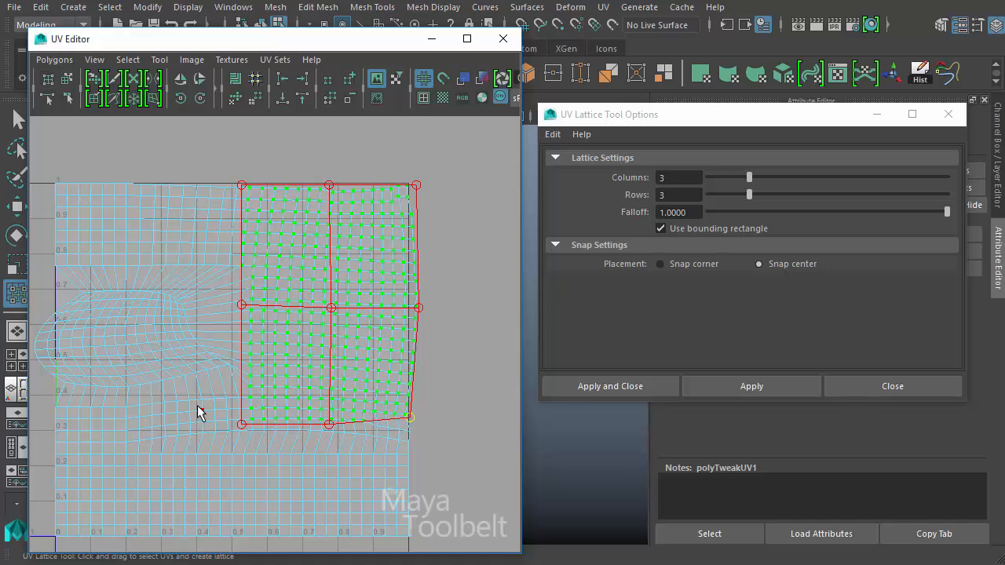
mouse_move(261, 206)
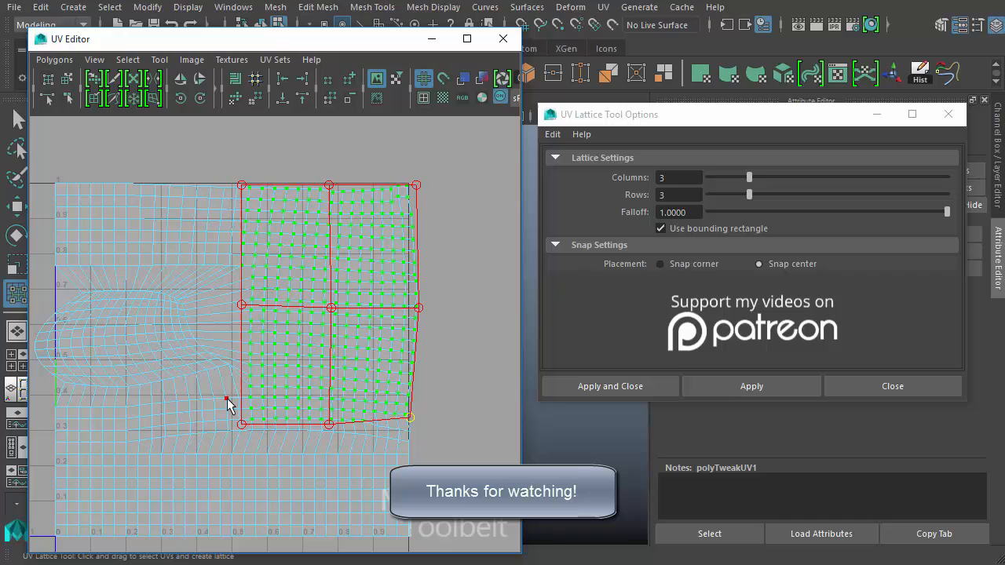
mouse_move(242, 333)
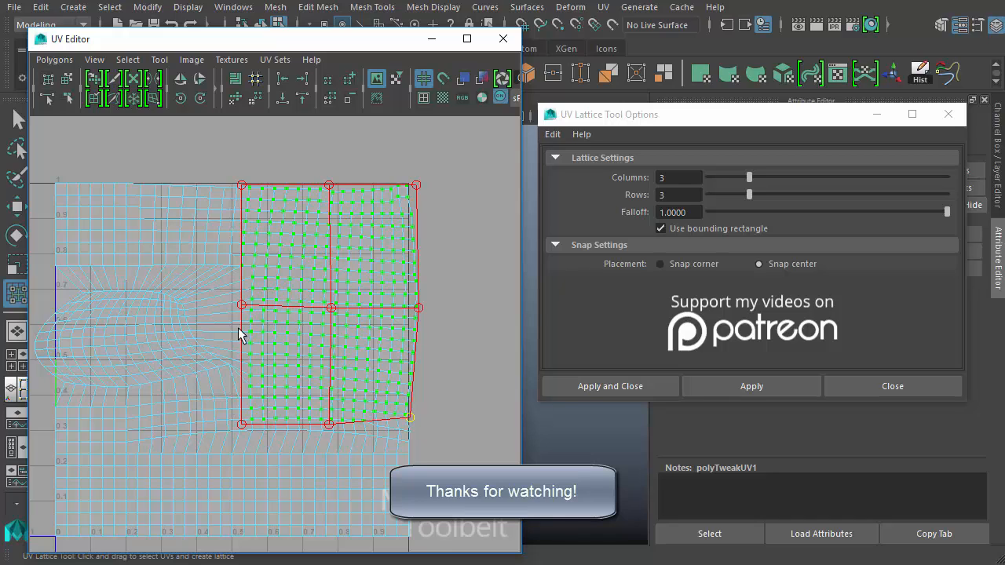
mouse_move(829, 289)
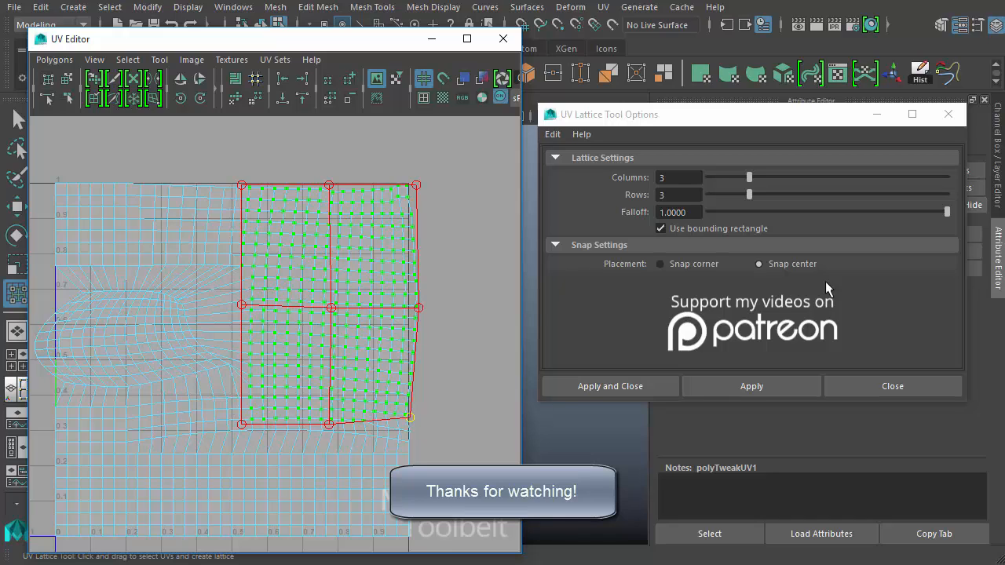
mouse_move(760, 268)
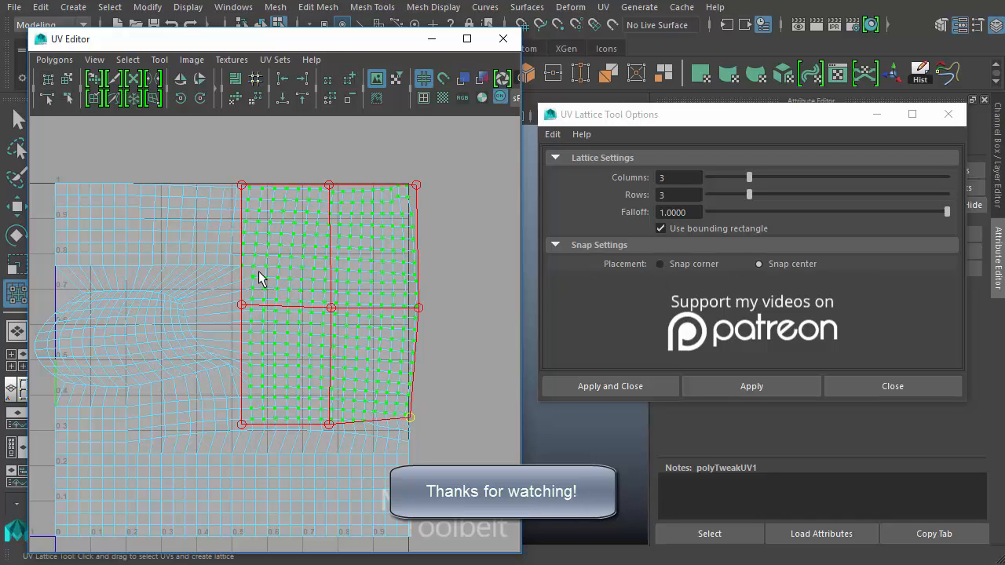
mouse_move(314, 264)
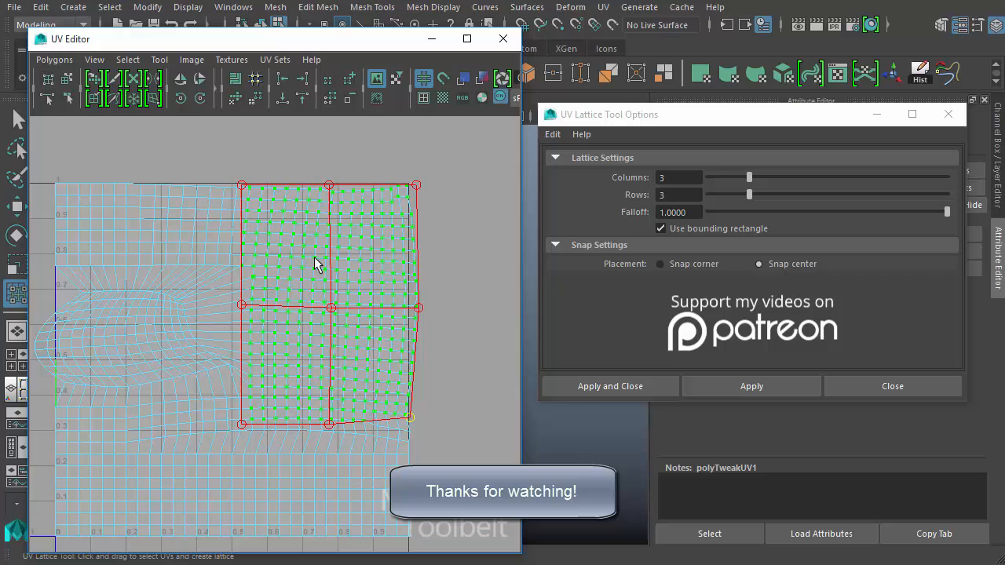
mouse_move(351, 251)
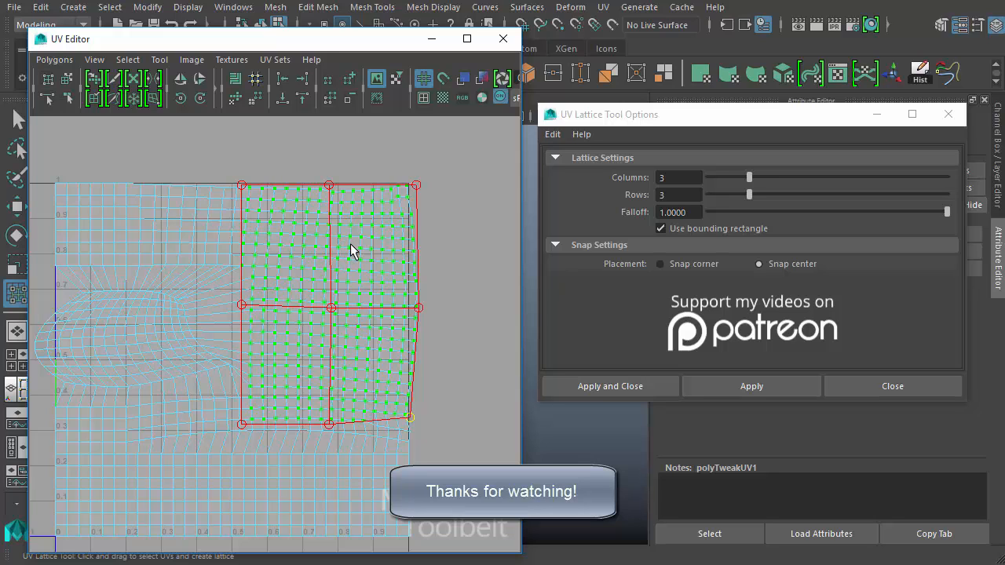